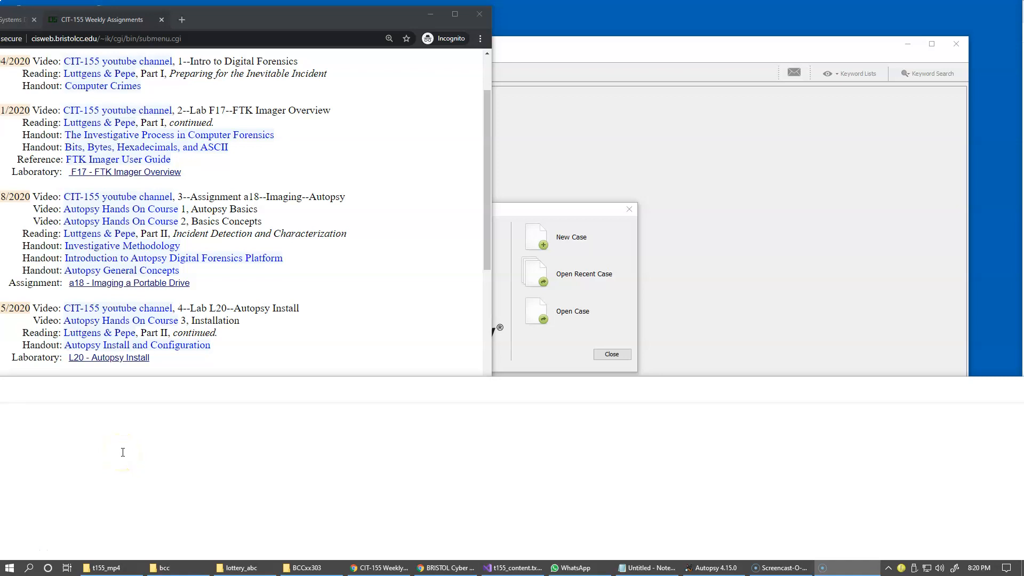
pyautogui.moveTo(76, 370)
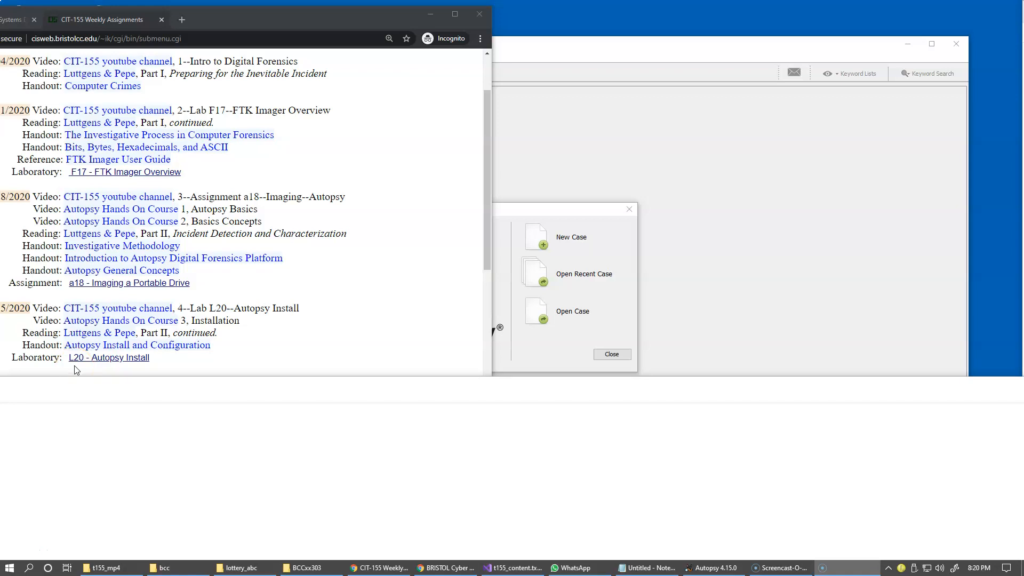
pyautogui.moveTo(115, 367)
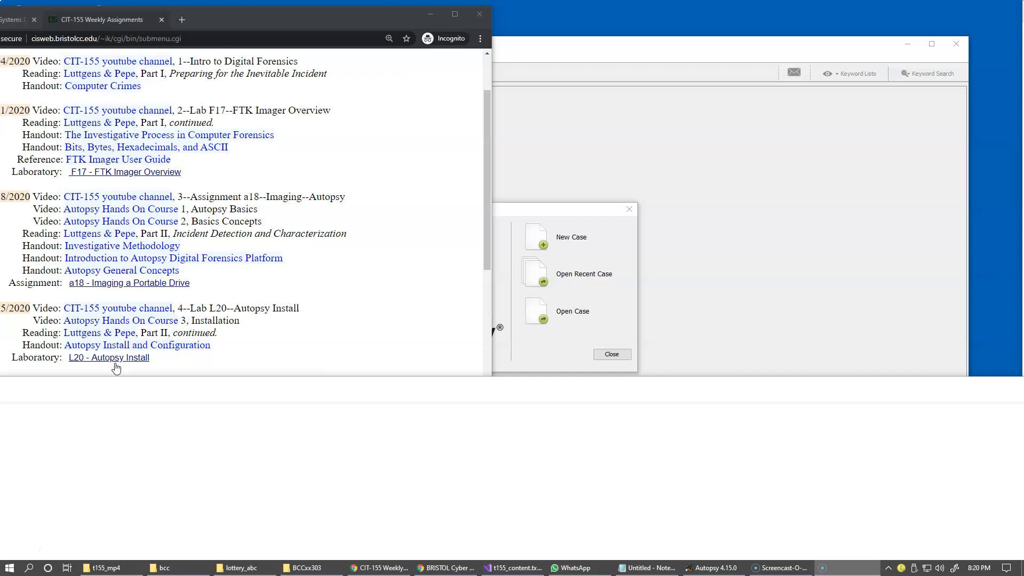
pyautogui.moveTo(321, 159)
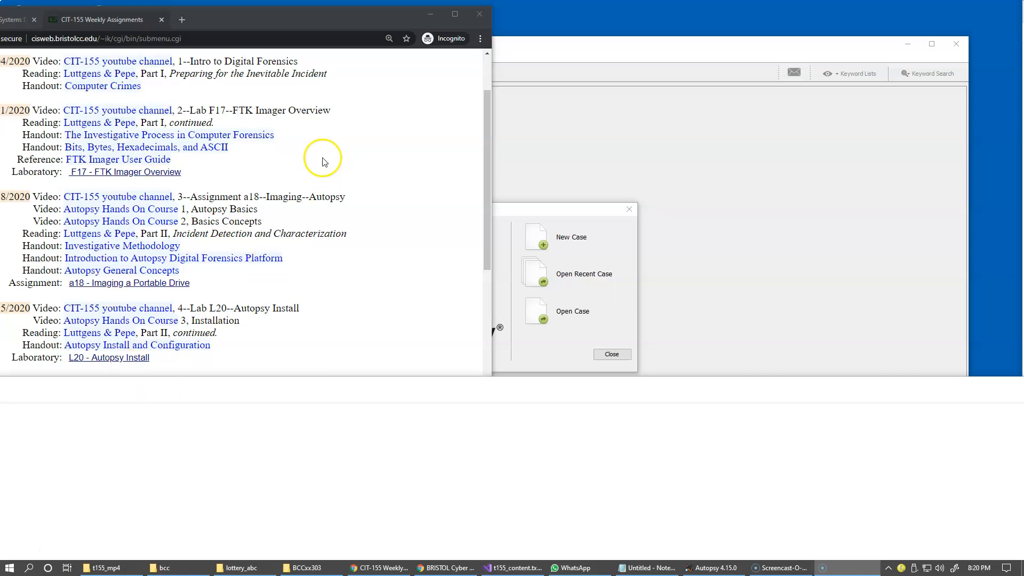
pyautogui.moveTo(532, 45)
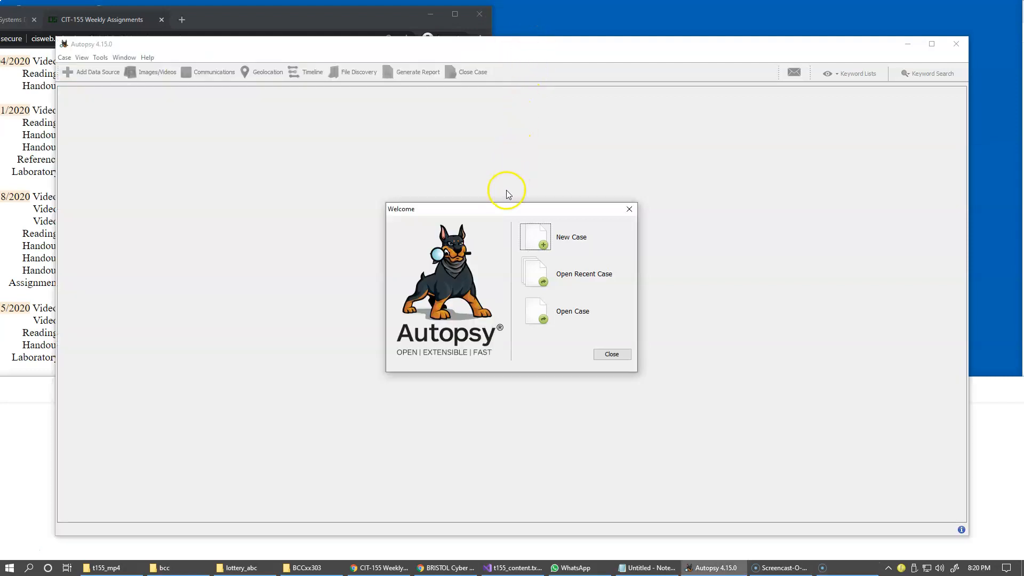
pyautogui.moveTo(454, 258)
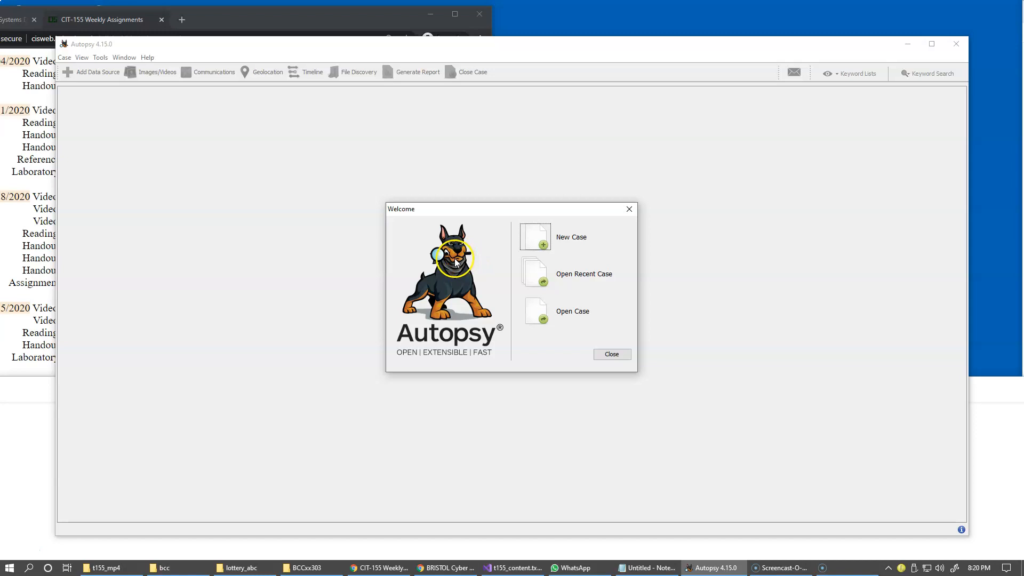
pyautogui.moveTo(449, 263)
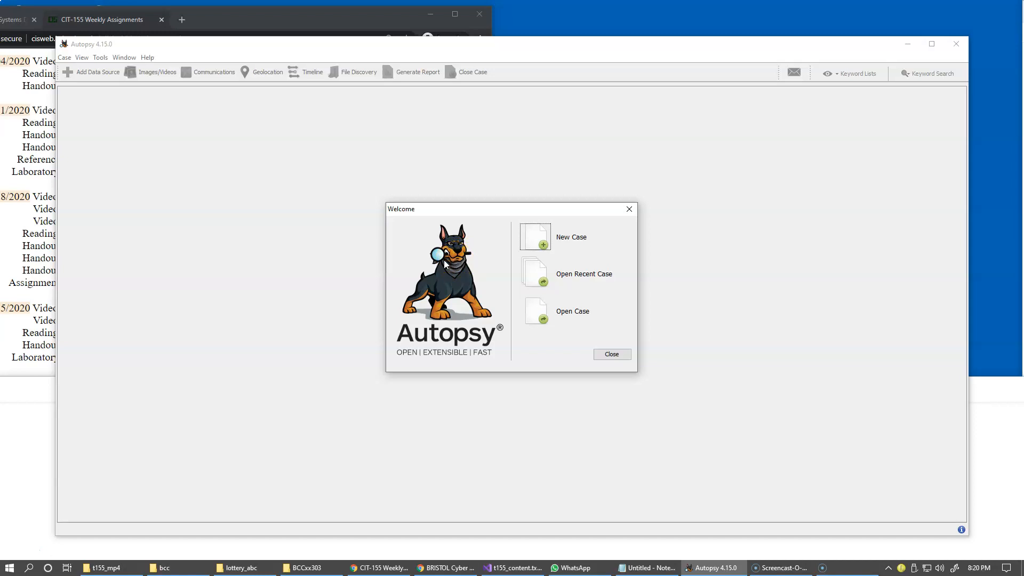
pyautogui.moveTo(483, 224)
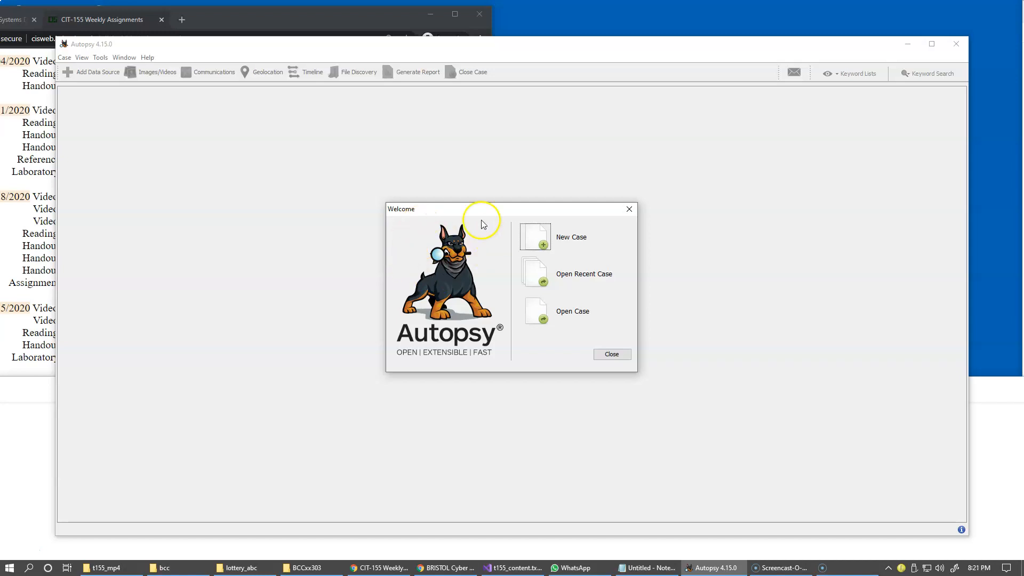
pyautogui.moveTo(432, 161)
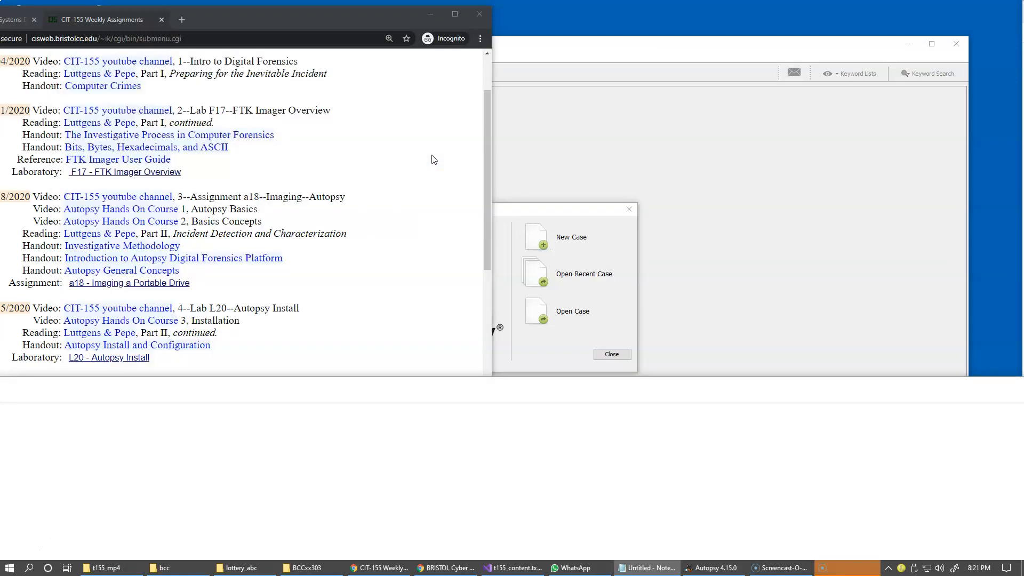
pyautogui.moveTo(334, 298)
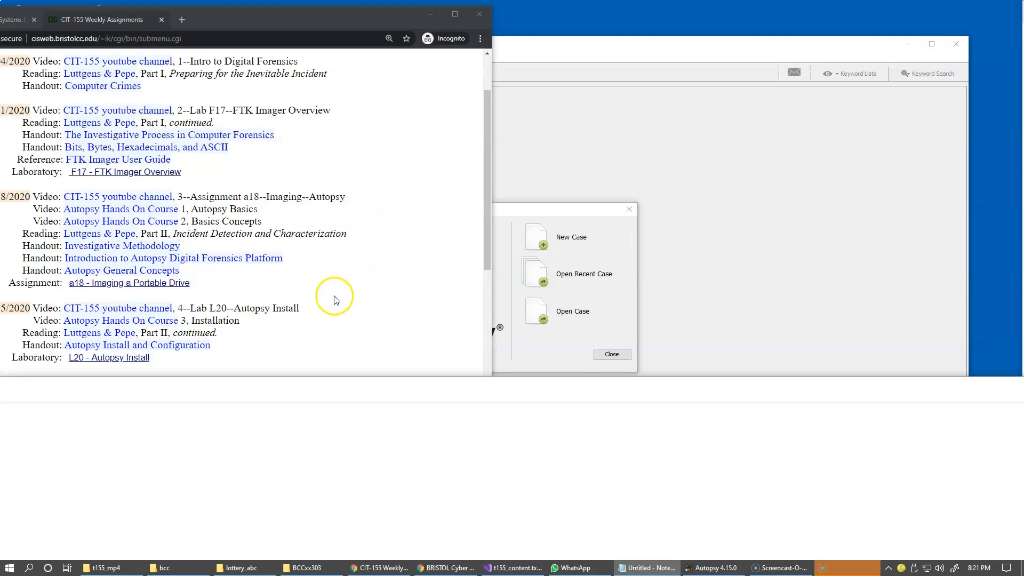
pyautogui.moveTo(152, 326)
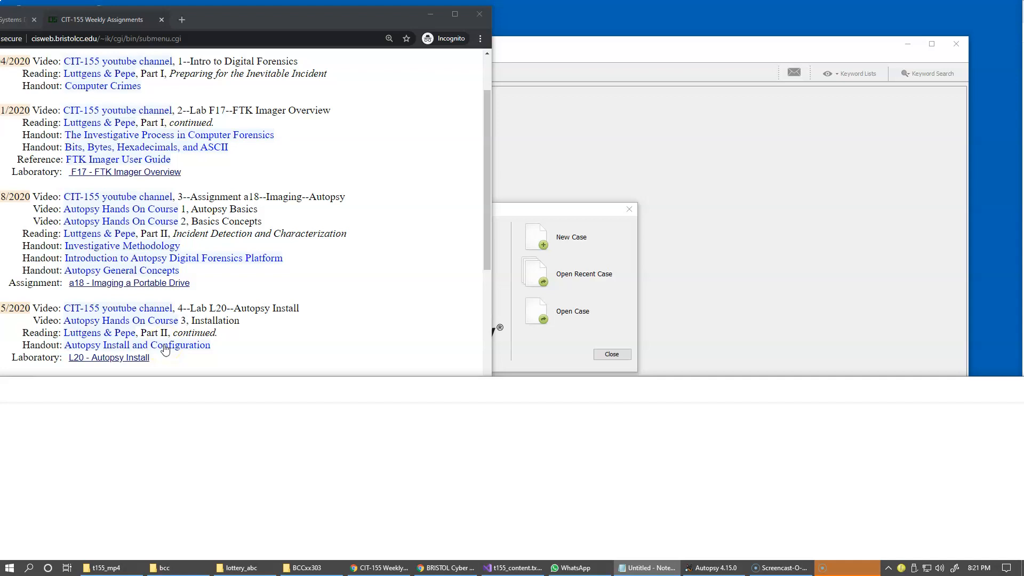
# Step: Open the Autopsy Install and Configuration handout and read down to '4. Installing Multi-User Services'
pyautogui.click(138, 344)
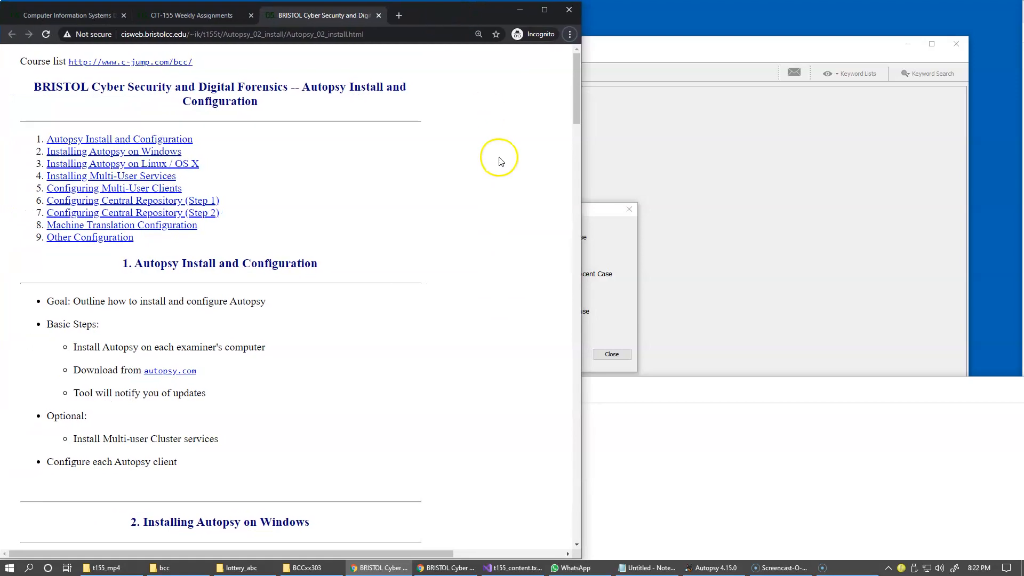
pyautogui.moveTo(494, 171)
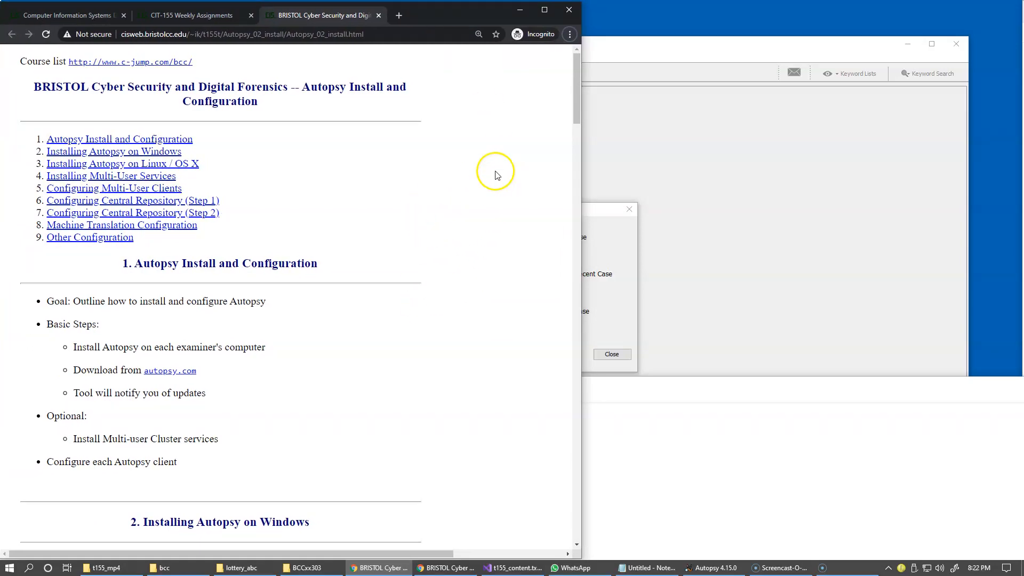
pyautogui.moveTo(406, 209)
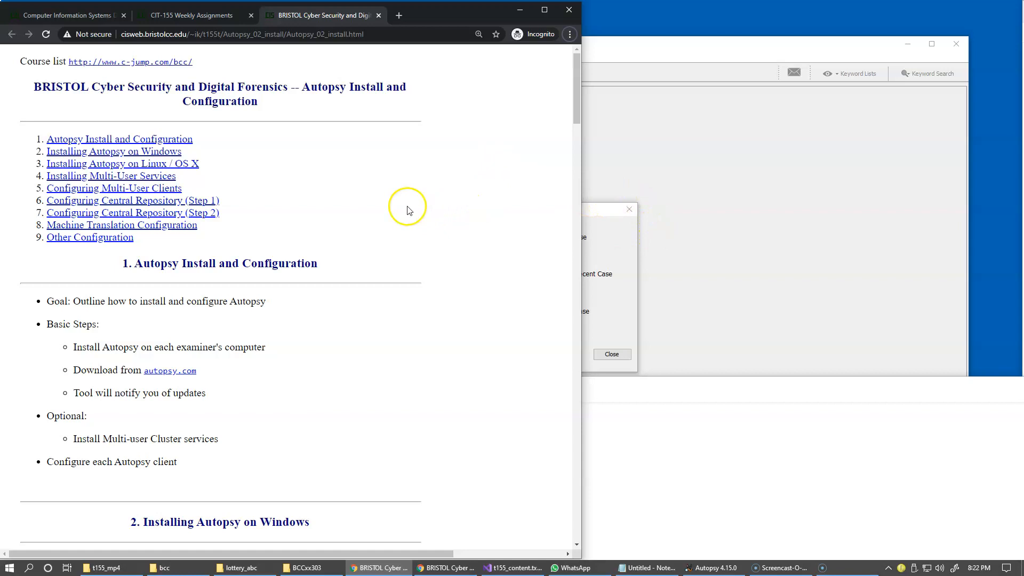
pyautogui.moveTo(410, 227)
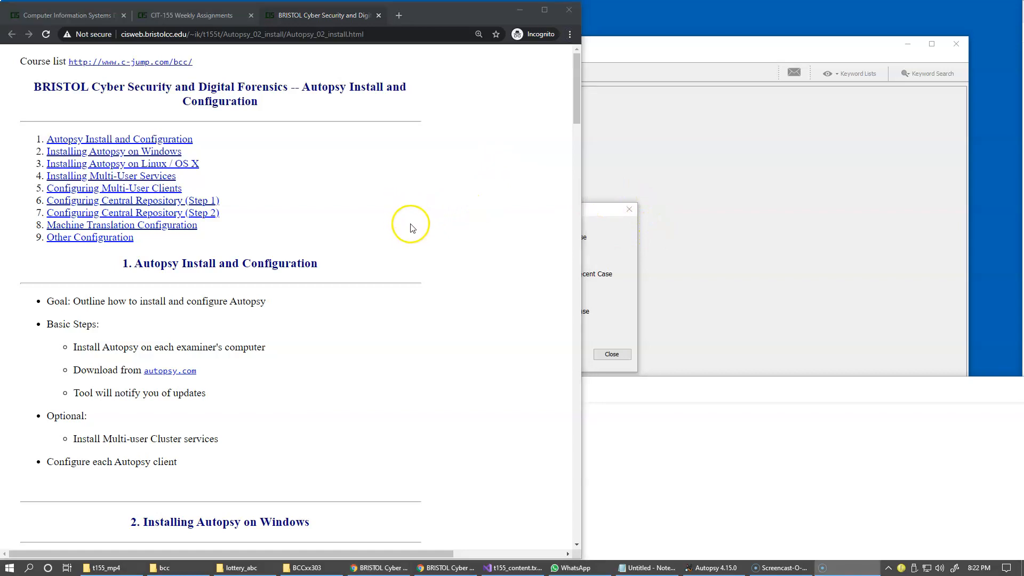
pyautogui.scroll(-3)
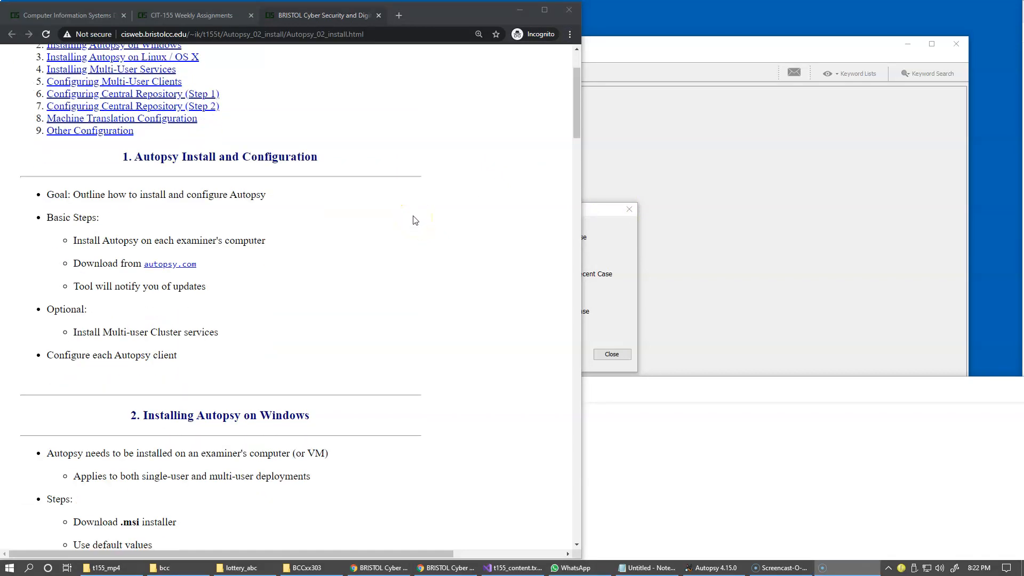
pyautogui.scroll(-3)
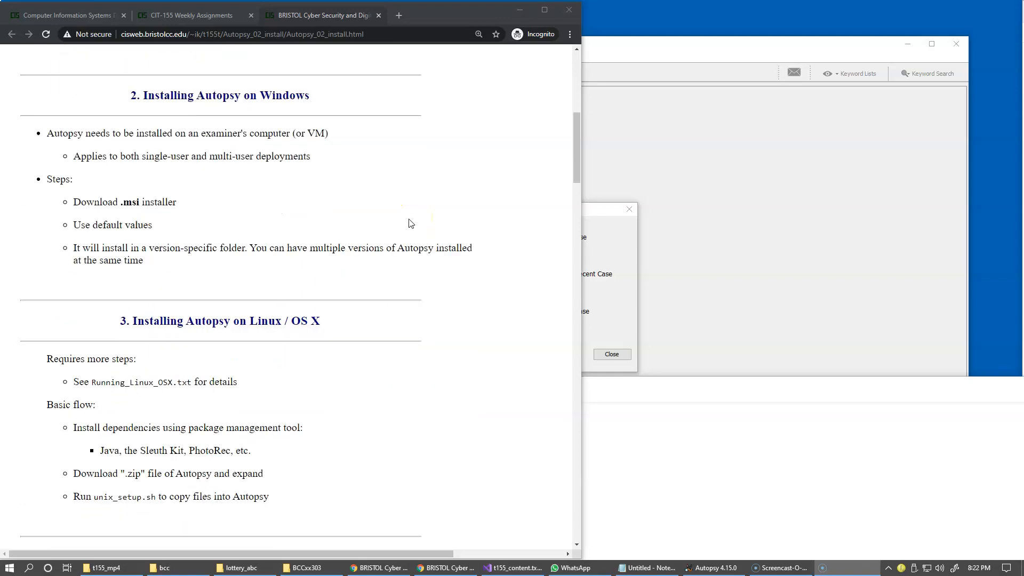
pyautogui.moveTo(292, 98)
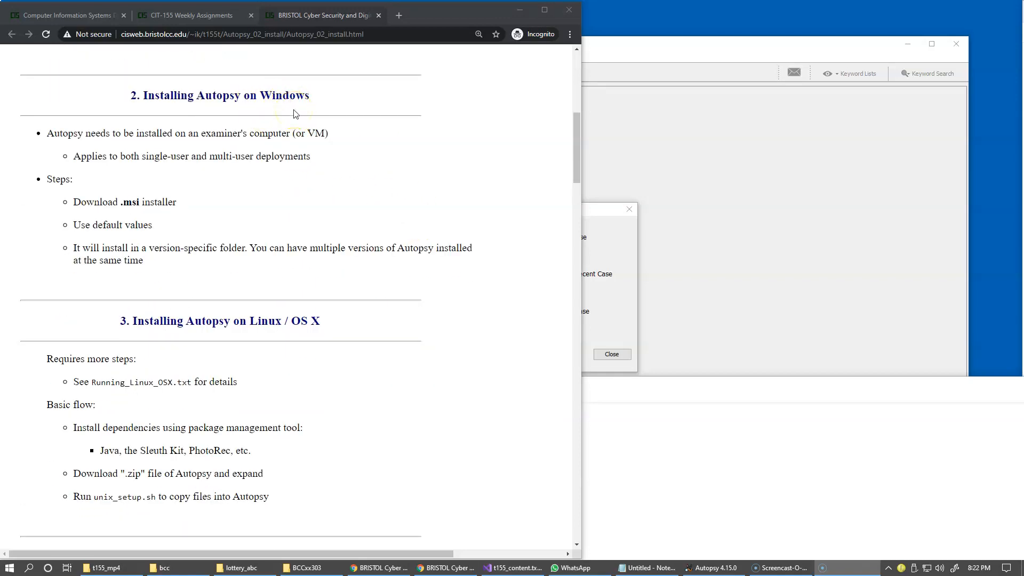
pyautogui.moveTo(292, 104)
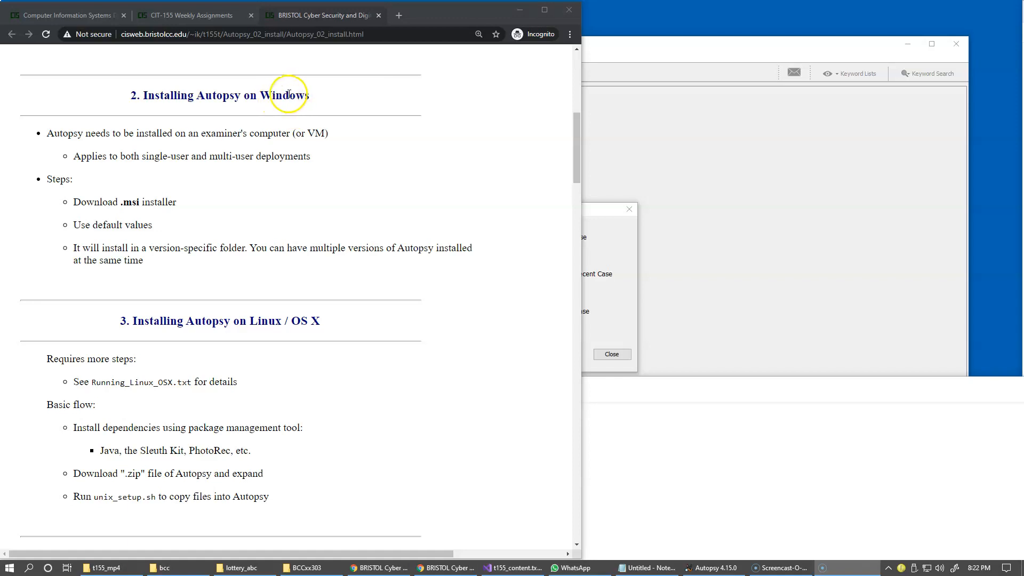
pyautogui.moveTo(348, 158)
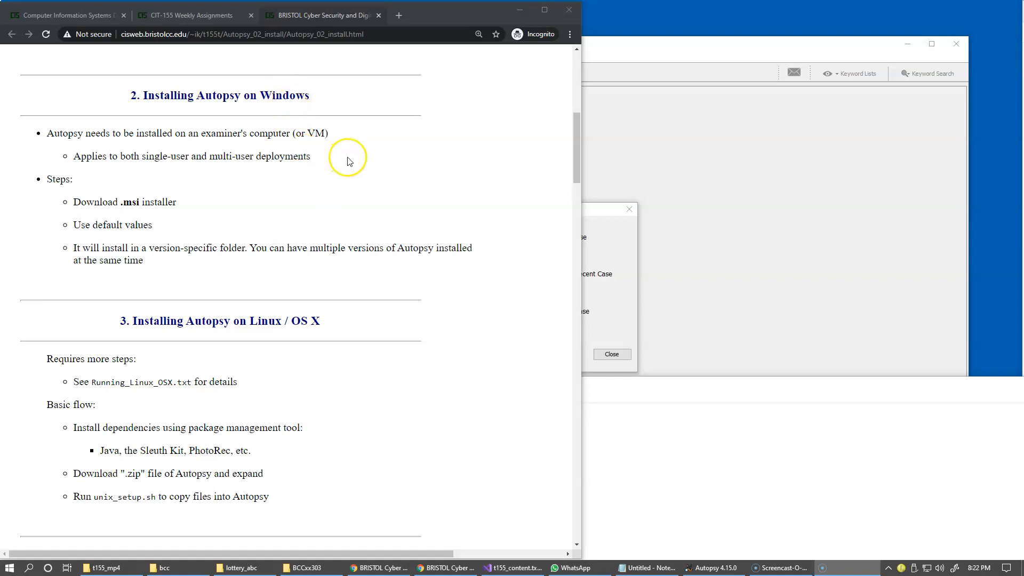
pyautogui.moveTo(297, 117)
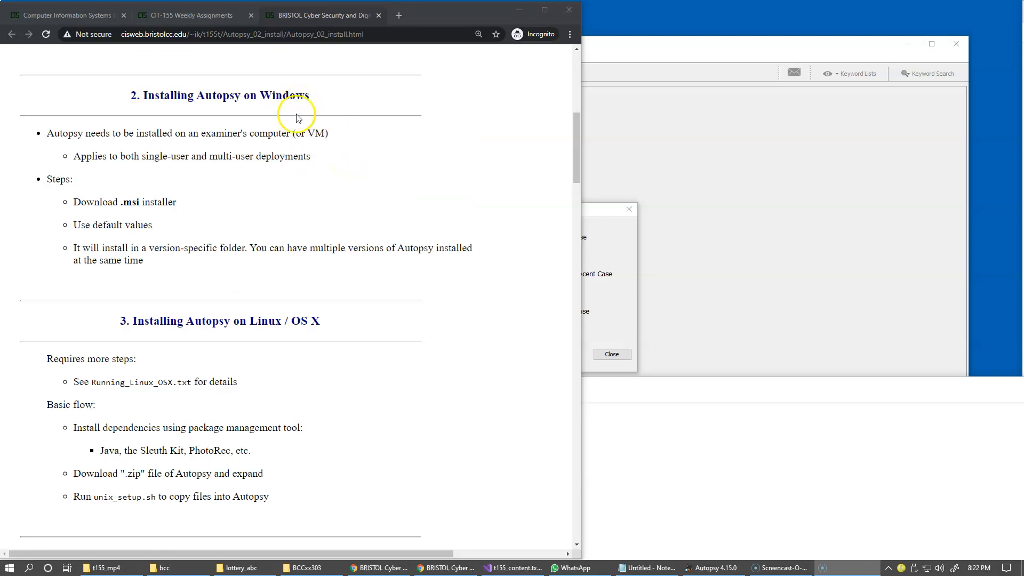
pyautogui.moveTo(312, 129)
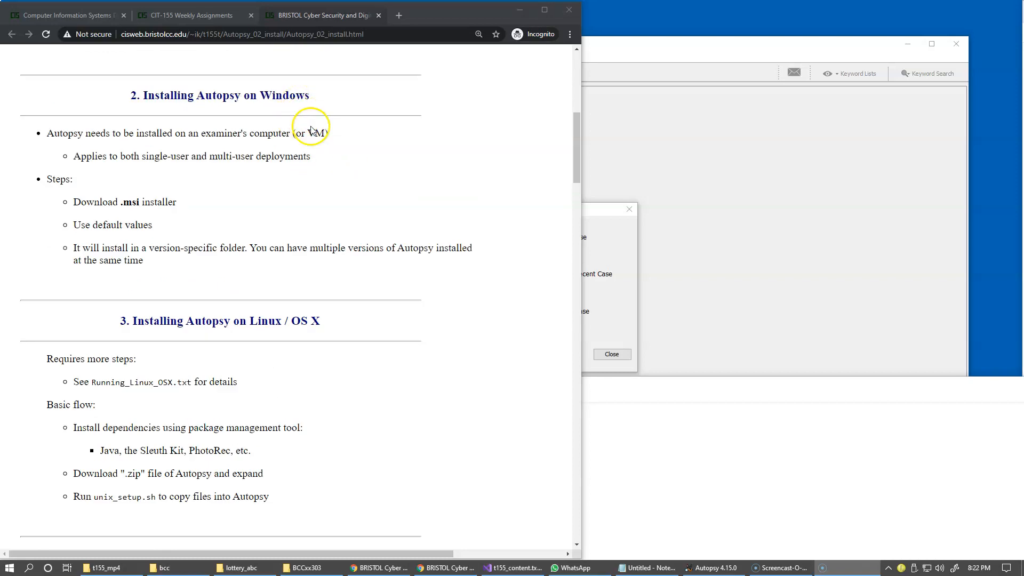
pyautogui.scroll(-3)
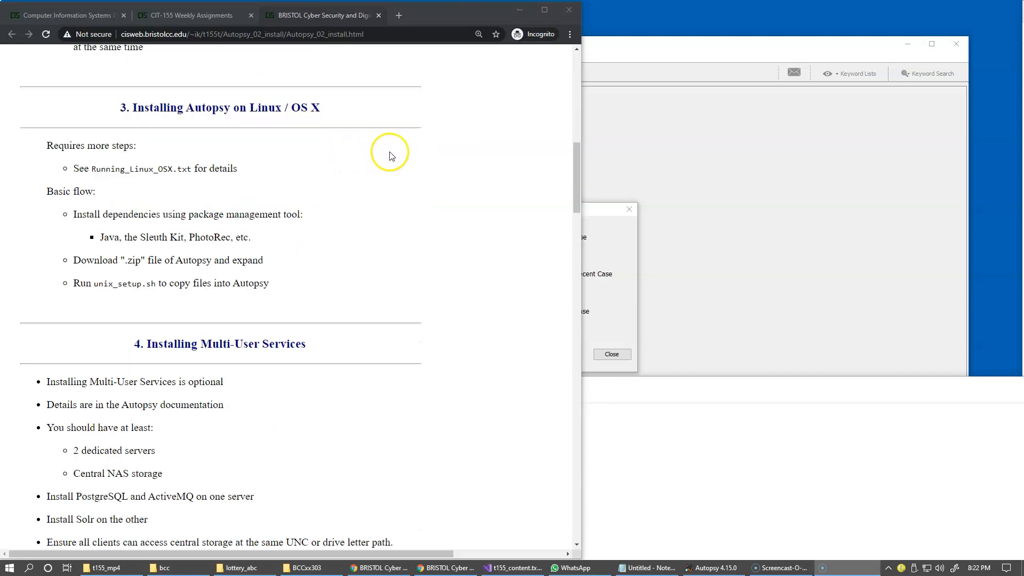
pyautogui.moveTo(316, 144)
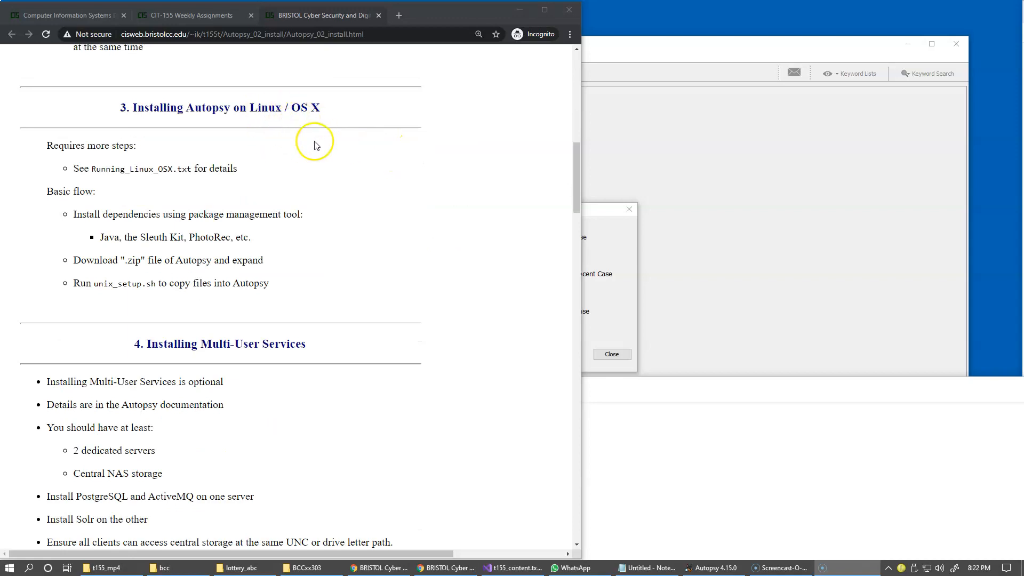
pyautogui.moveTo(207, 178)
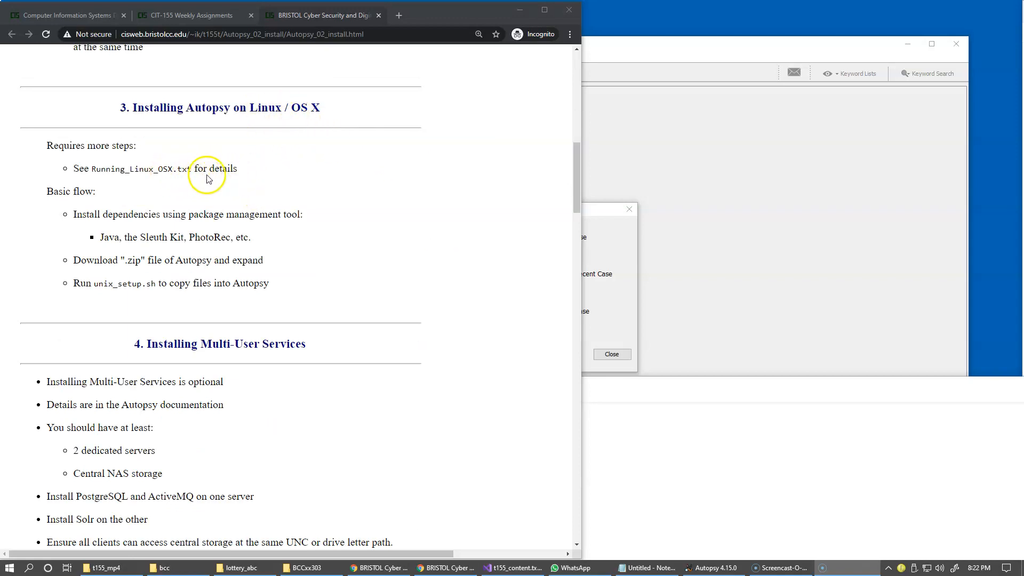
pyautogui.moveTo(301, 126)
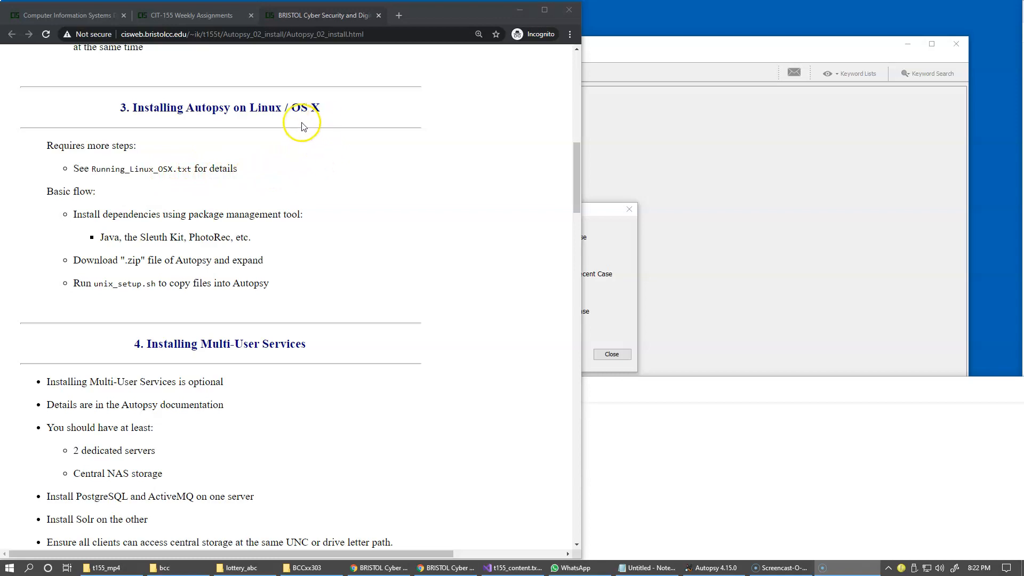
pyautogui.scroll(-3)
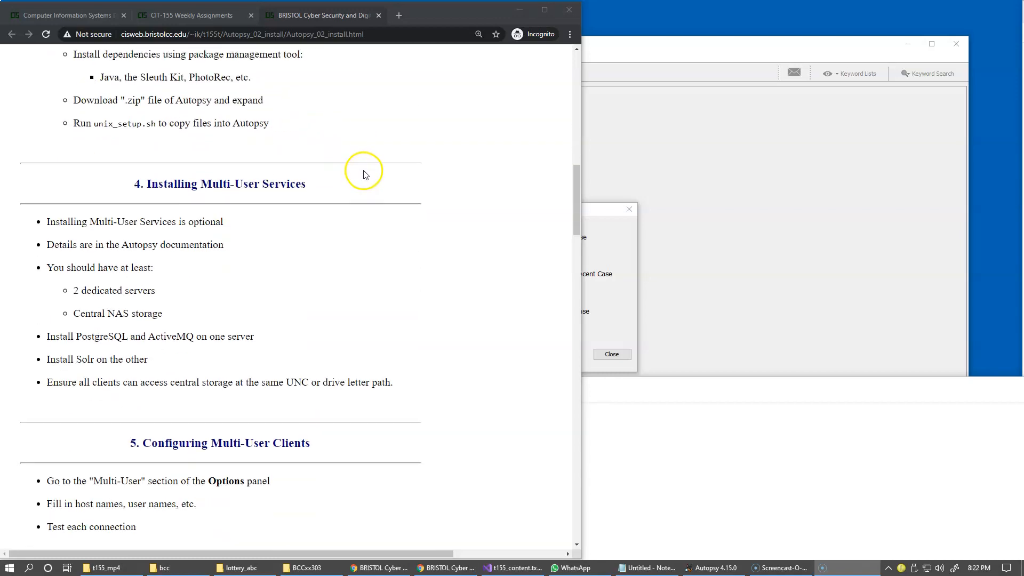
pyautogui.scroll(-3)
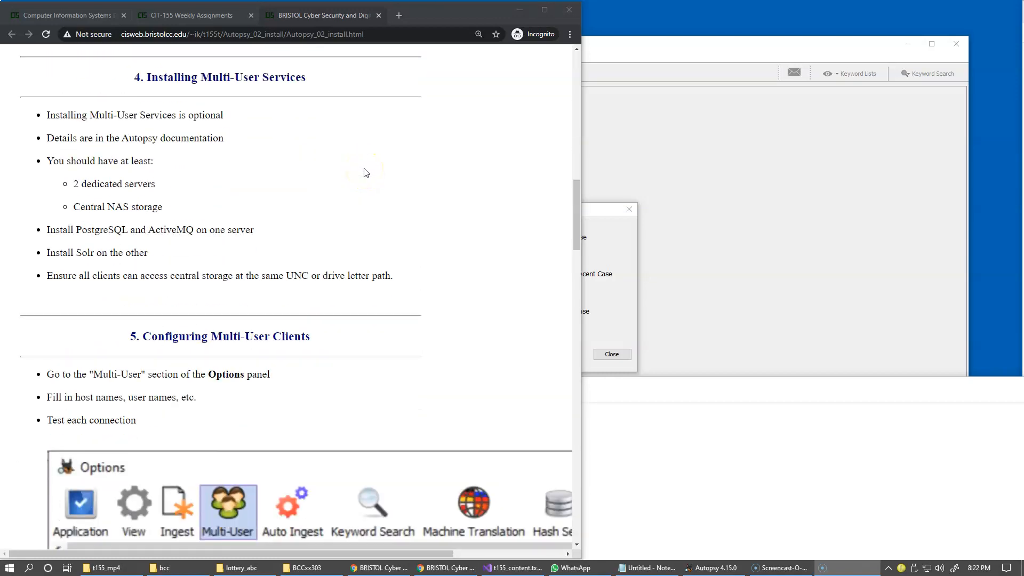
pyautogui.moveTo(281, 173)
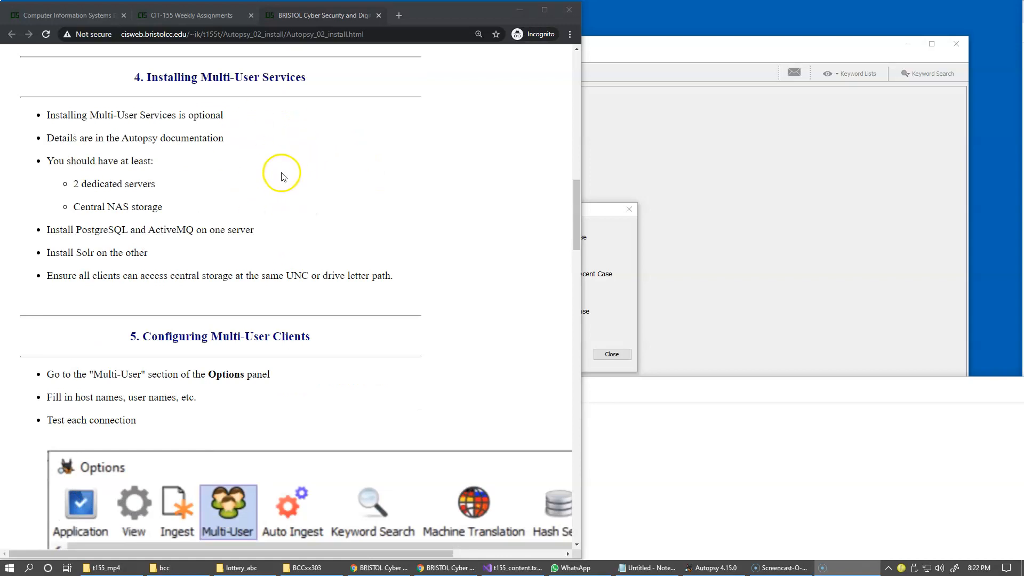
pyautogui.moveTo(543, 10)
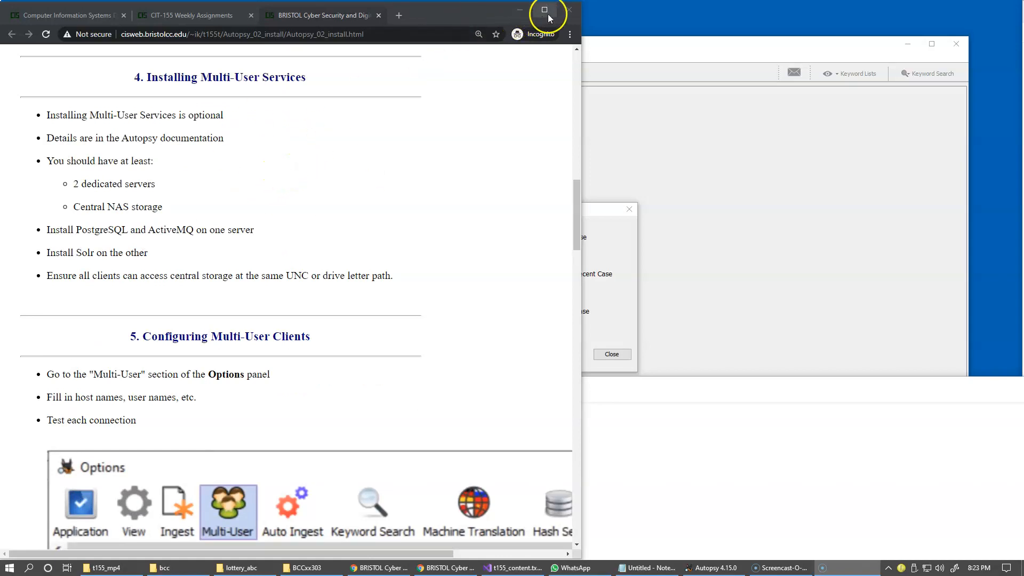
# Step: Maximize the browser and read down through the central repository enabling section
pyautogui.click(542, 9)
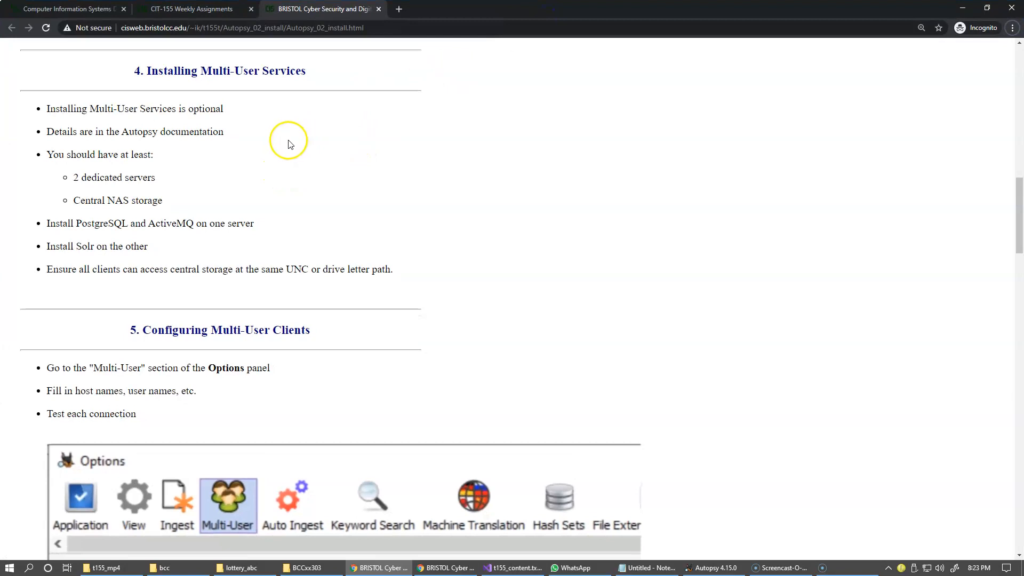
pyautogui.moveTo(268, 152)
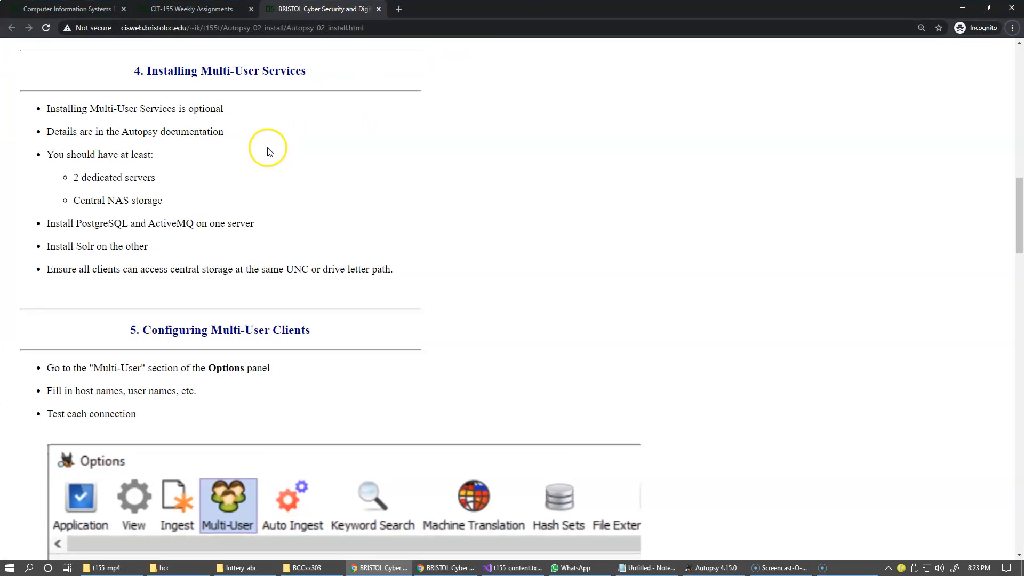
pyautogui.moveTo(154, 127)
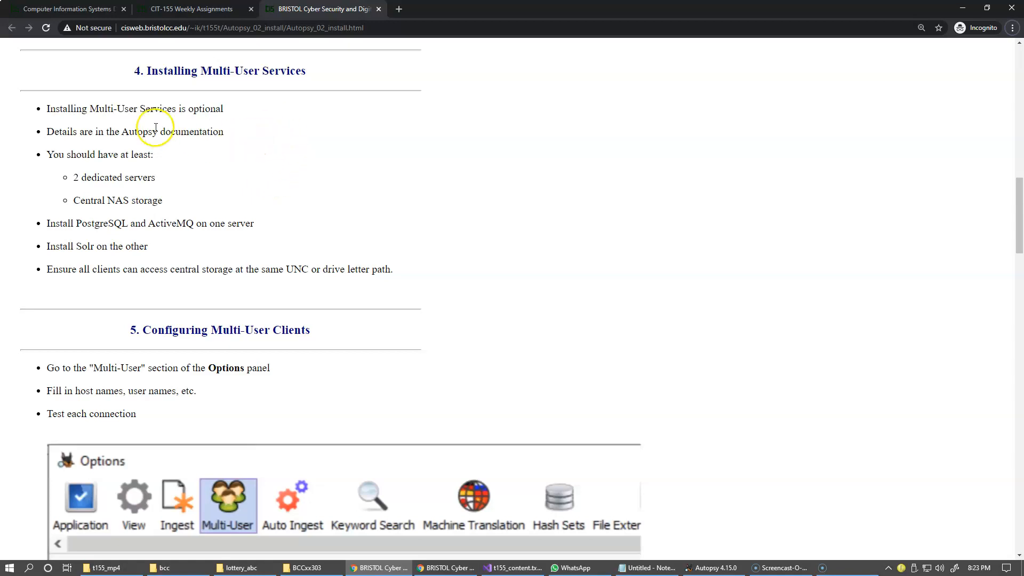
pyautogui.moveTo(157, 264)
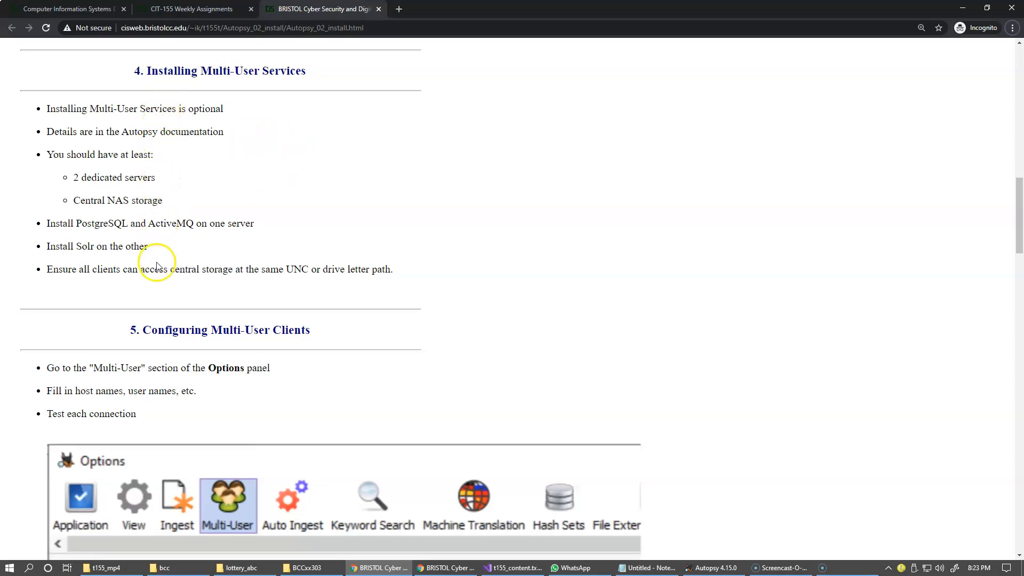
pyautogui.moveTo(203, 253)
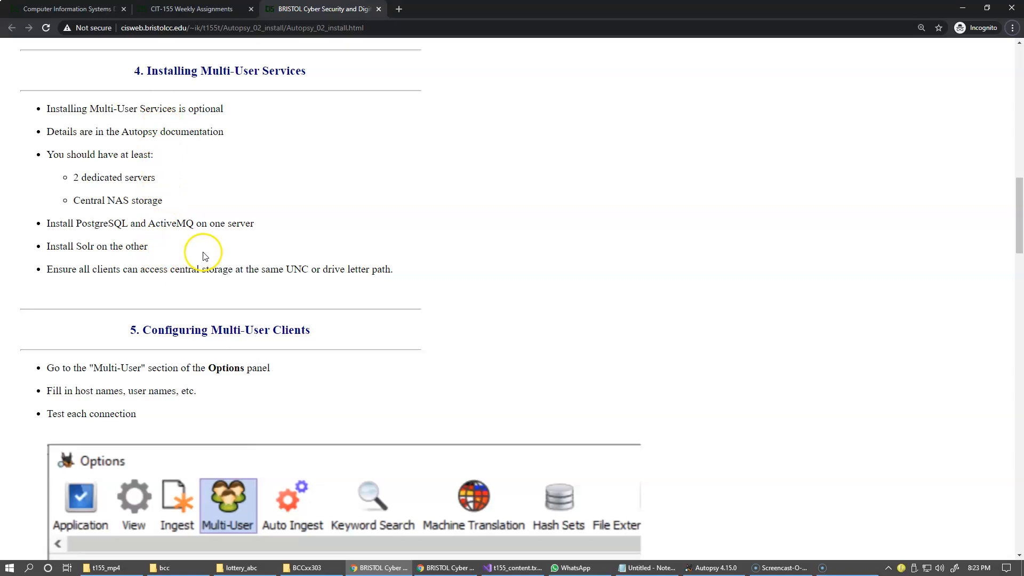
pyautogui.moveTo(254, 236)
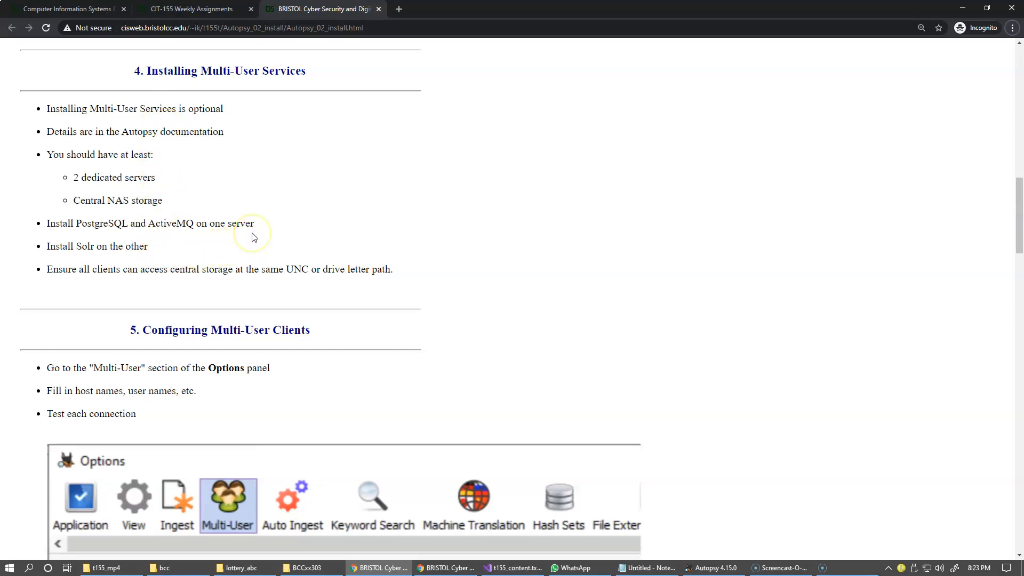
pyautogui.moveTo(209, 190)
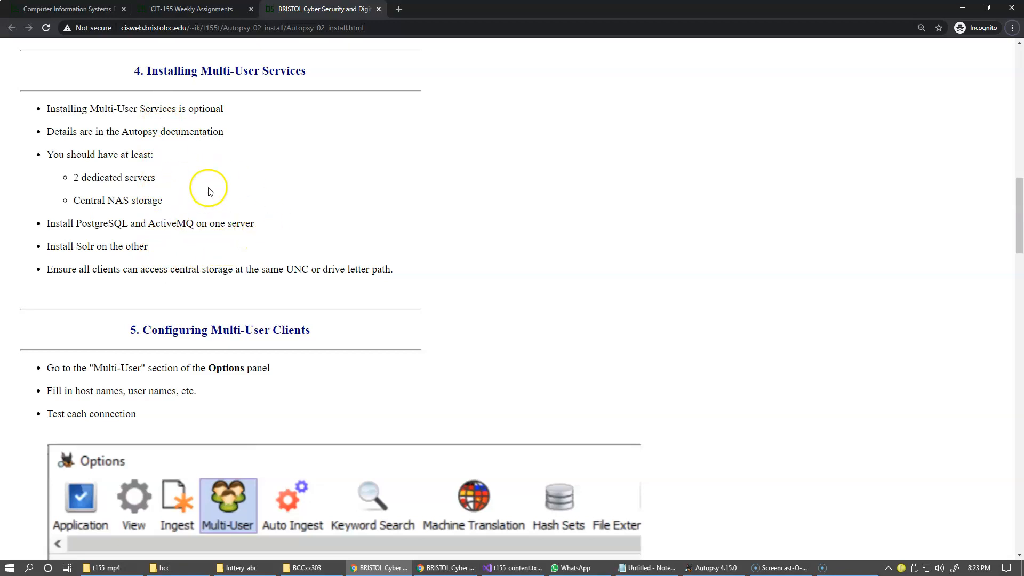
pyautogui.moveTo(190, 197)
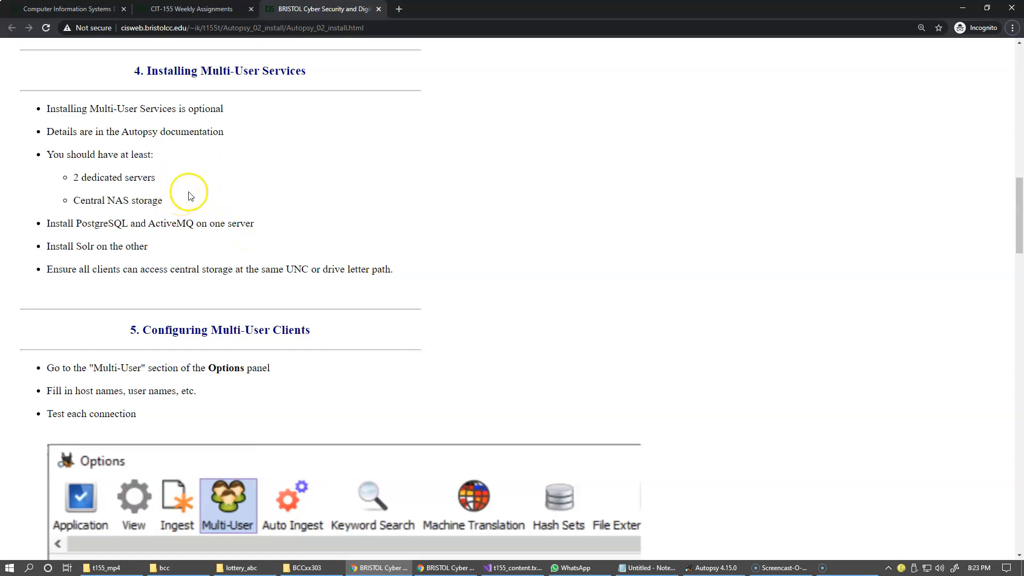
pyautogui.moveTo(252, 196)
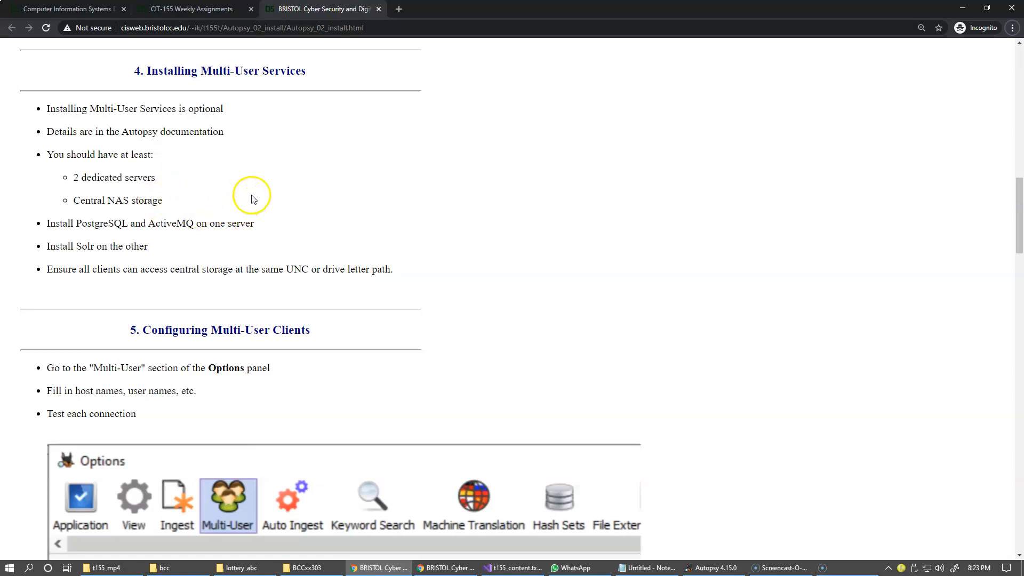
pyautogui.moveTo(121, 213)
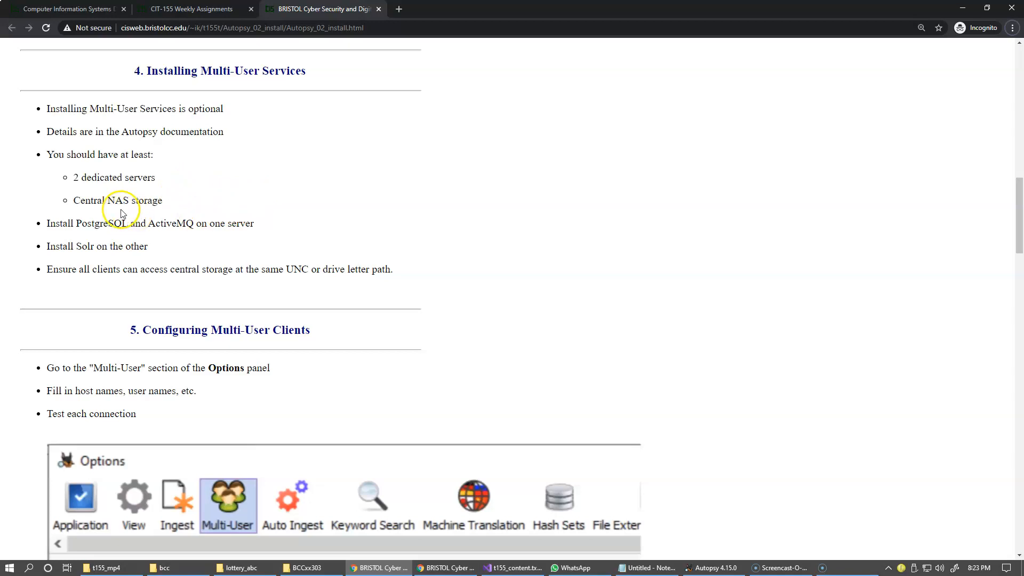
pyautogui.scroll(-3)
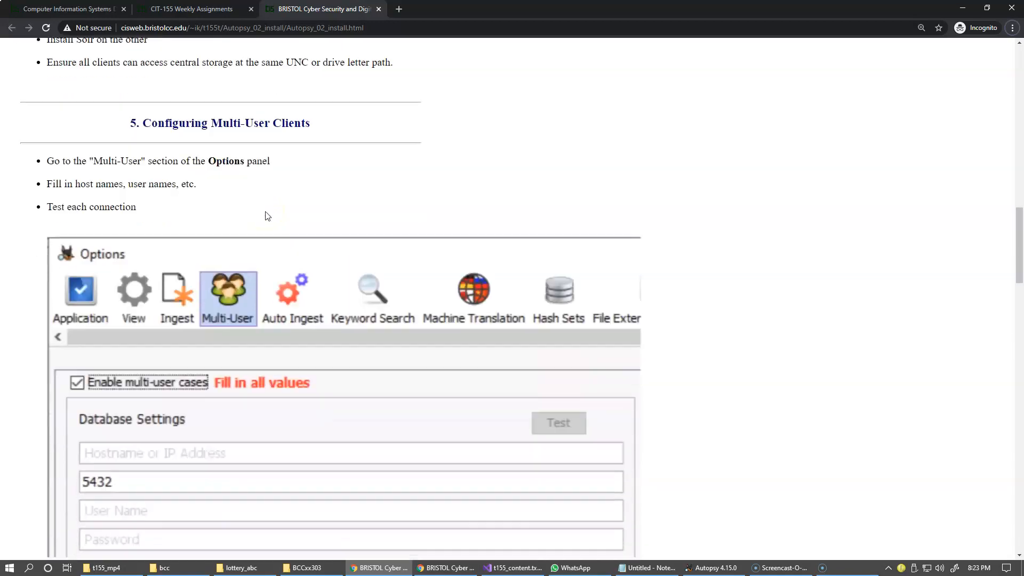
pyautogui.scroll(-3)
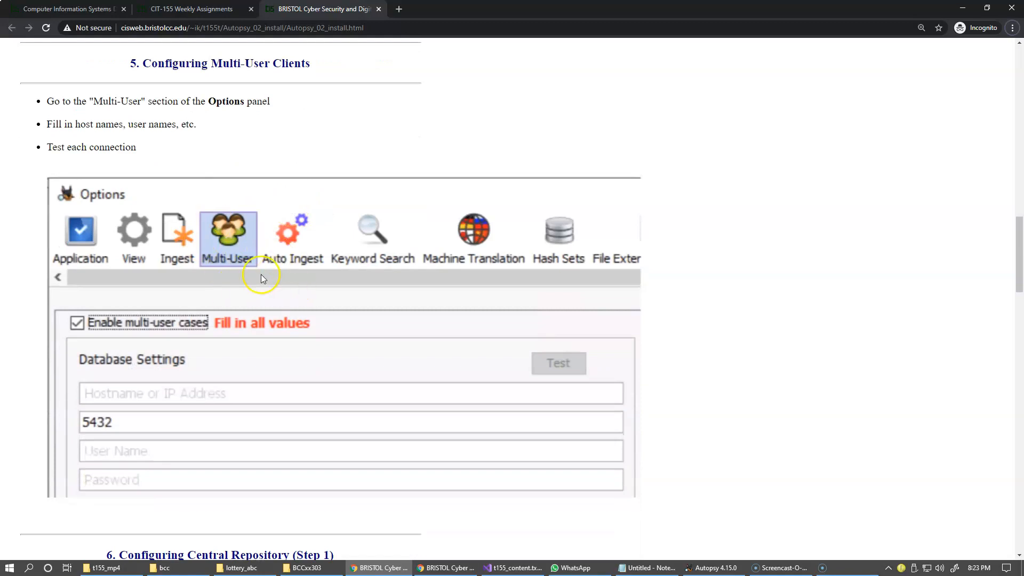
pyautogui.moveTo(260, 354)
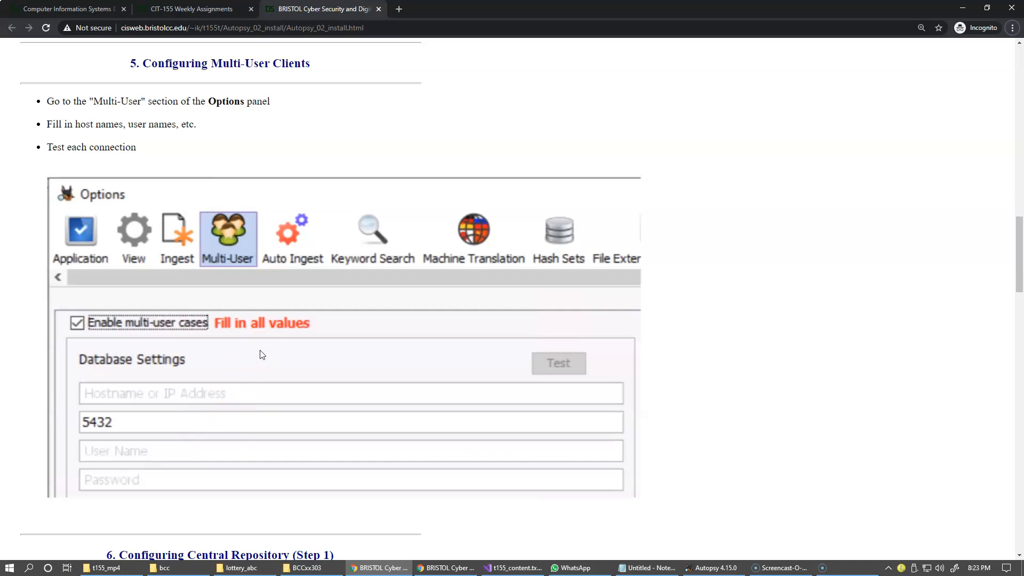
pyautogui.scroll(-3)
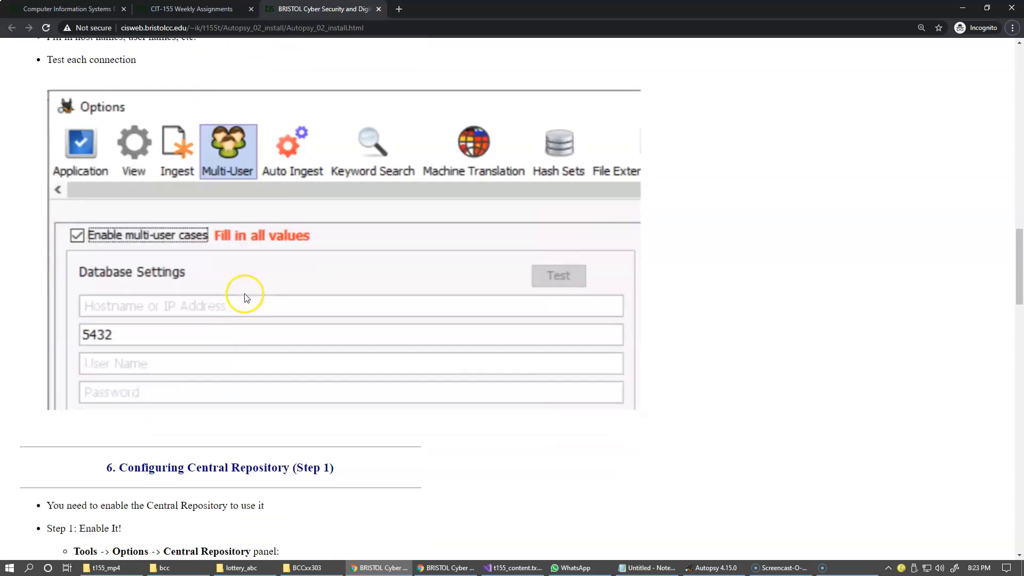
pyautogui.scroll(-3)
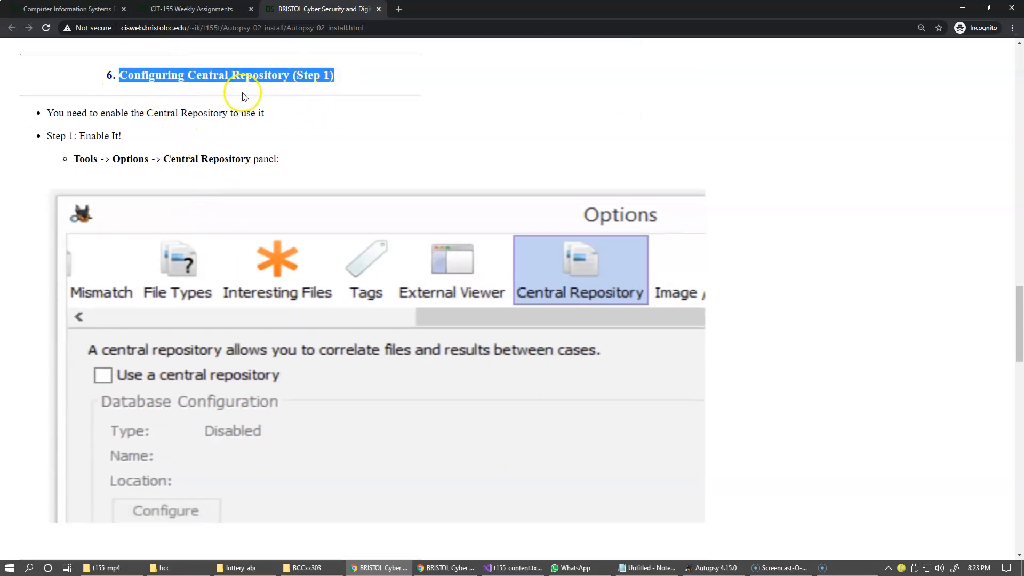
pyautogui.moveTo(287, 265)
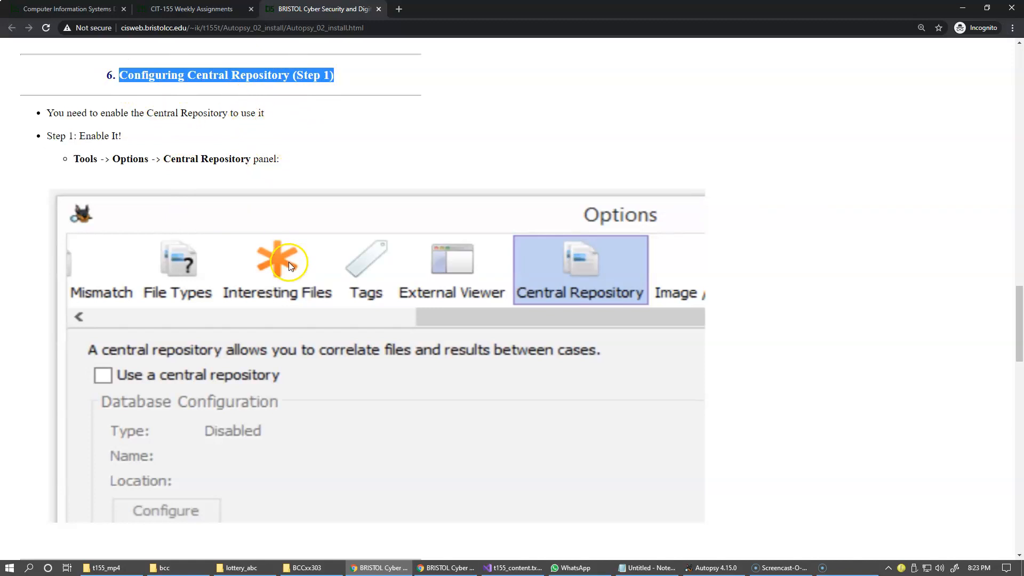
pyautogui.moveTo(254, 233)
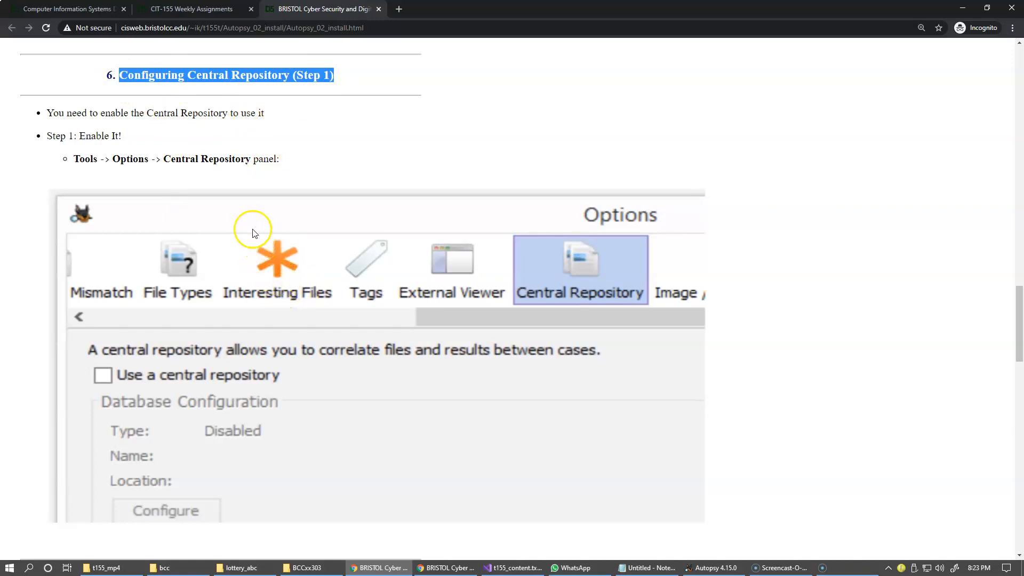
pyautogui.moveTo(308, 254)
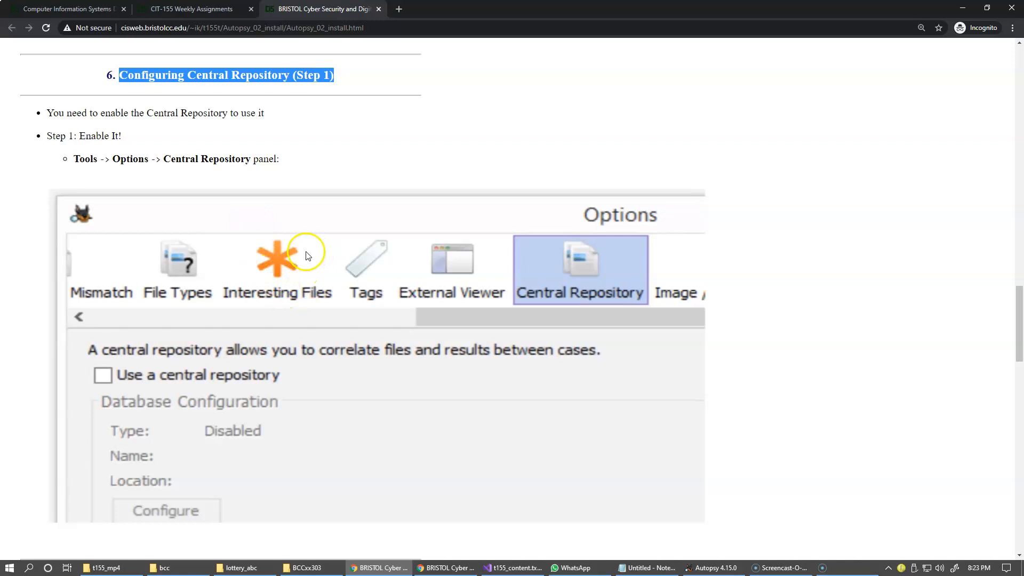
pyautogui.moveTo(541, 307)
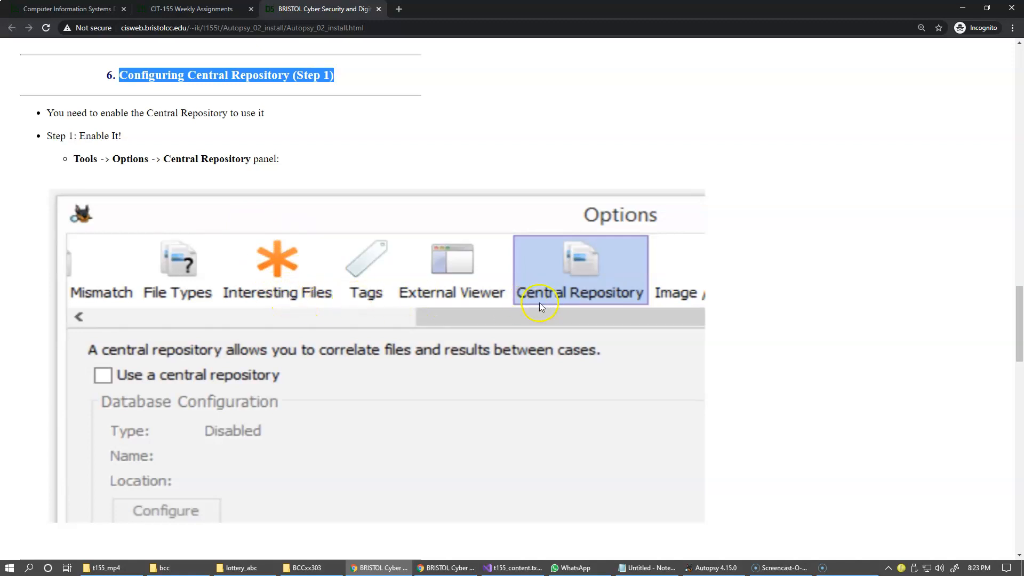
pyautogui.moveTo(563, 296)
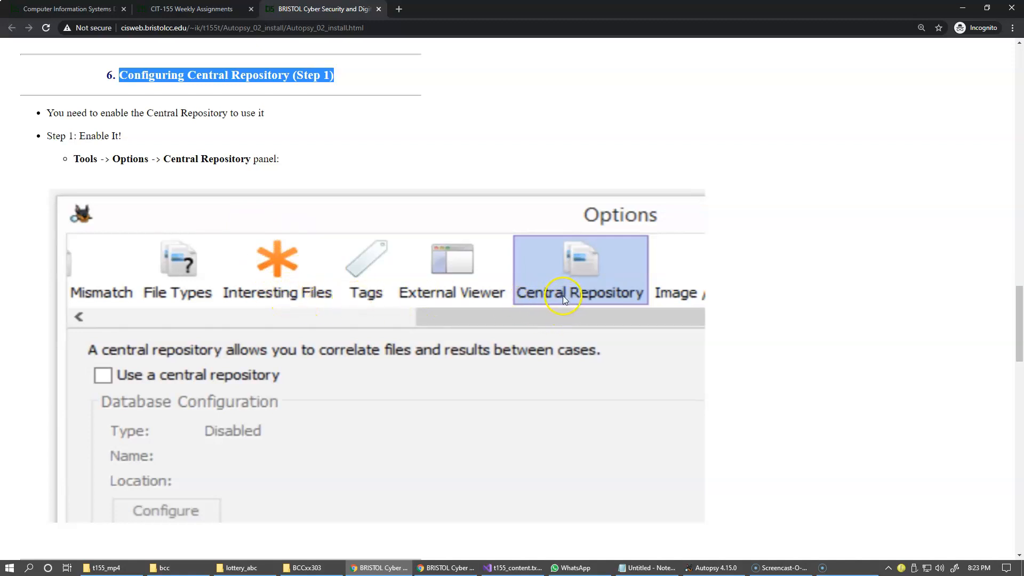
pyautogui.moveTo(351, 188)
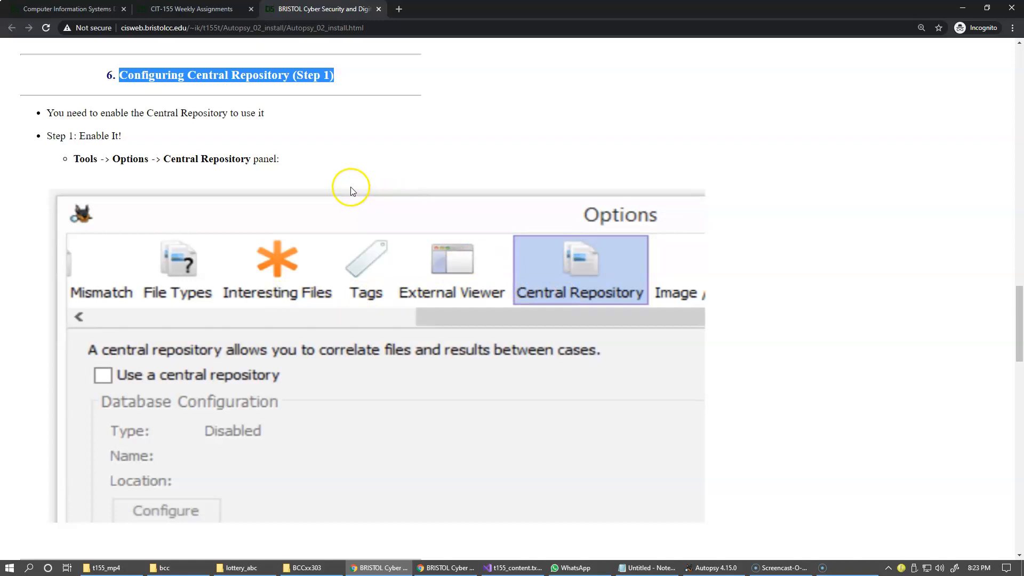
pyautogui.moveTo(75, 135)
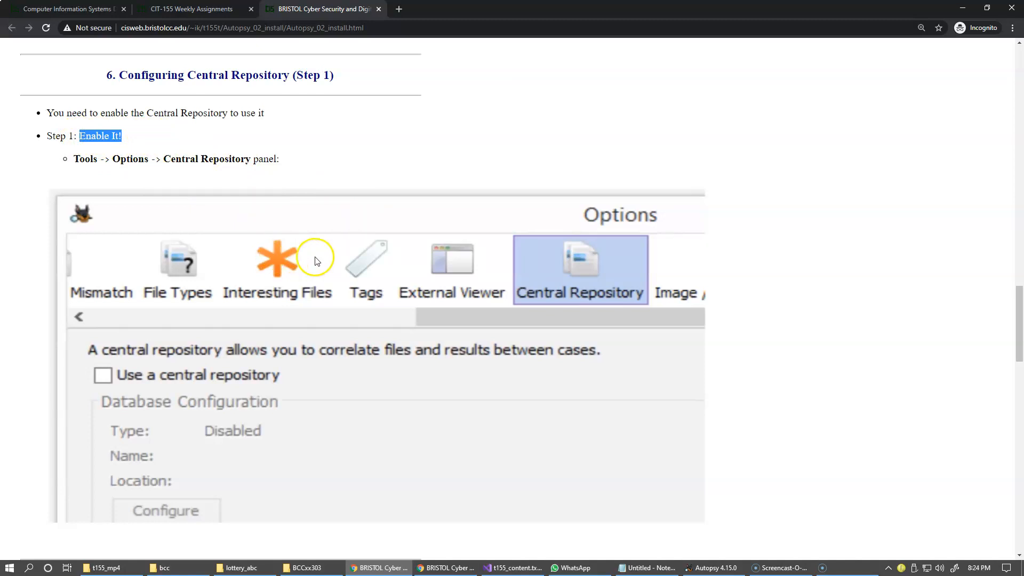
pyautogui.moveTo(335, 250)
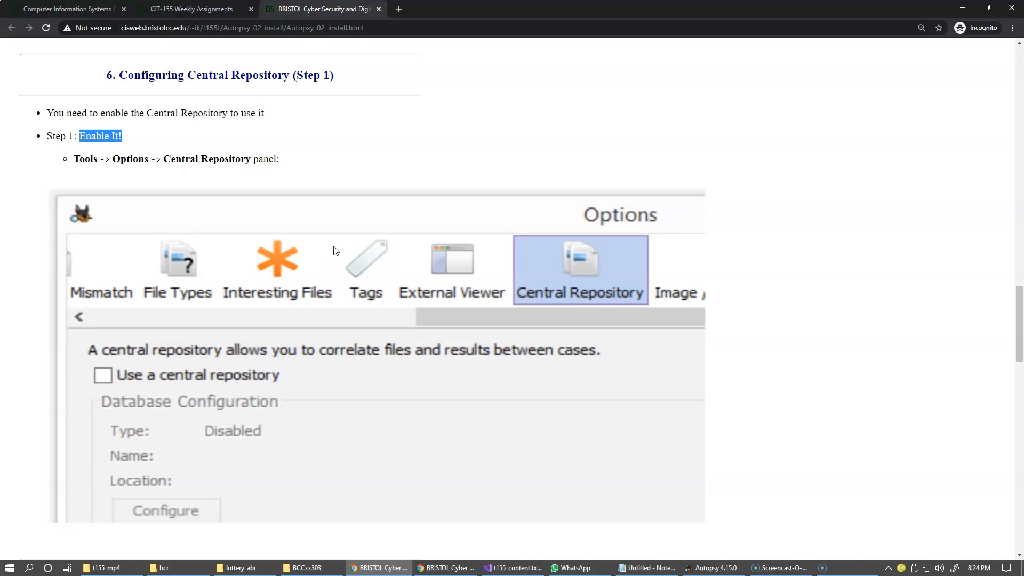
pyautogui.moveTo(199, 124)
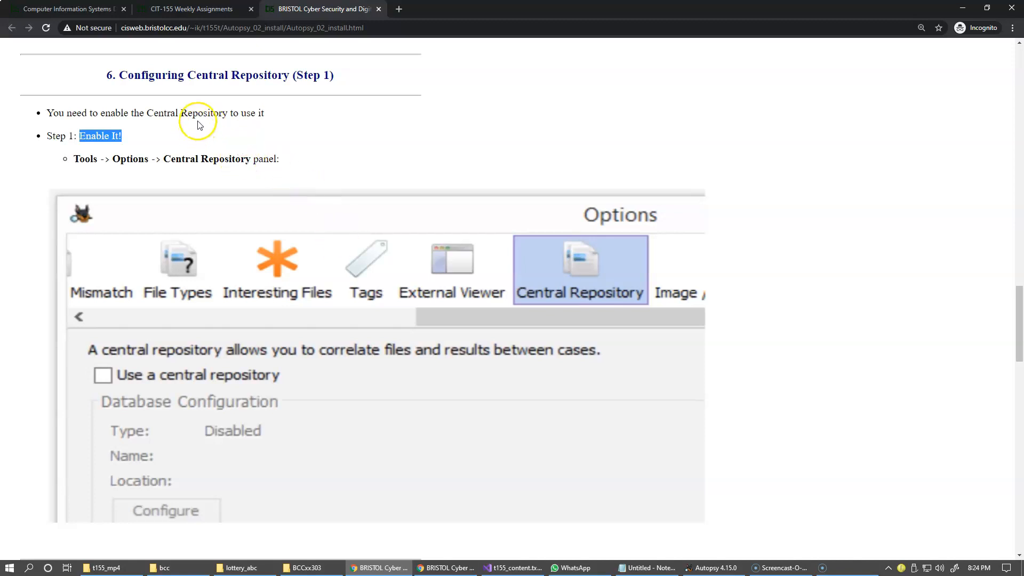
pyautogui.moveTo(273, 225)
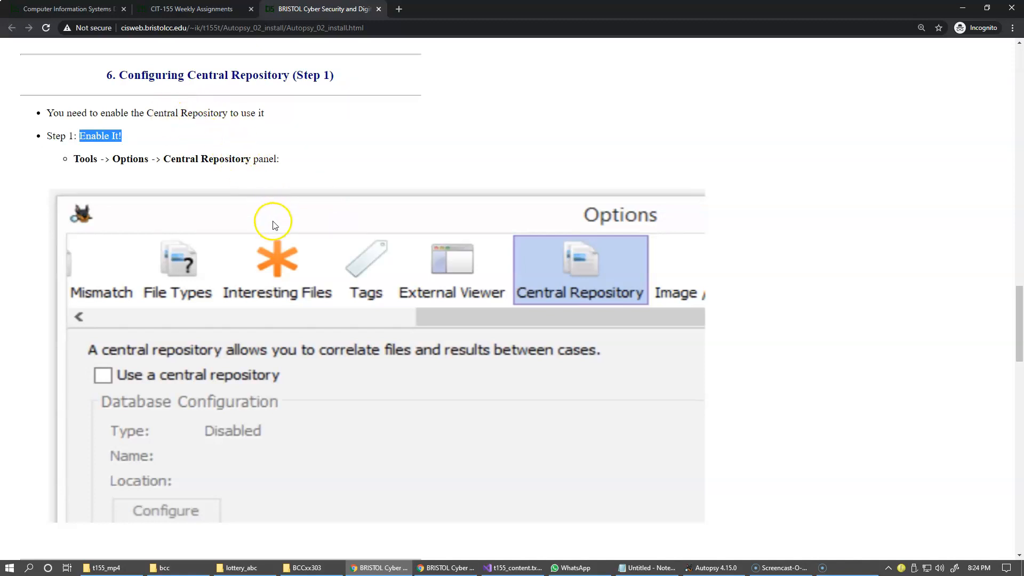
pyautogui.moveTo(332, 359)
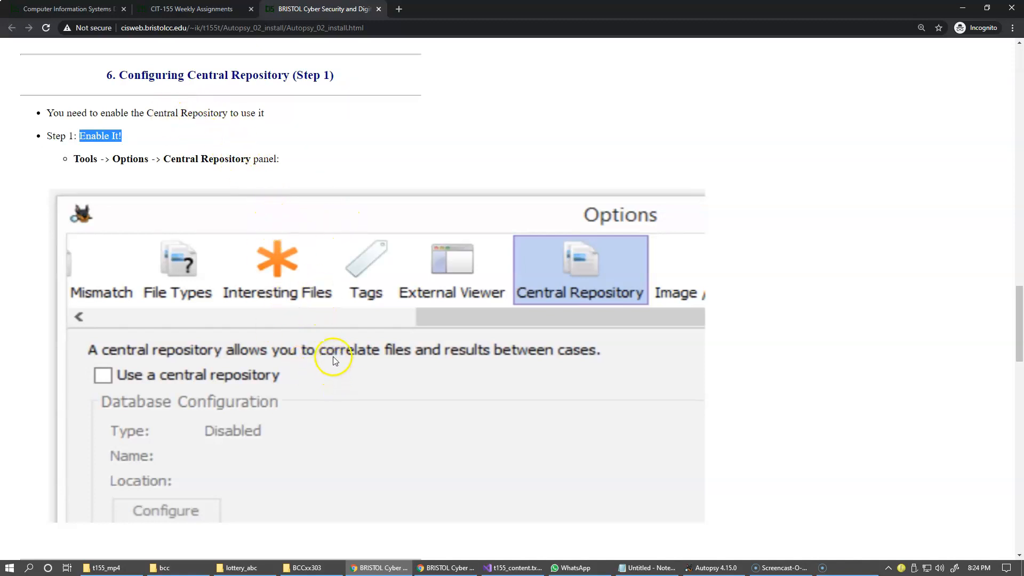
pyautogui.moveTo(335, 354)
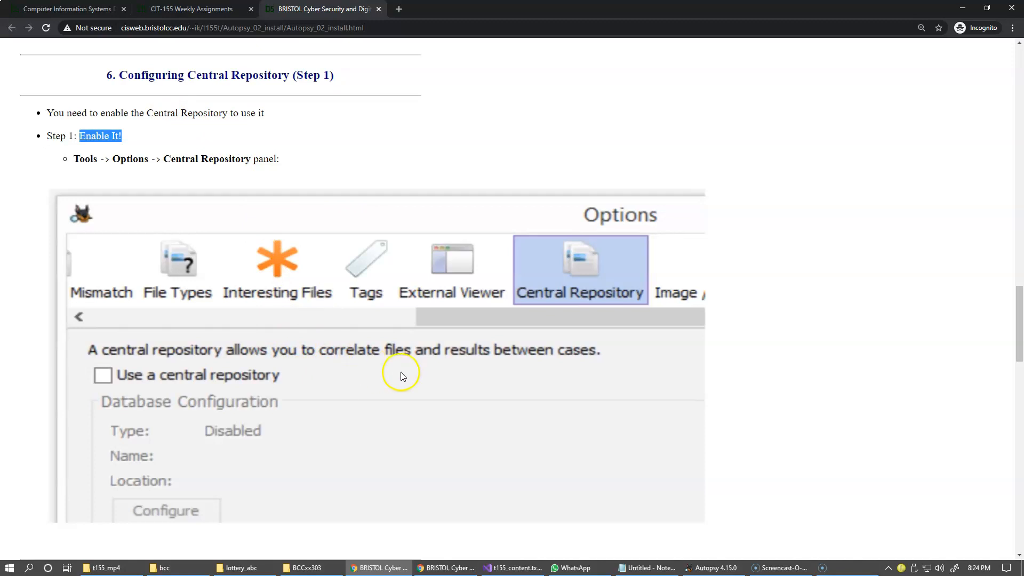
pyautogui.moveTo(400, 370)
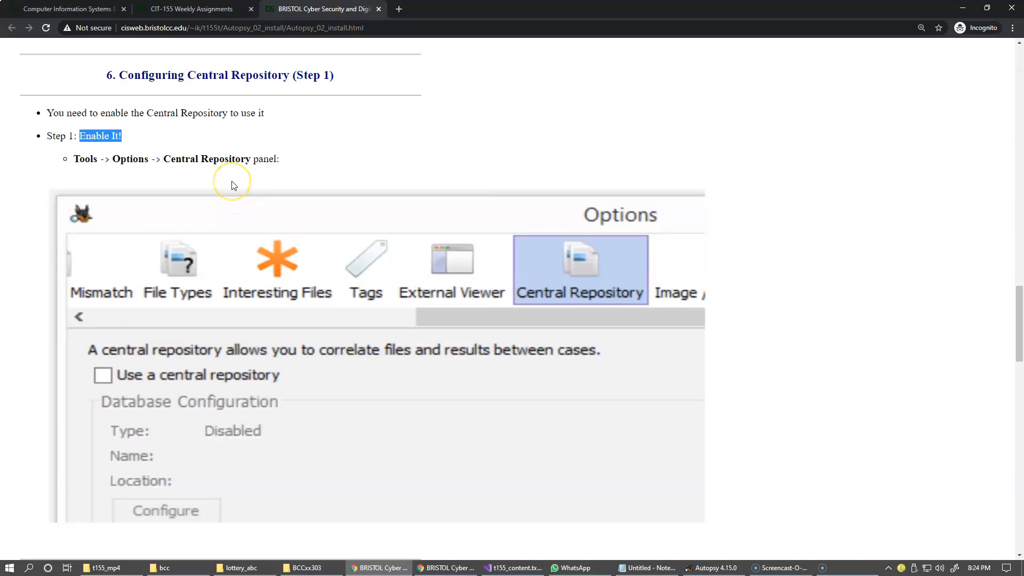
pyautogui.moveTo(112, 172)
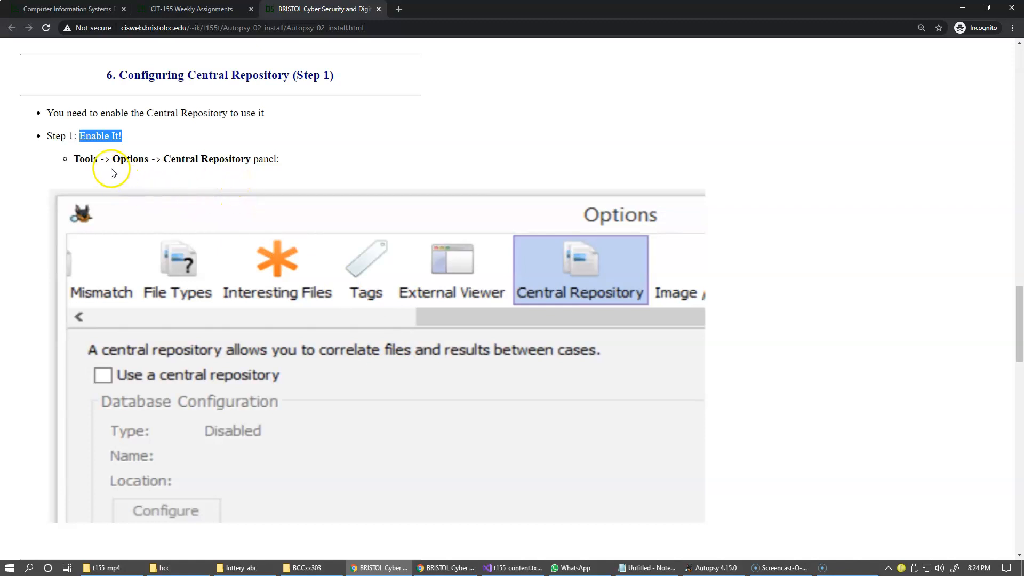
pyautogui.moveTo(258, 175)
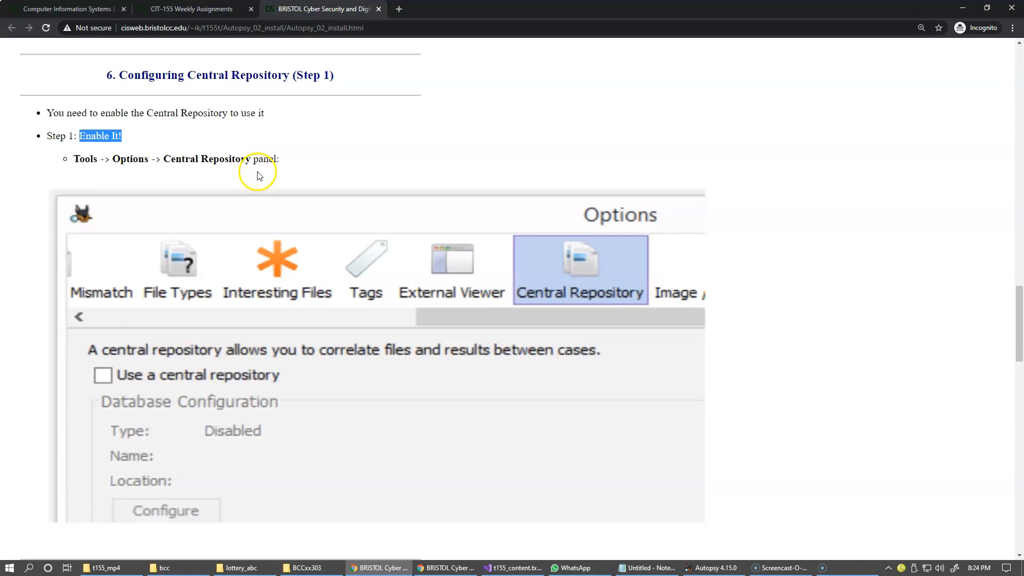
# Step: Read on to step 7, Configuring Central Repository (Step 2), then return to Autopsy
pyautogui.scroll(-3)
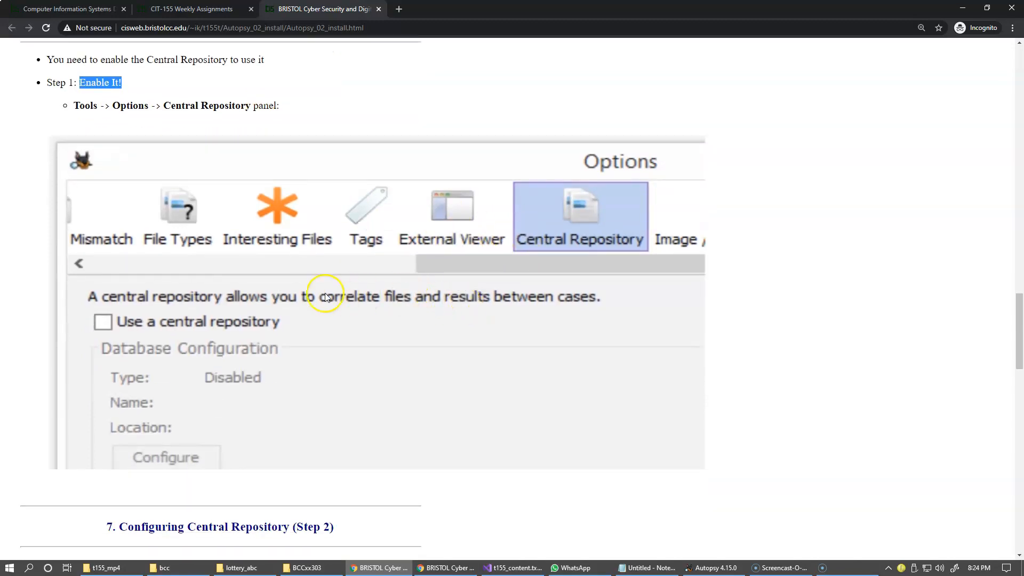
pyautogui.moveTo(410, 278)
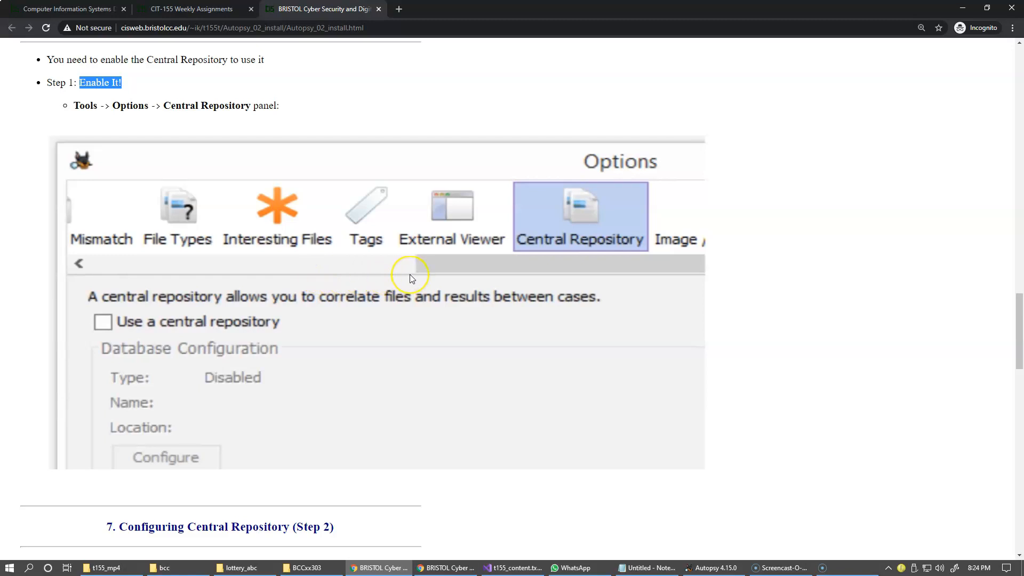
pyautogui.scroll(-3)
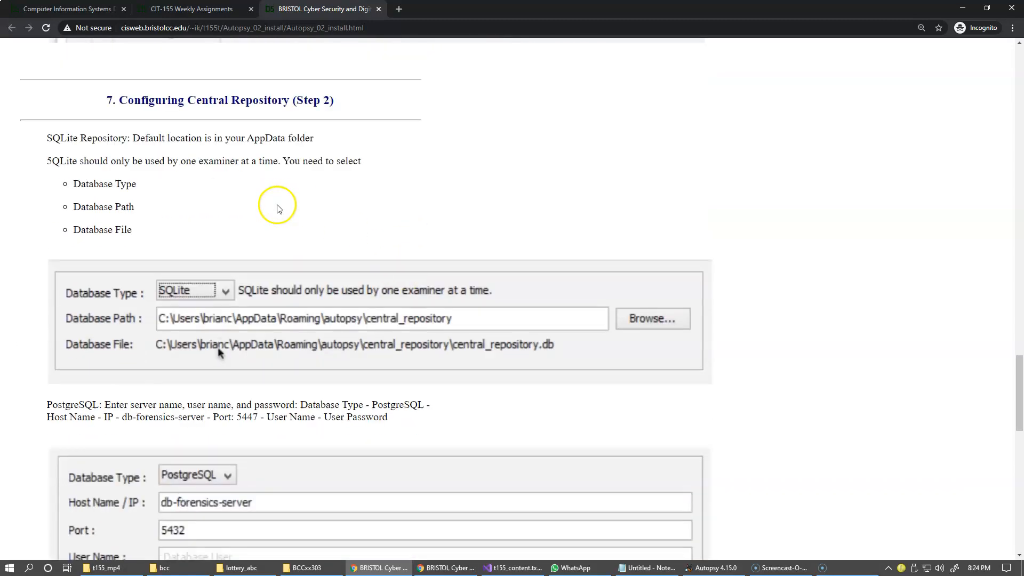
pyautogui.moveTo(440, 319)
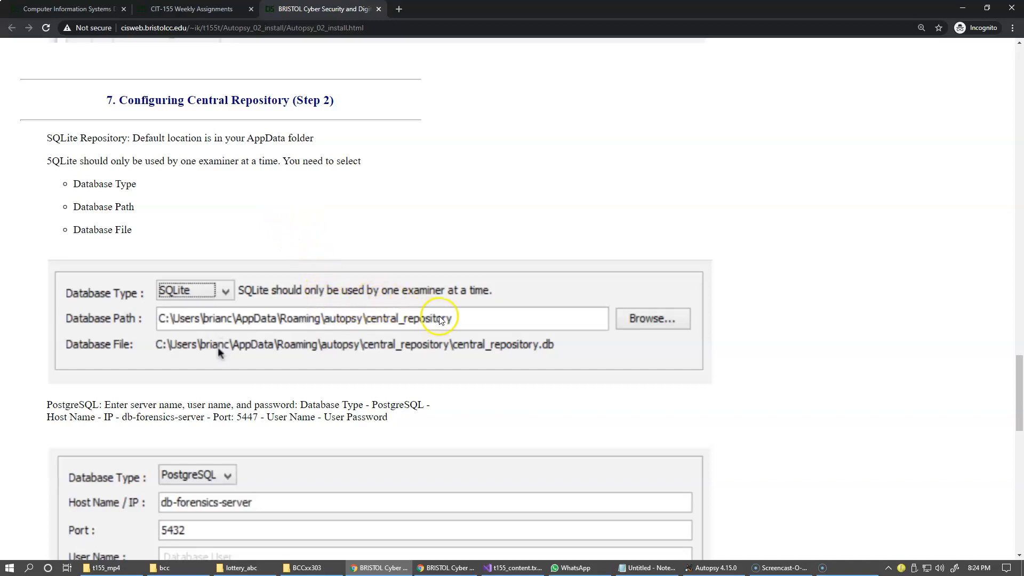
pyautogui.moveTo(427, 329)
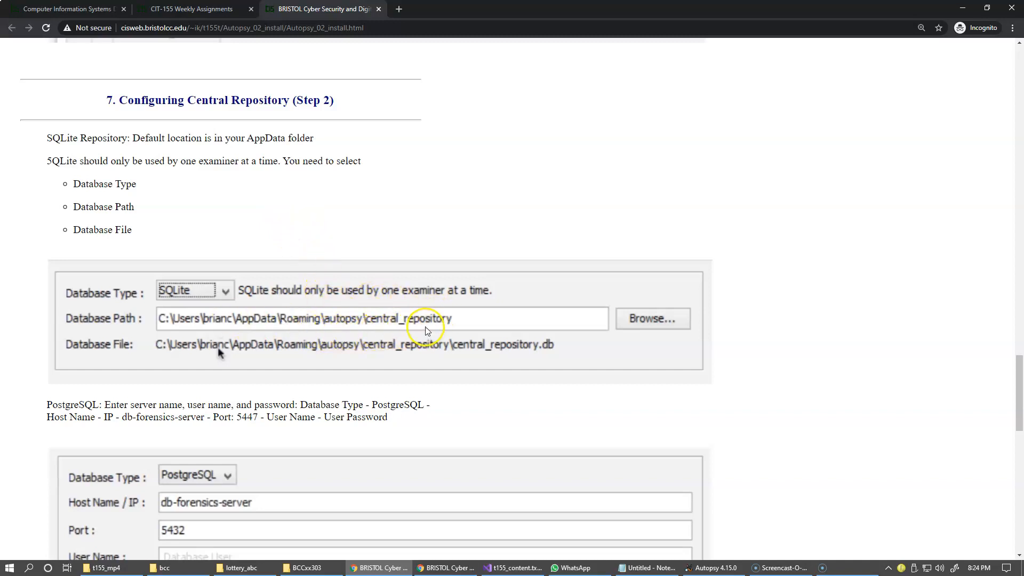
pyautogui.moveTo(462, 347)
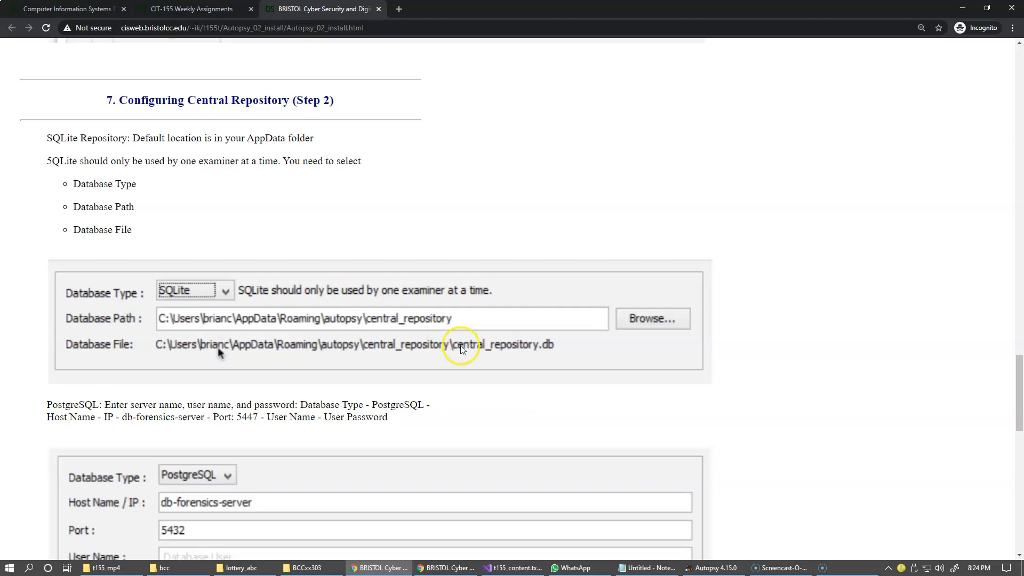
pyautogui.moveTo(633, 468)
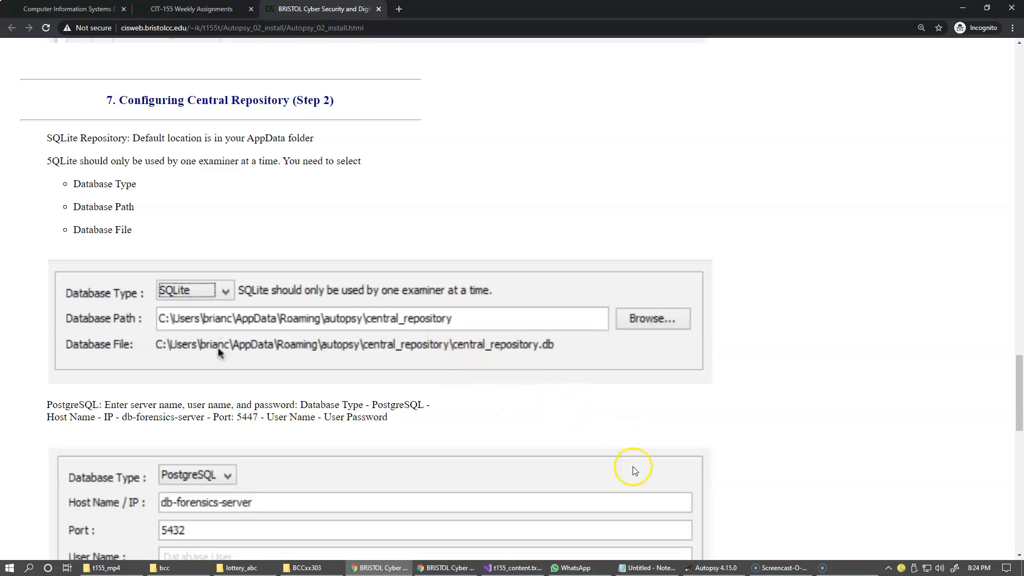
pyautogui.click(711, 567)
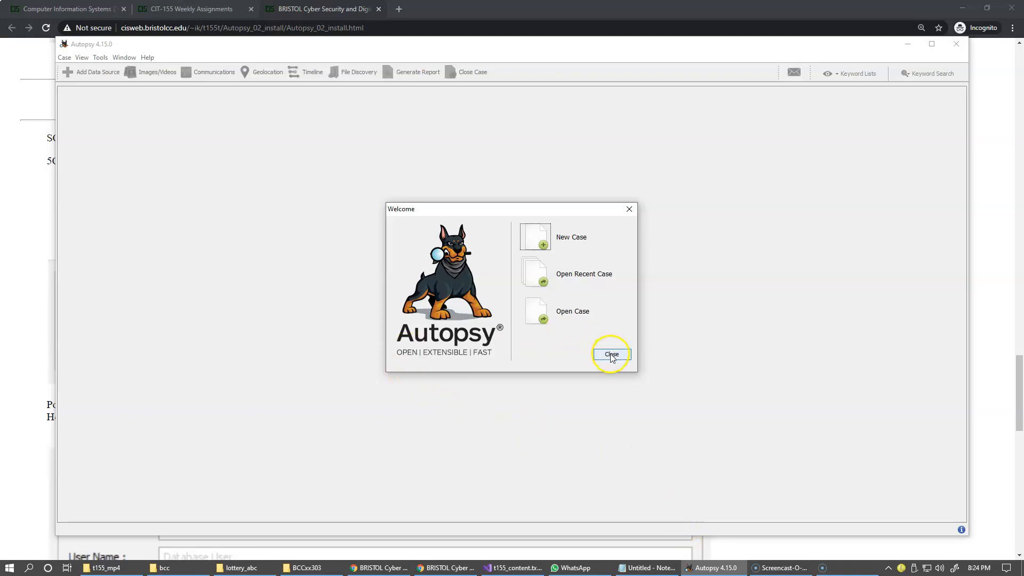
# Step: Close the Welcome dialog and show Tools > Options at the Central Repository panel
pyautogui.click(610, 354)
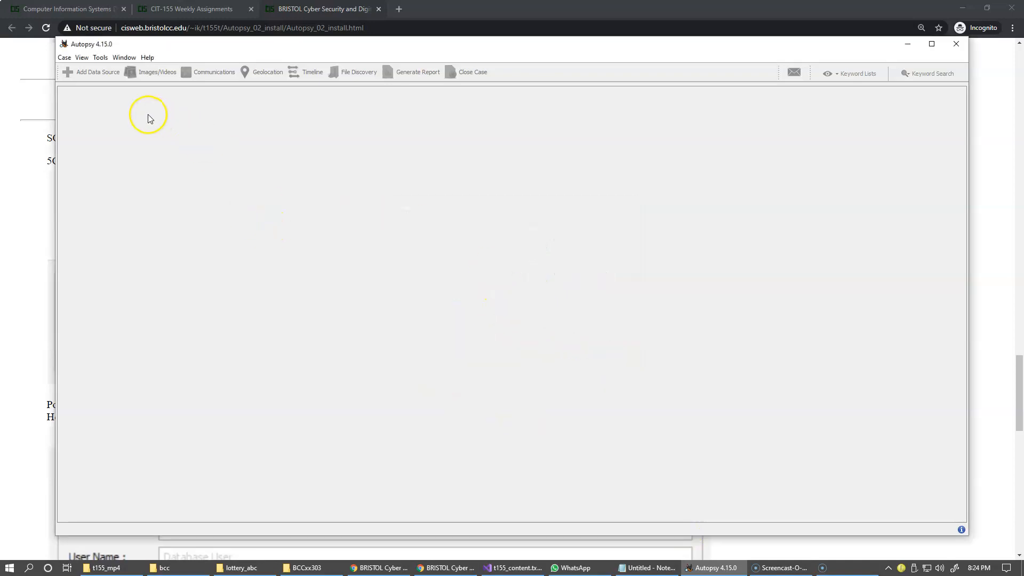
pyautogui.click(100, 58)
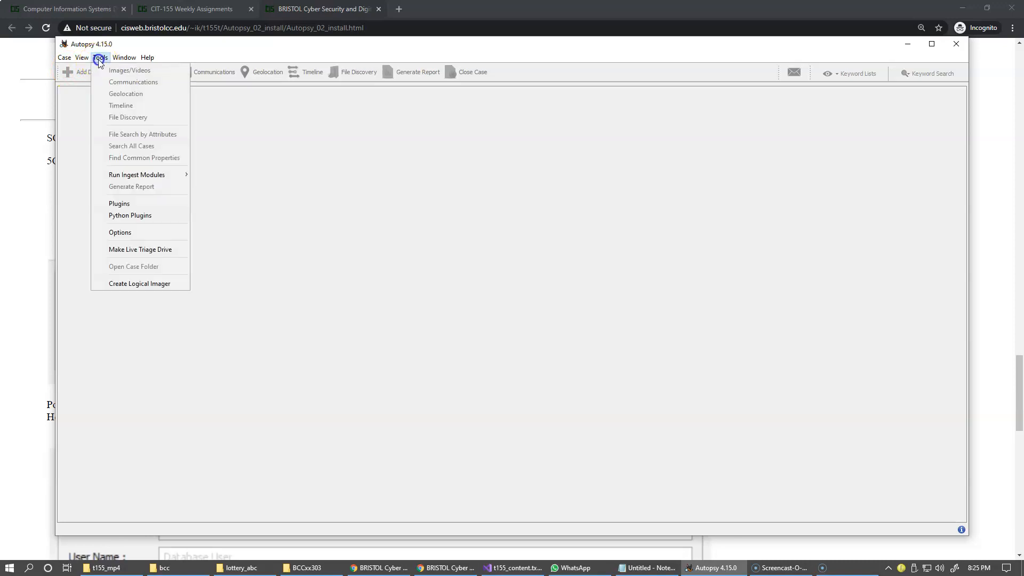
pyautogui.moveTo(120, 232)
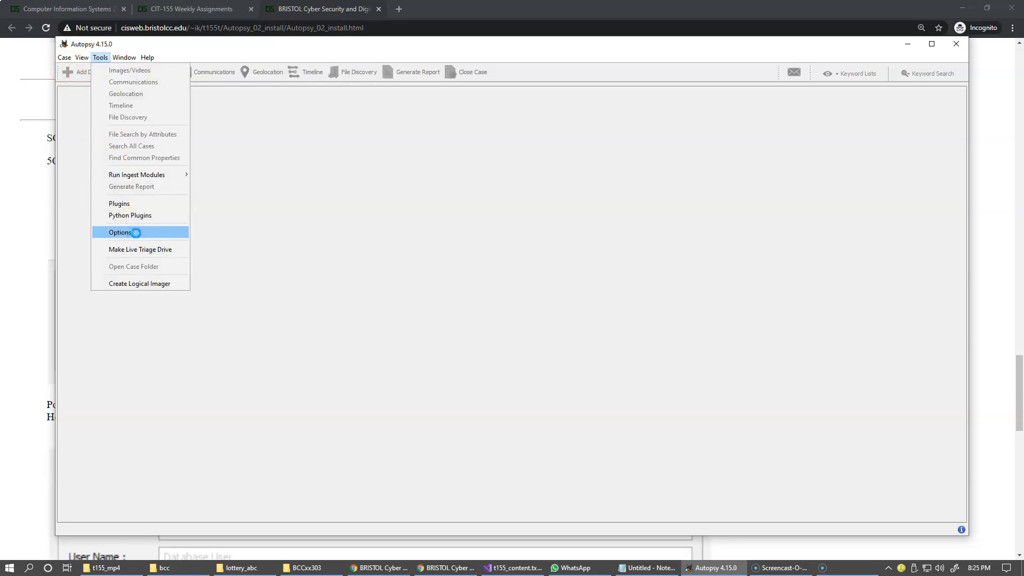
pyautogui.click(120, 232)
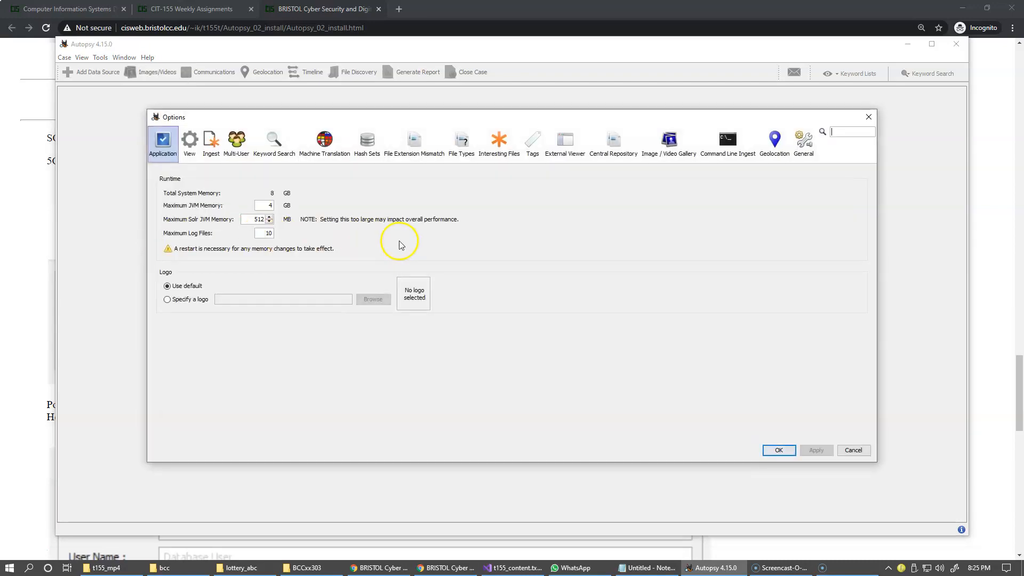
pyautogui.click(612, 138)
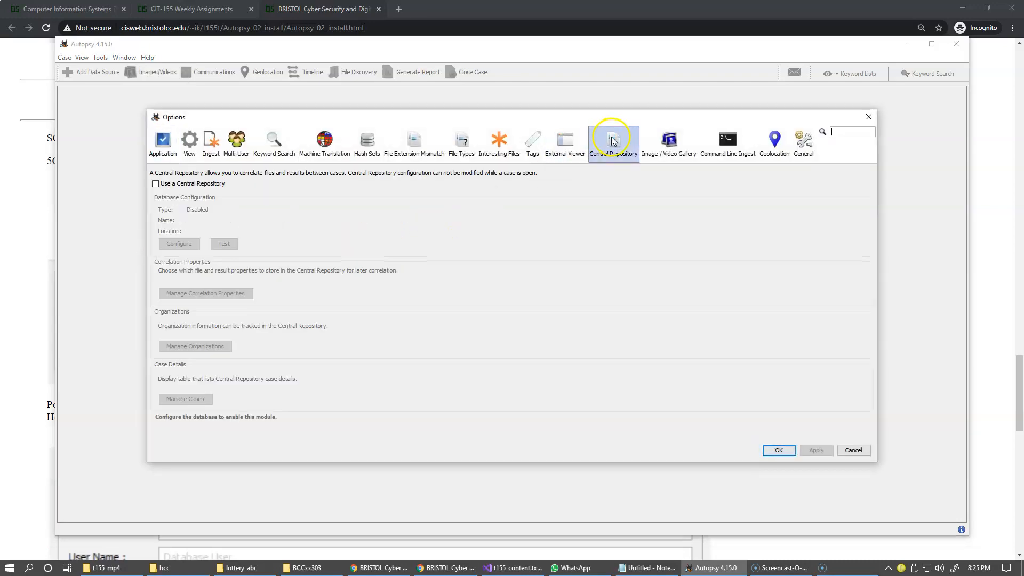
pyautogui.moveTo(314, 215)
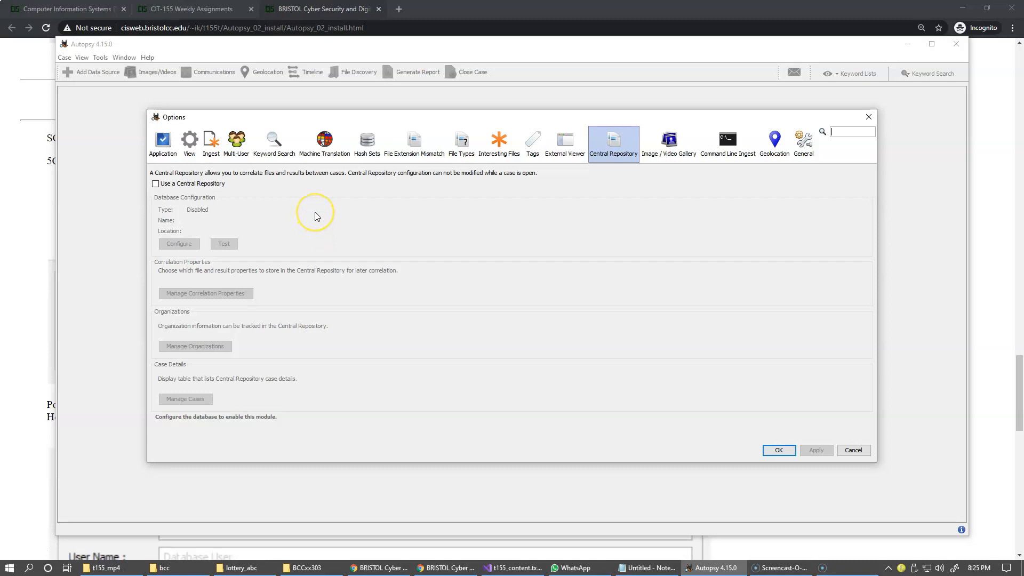
pyautogui.moveTo(385, 193)
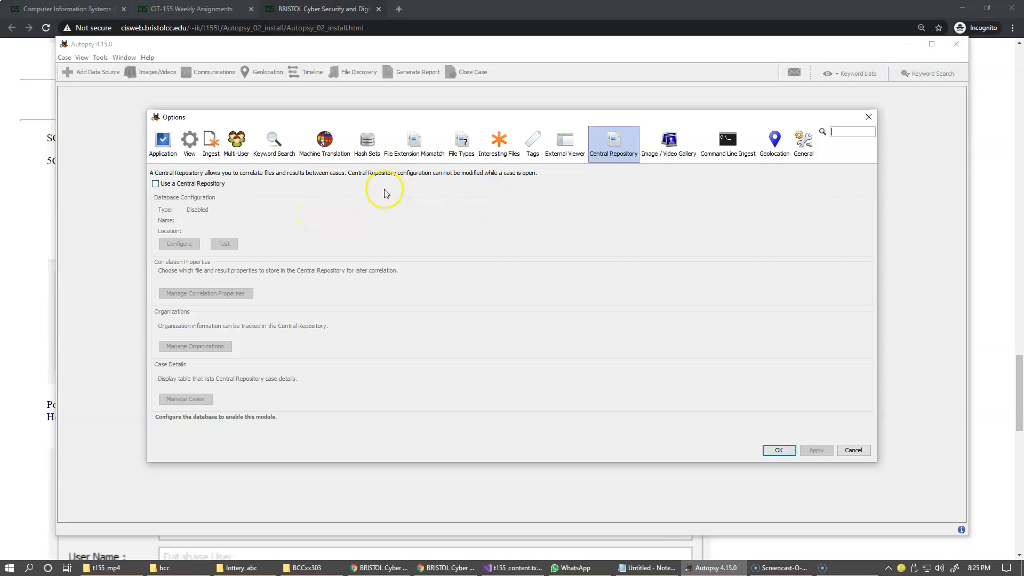
pyautogui.moveTo(390, 208)
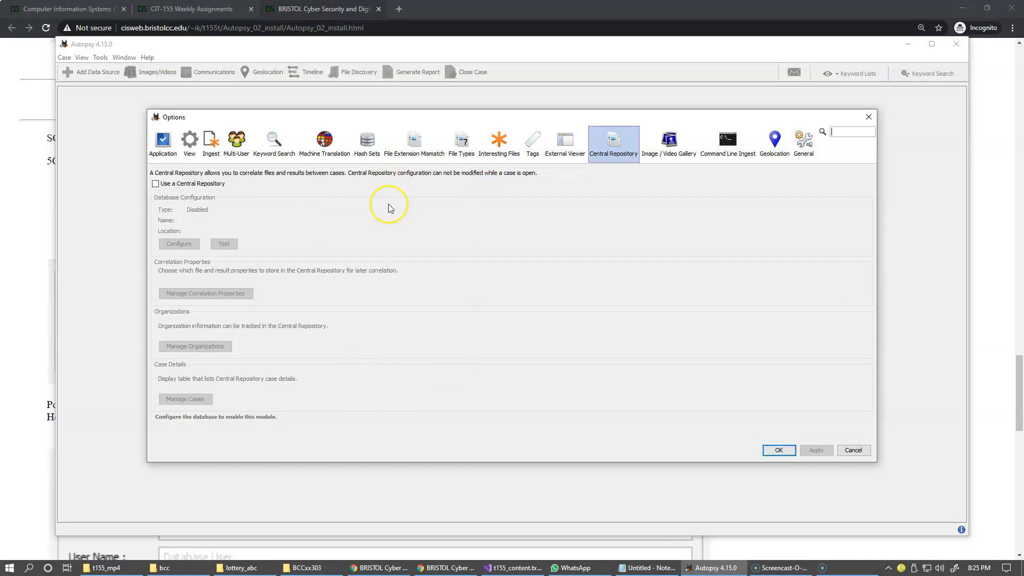
pyautogui.moveTo(316, 208)
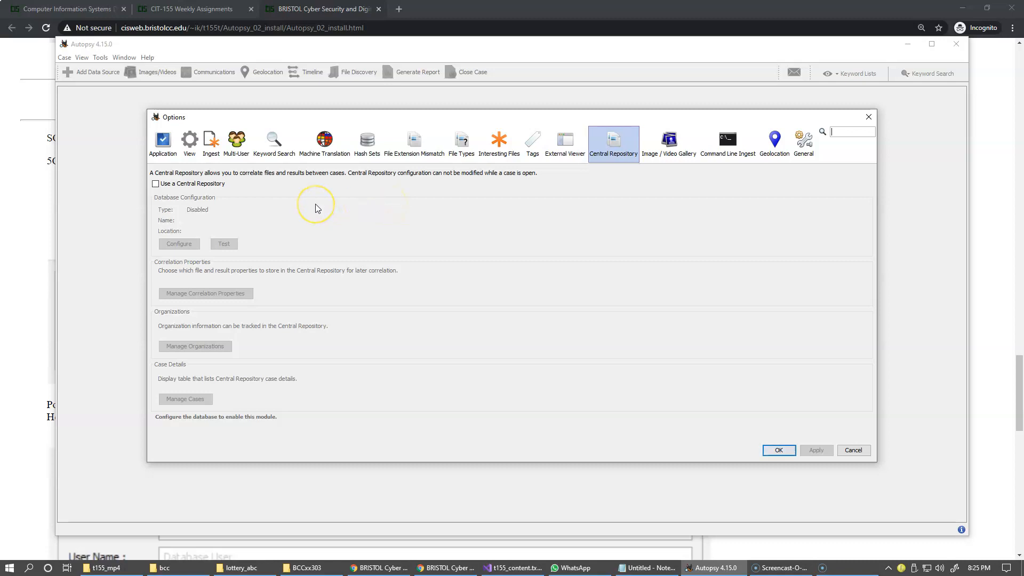
pyautogui.moveTo(266, 206)
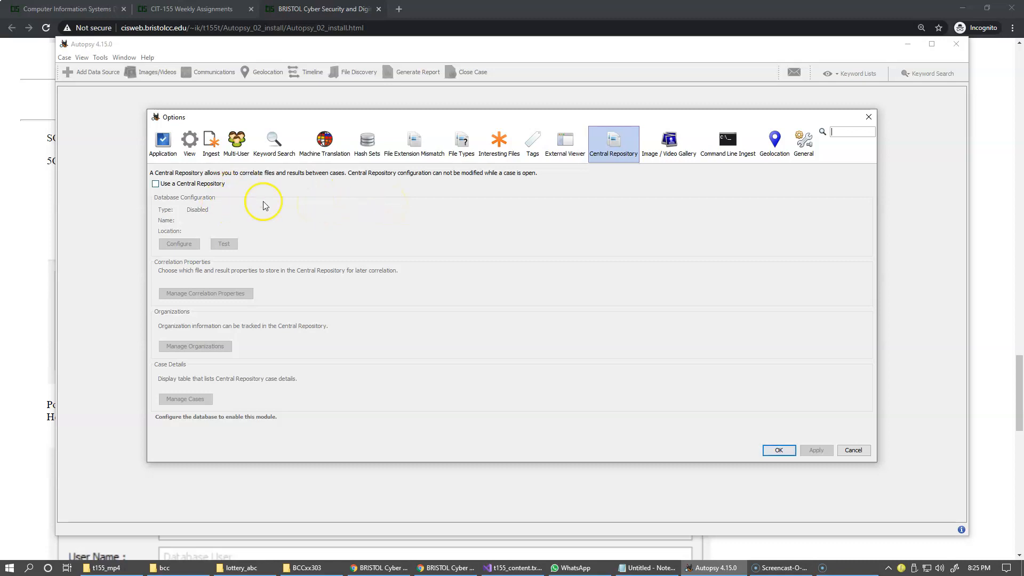
pyautogui.moveTo(265, 222)
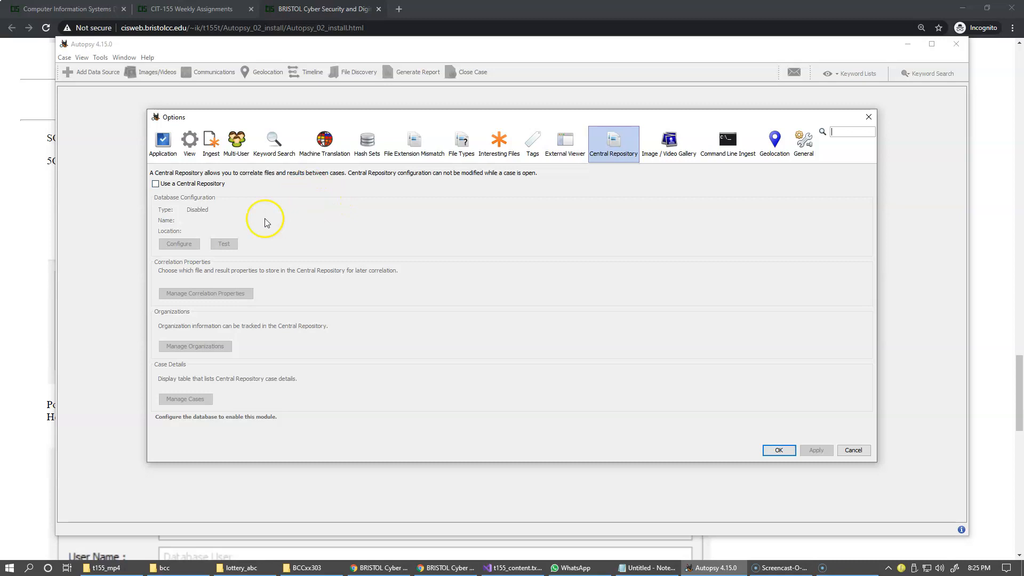
pyautogui.moveTo(216, 317)
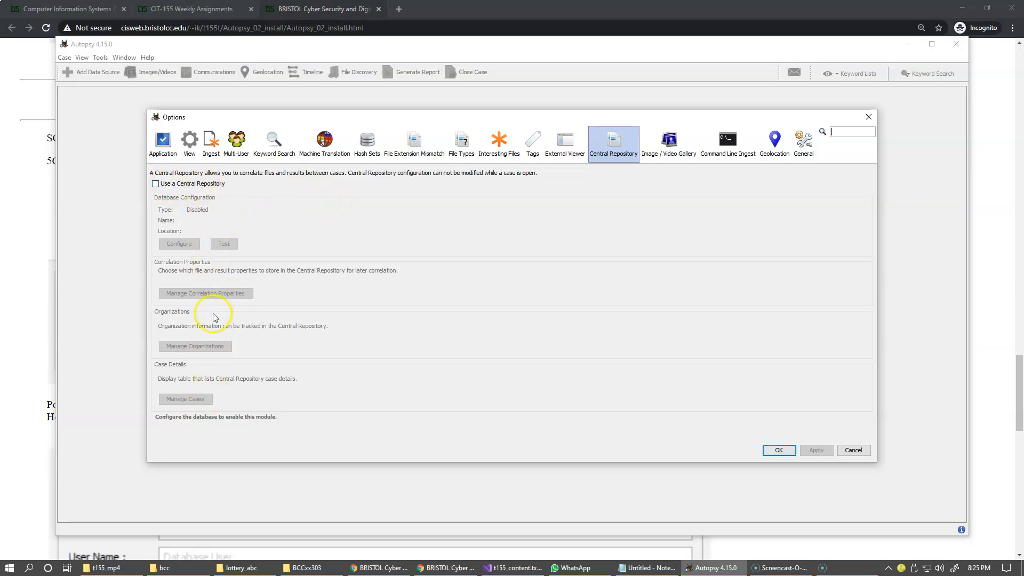
pyautogui.moveTo(216, 392)
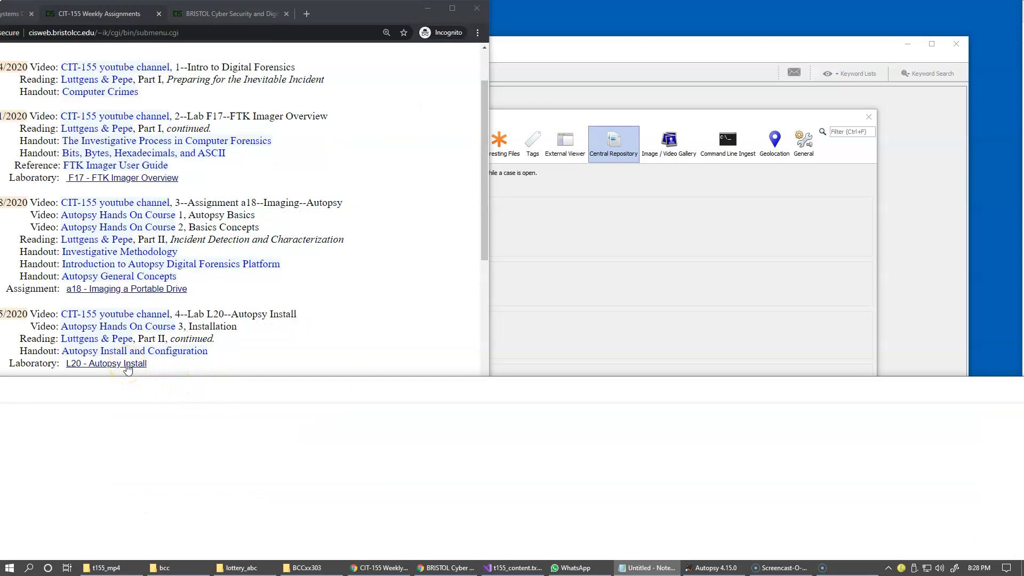
# Step: Bring up the L20 Autopsy Digital Forensics Install lab page in Chrome
pyautogui.click(105, 363)
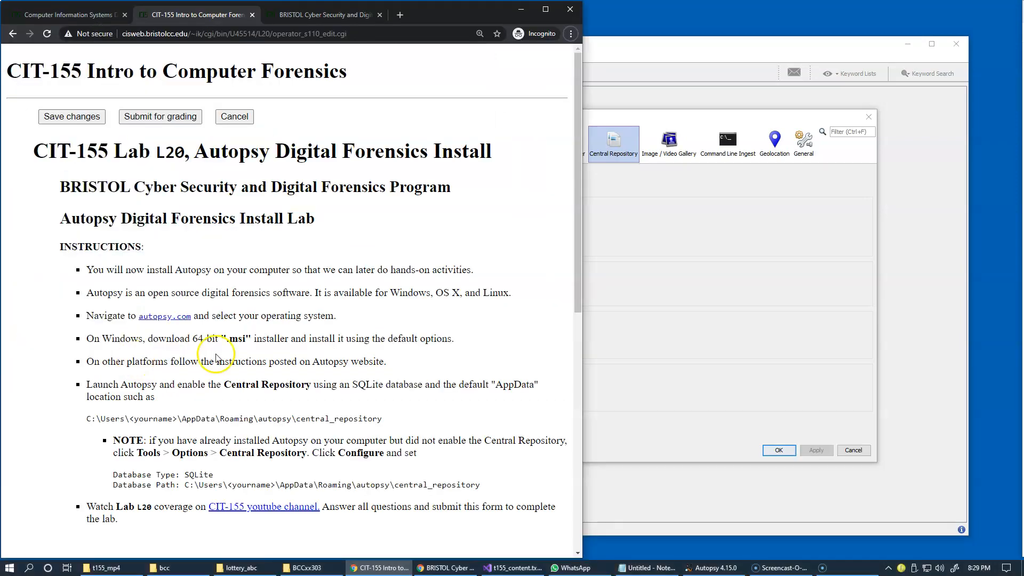
pyautogui.moveTo(238, 400)
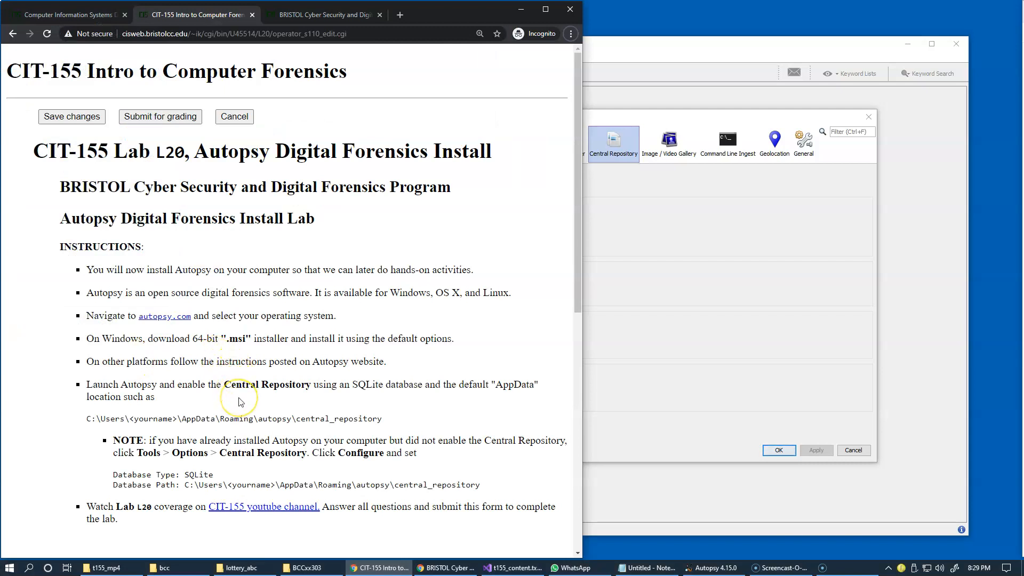
pyautogui.moveTo(234, 412)
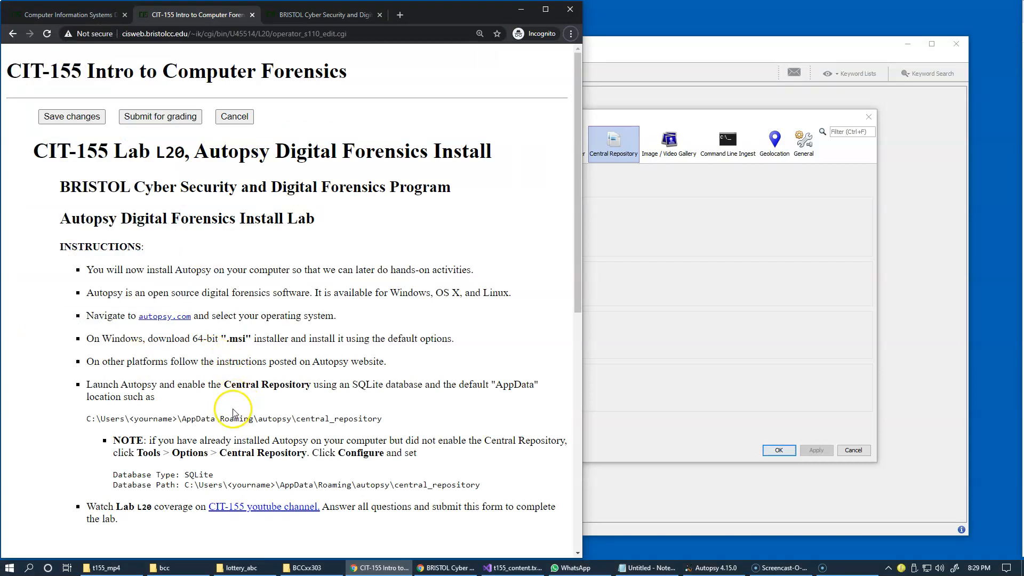
pyautogui.moveTo(265, 411)
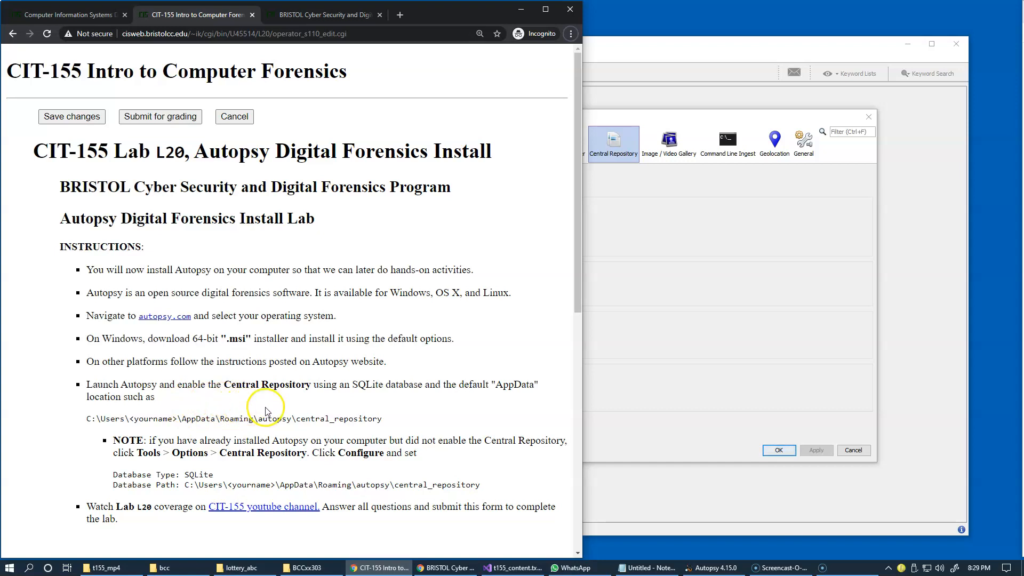
pyautogui.moveTo(295, 390)
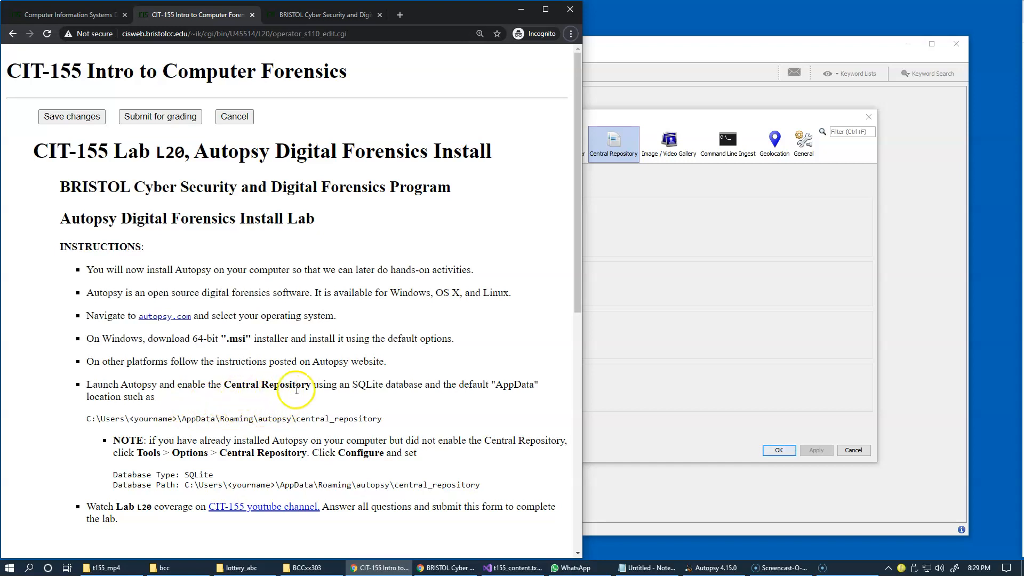
pyautogui.moveTo(304, 430)
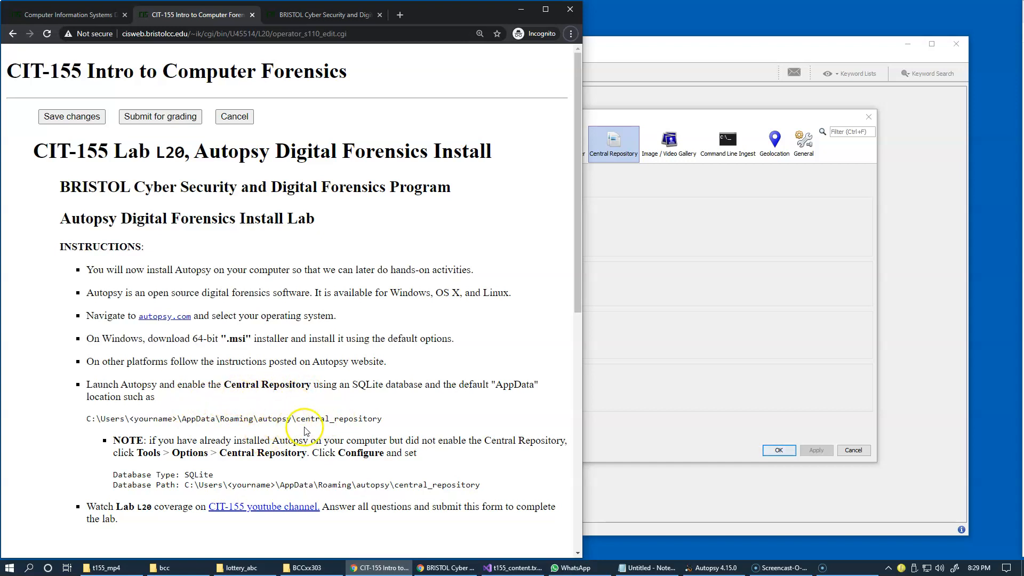
pyautogui.moveTo(444, 366)
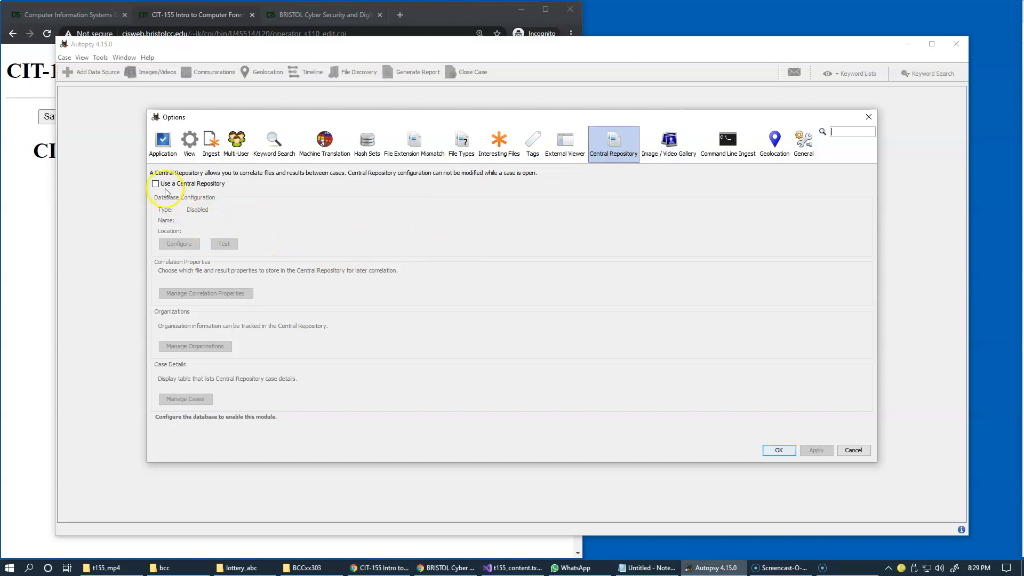
# Step: Turn on Use a Central Repository and keep SQLite with the default AppData database path
pyautogui.click(156, 183)
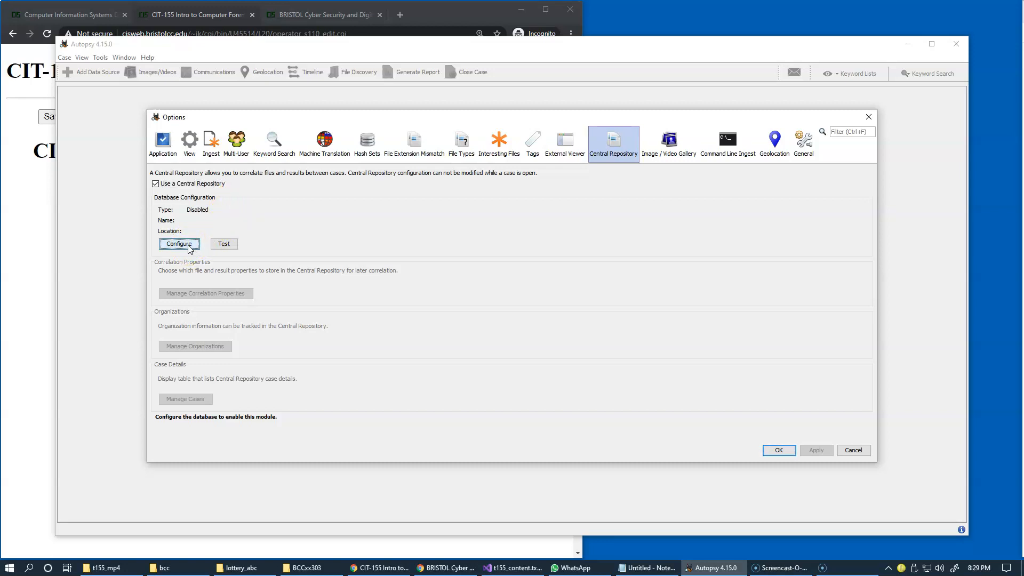
pyautogui.click(179, 243)
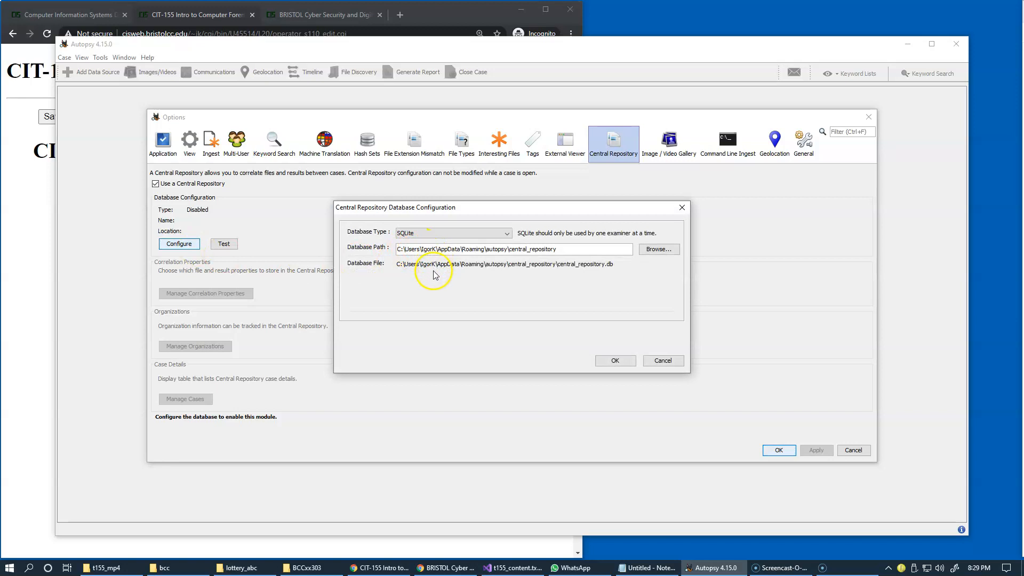
pyautogui.moveTo(430, 284)
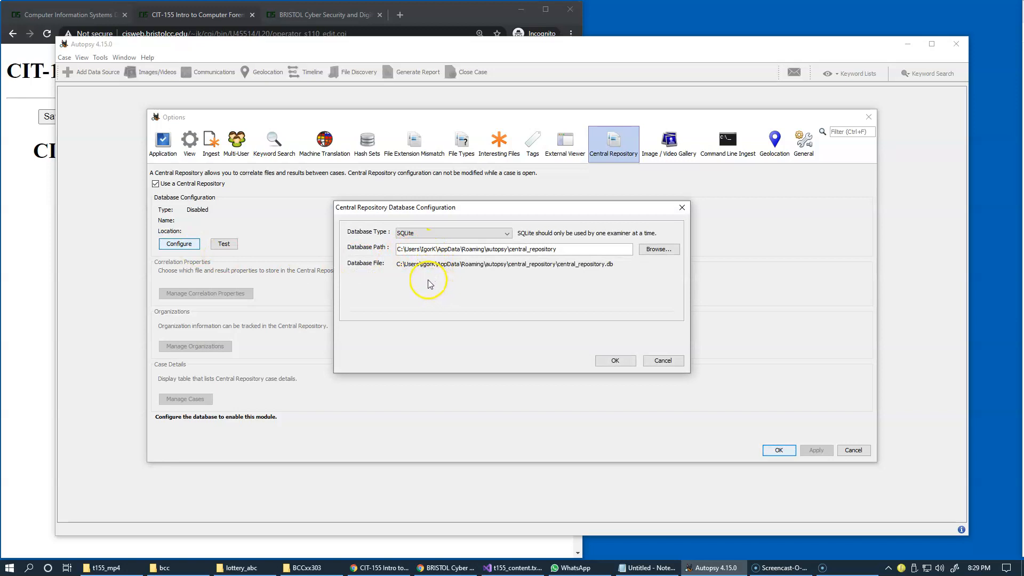
pyautogui.moveTo(452, 289)
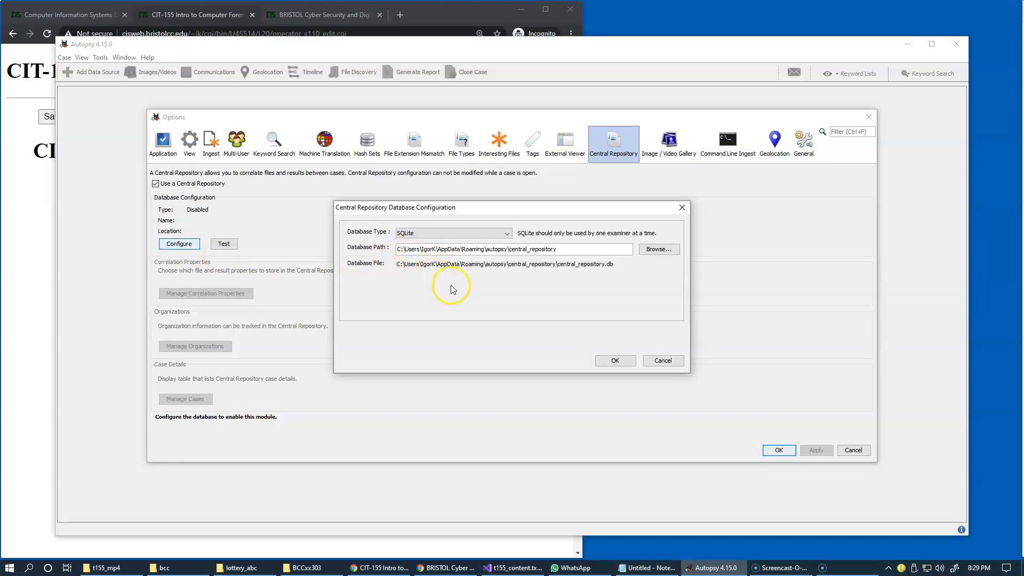
pyautogui.moveTo(388, 255)
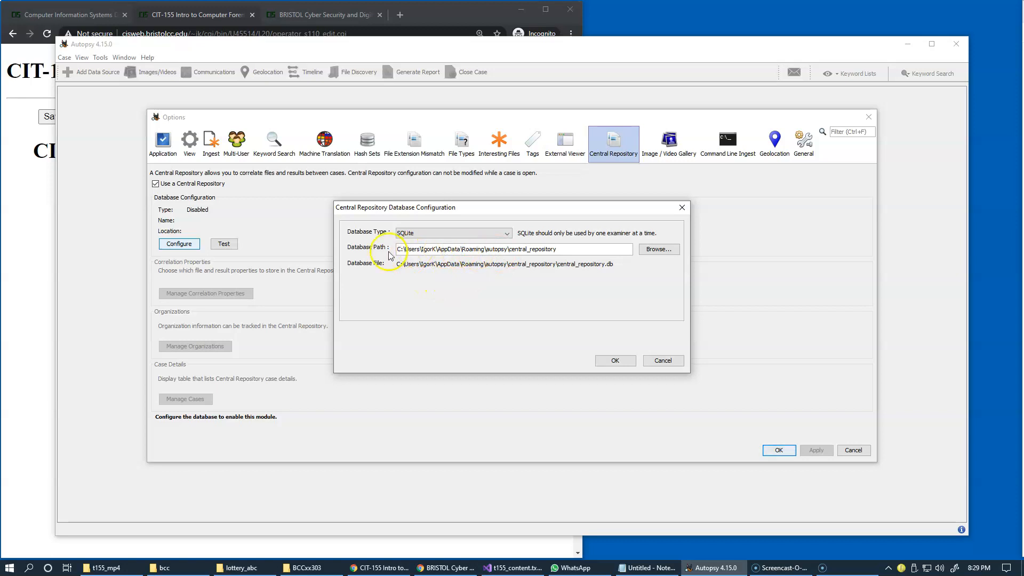
pyautogui.moveTo(515, 249)
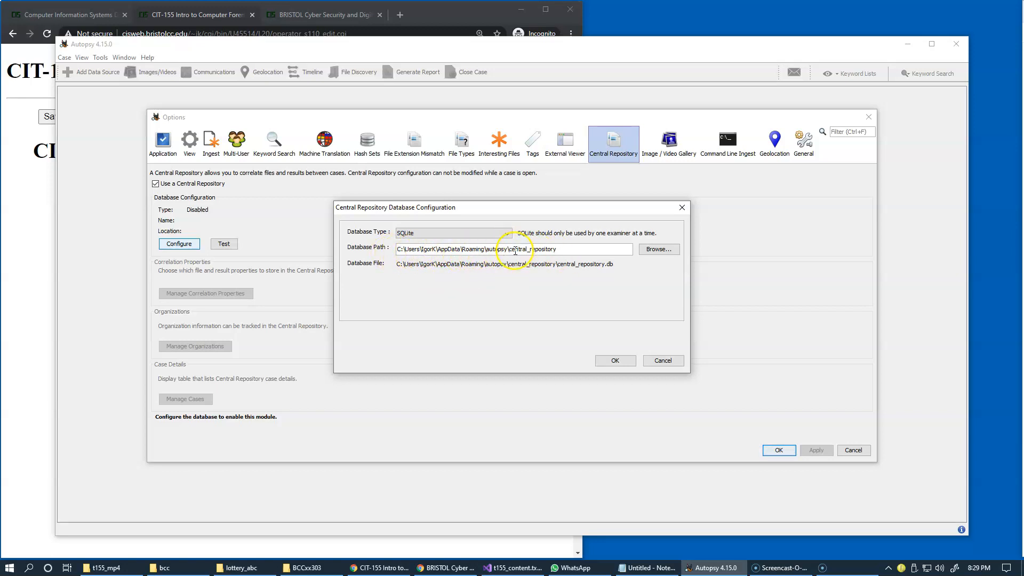
pyautogui.moveTo(568, 254)
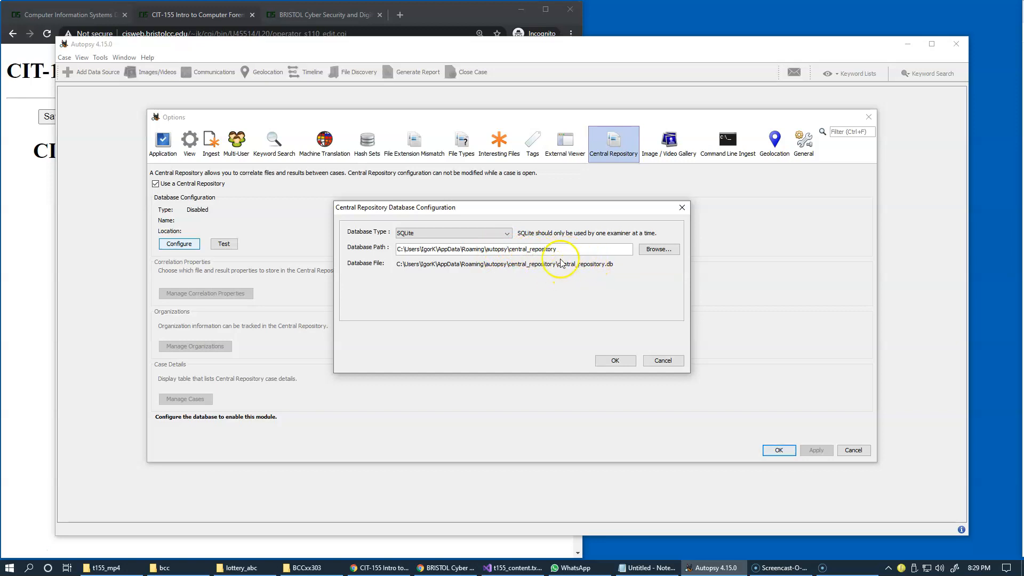
pyautogui.click(658, 248)
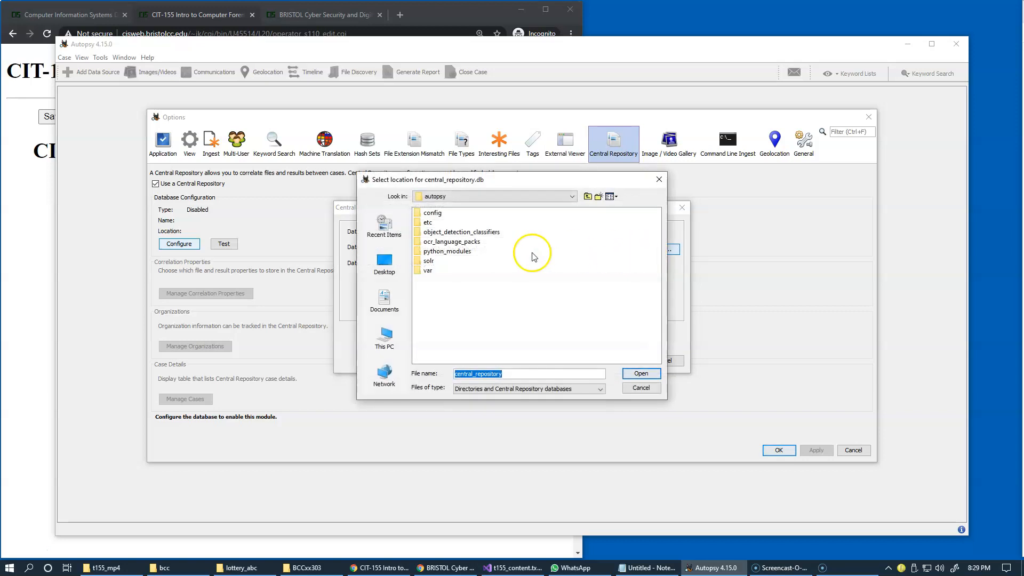
pyautogui.moveTo(462, 250)
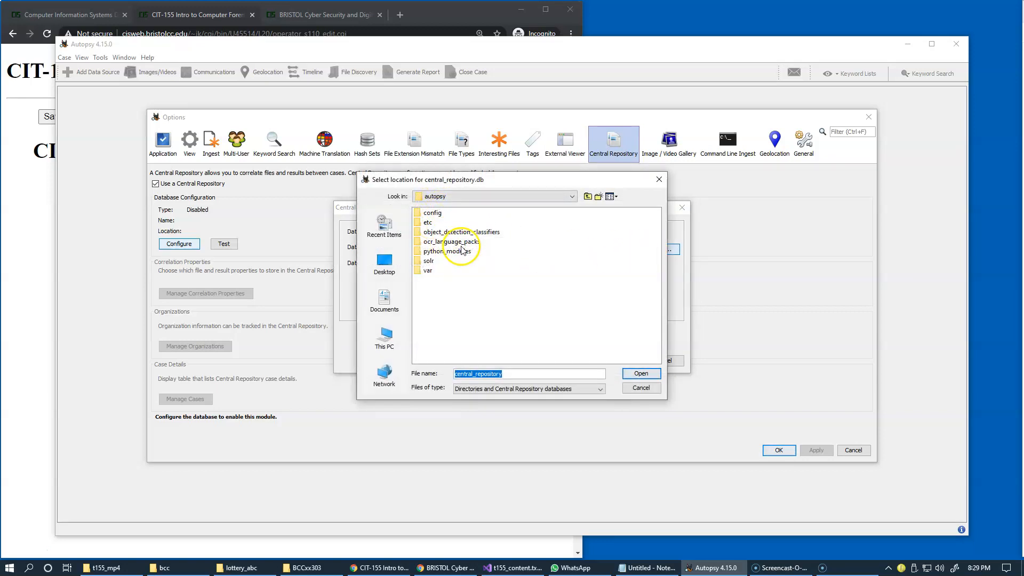
pyautogui.moveTo(457, 269)
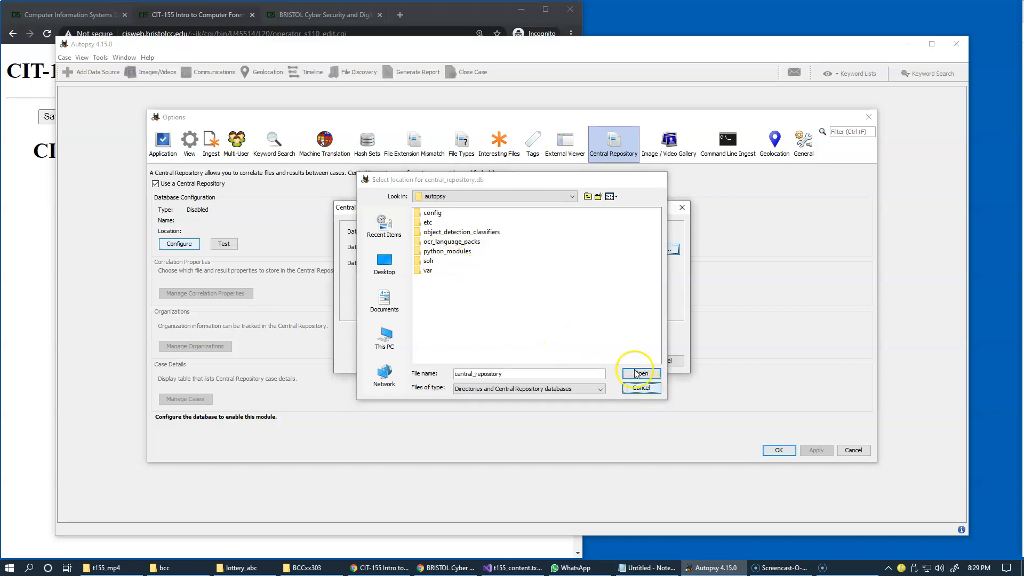
pyautogui.click(639, 374)
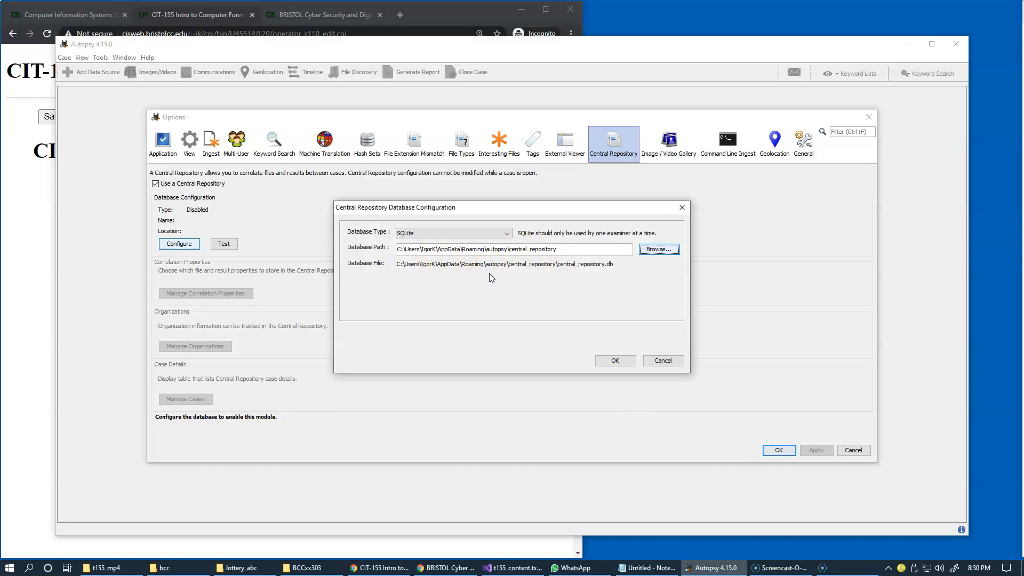
# Step: Confirm the settings and create the missing central_repository.db, then return to the lab page
pyautogui.click(613, 361)
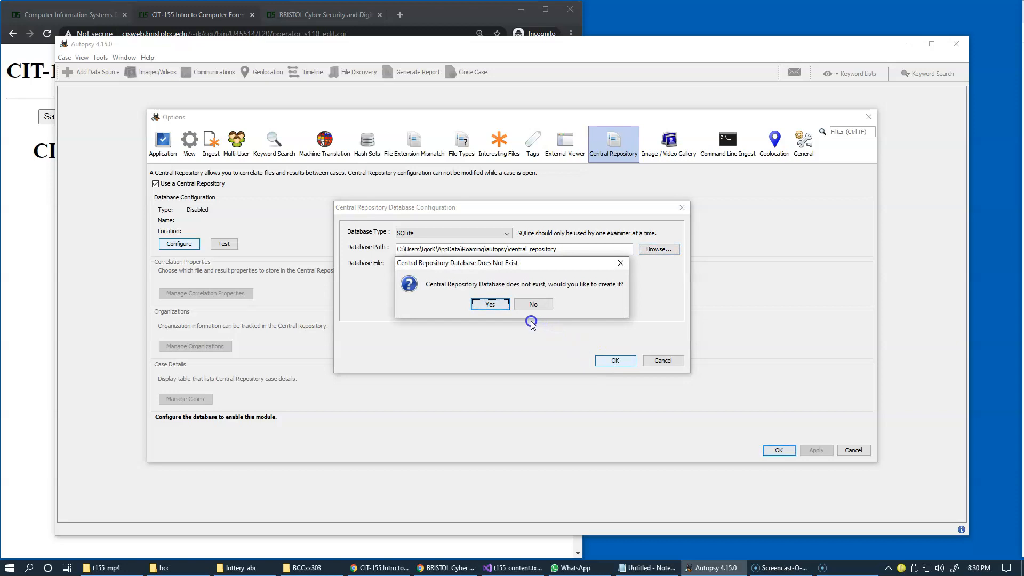
pyautogui.moveTo(493, 290)
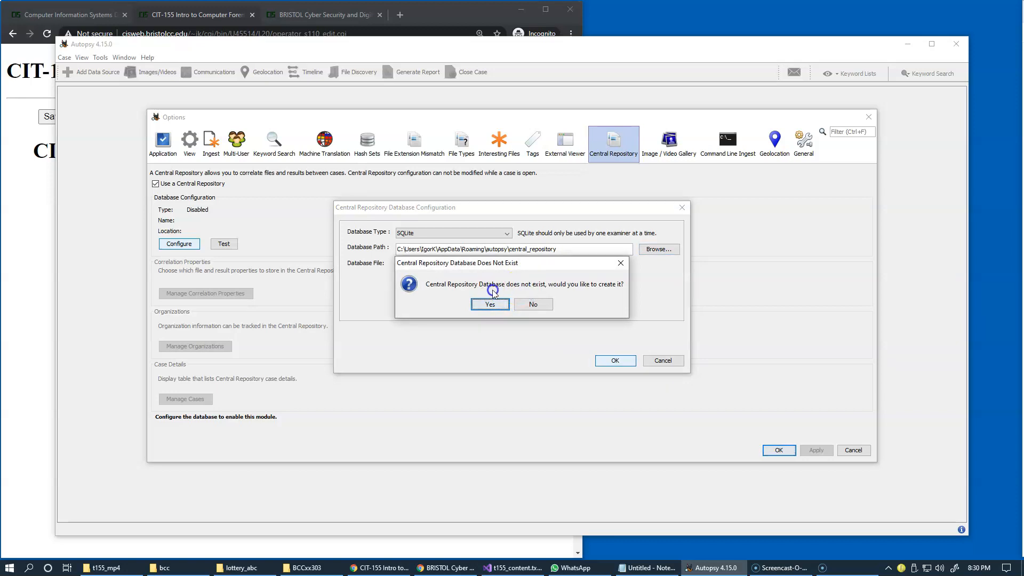
pyautogui.click(489, 304)
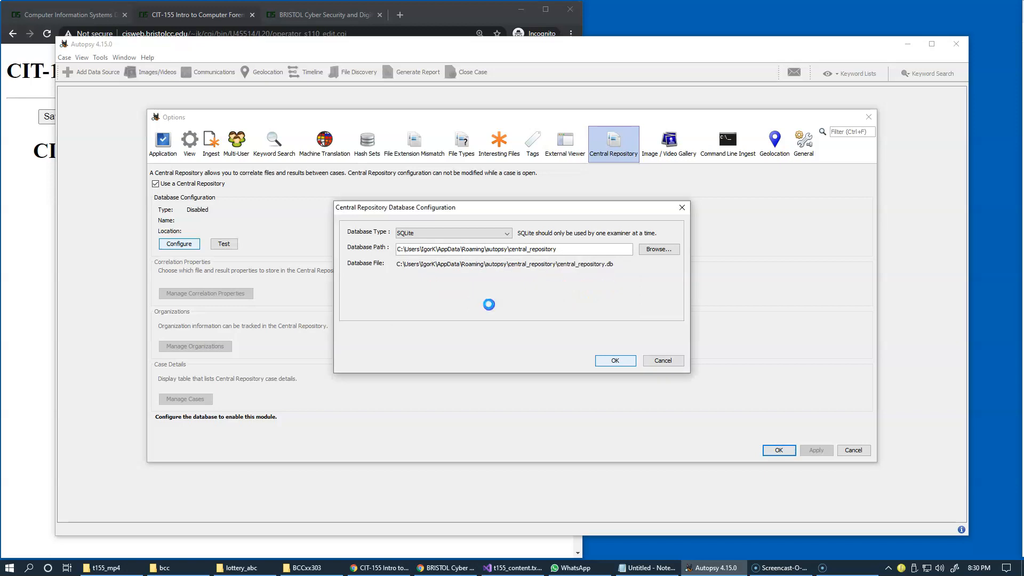
pyautogui.click(613, 360)
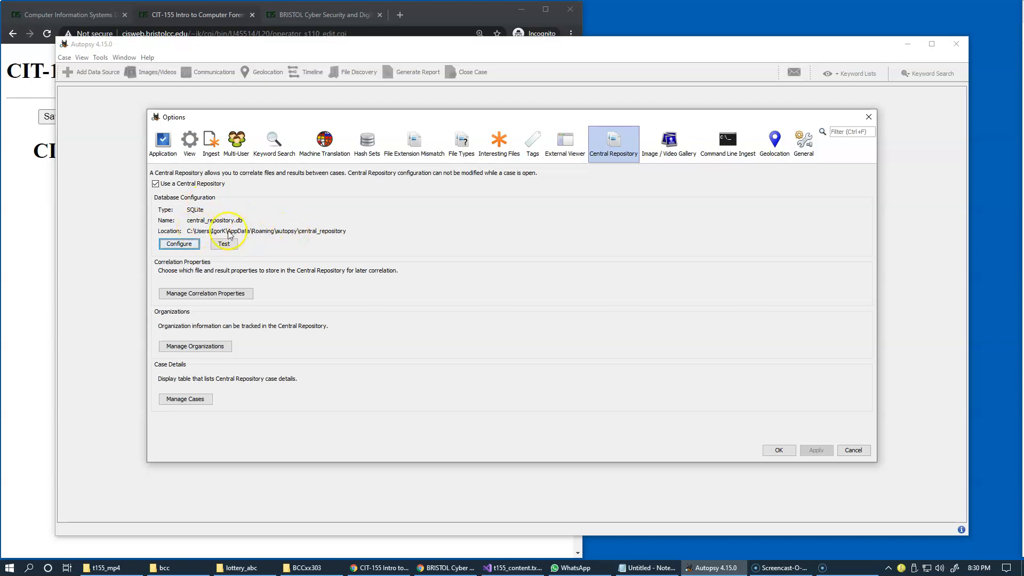
pyautogui.moveTo(405, 229)
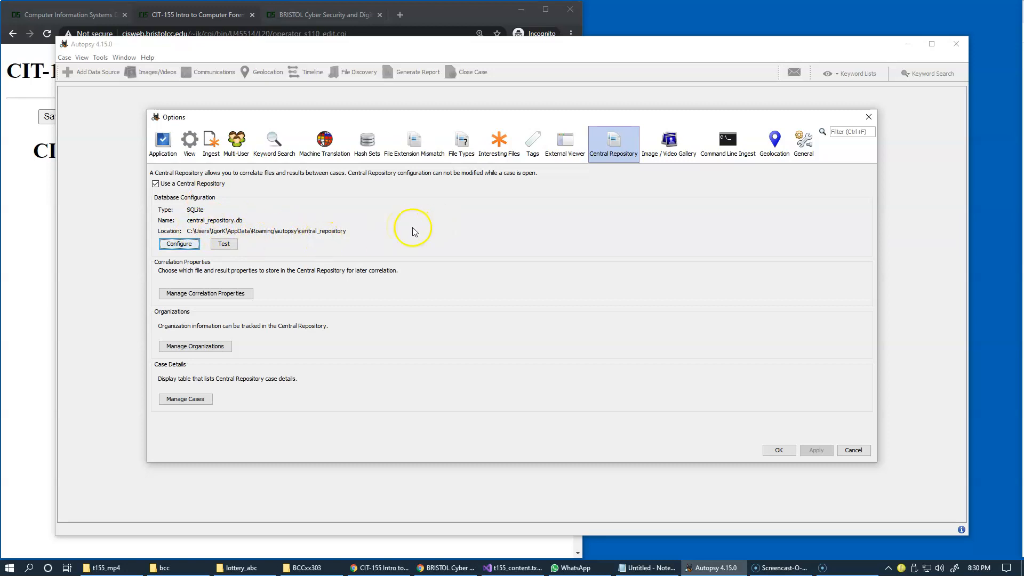
pyautogui.moveTo(563, 247)
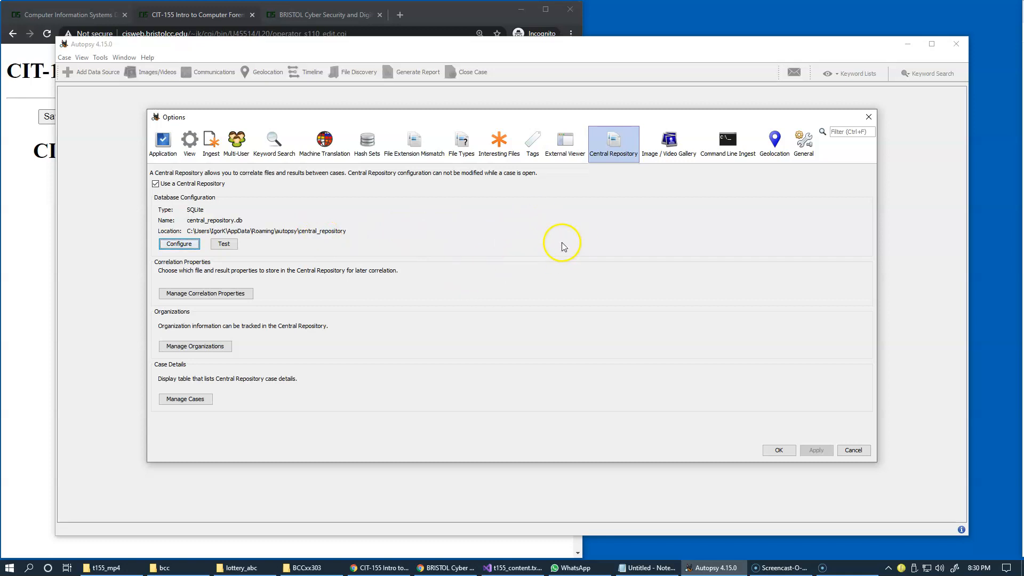
pyautogui.moveTo(610, 171)
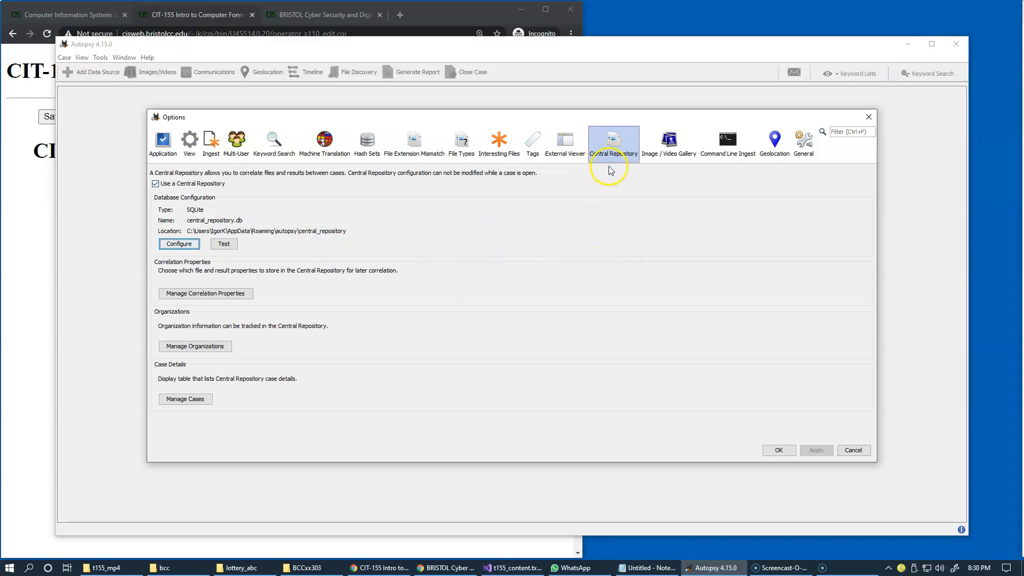
pyautogui.moveTo(218, 21)
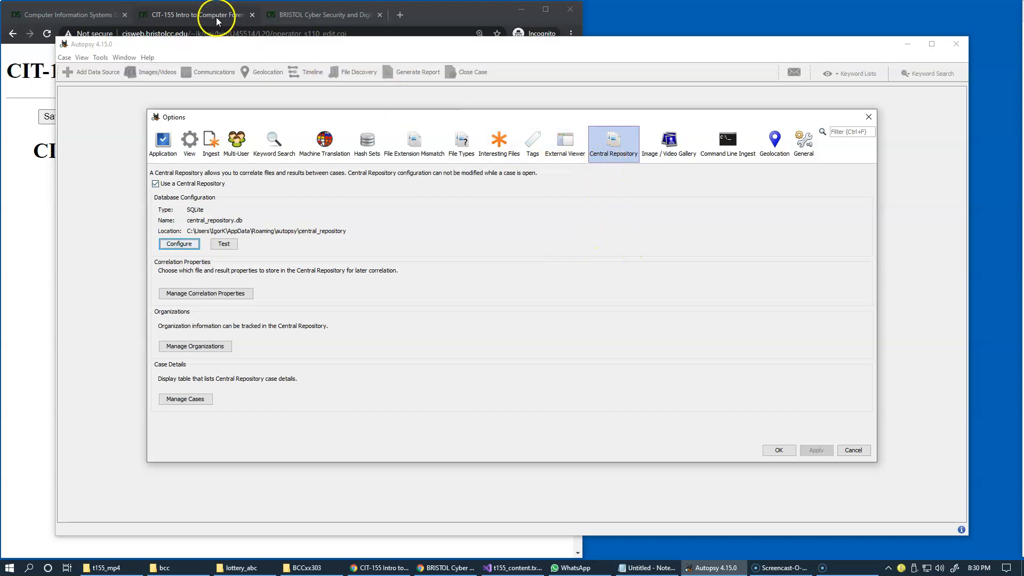
pyautogui.click(196, 14)
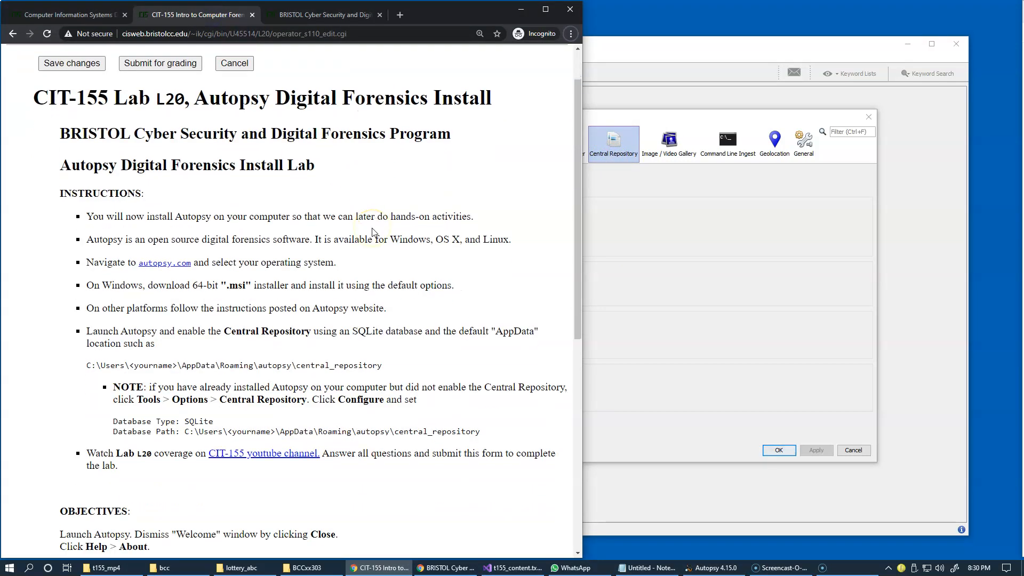
# Step: Read the lab page down to the Objectives and start the Product Version question
pyautogui.scroll(-3)
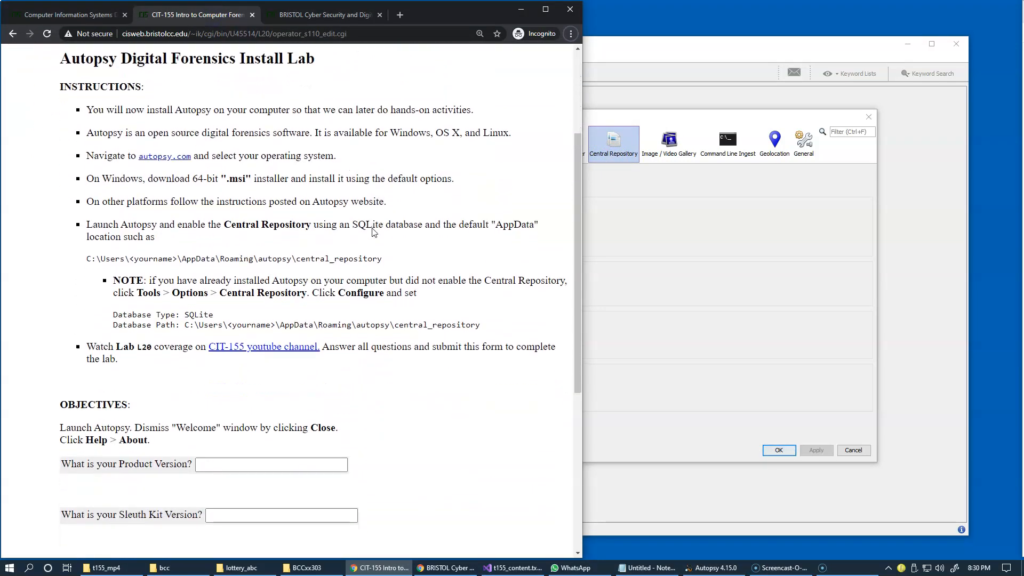
pyautogui.scroll(-3)
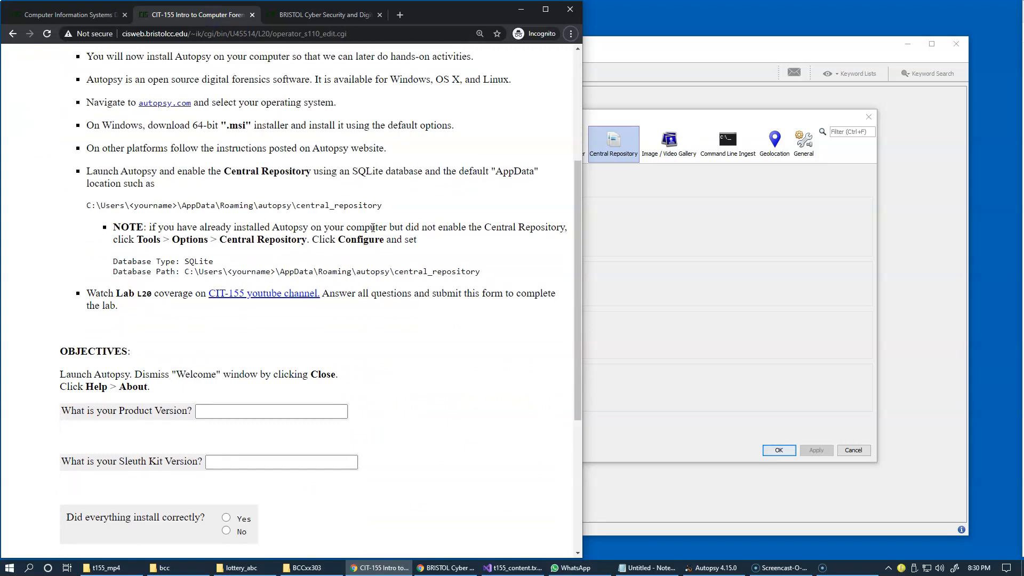
pyautogui.scroll(-3)
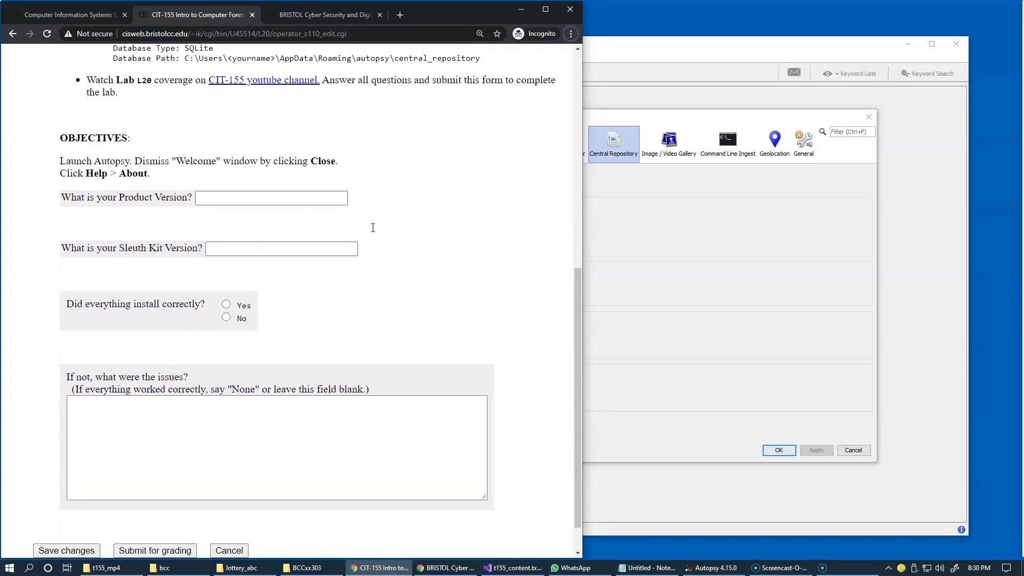
pyautogui.moveTo(384, 237)
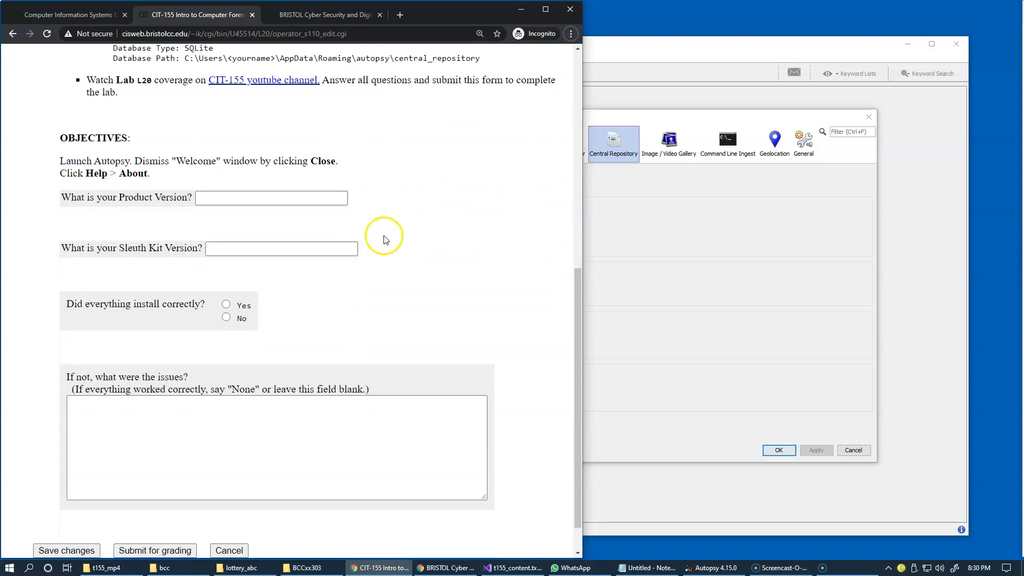
pyautogui.click(270, 199)
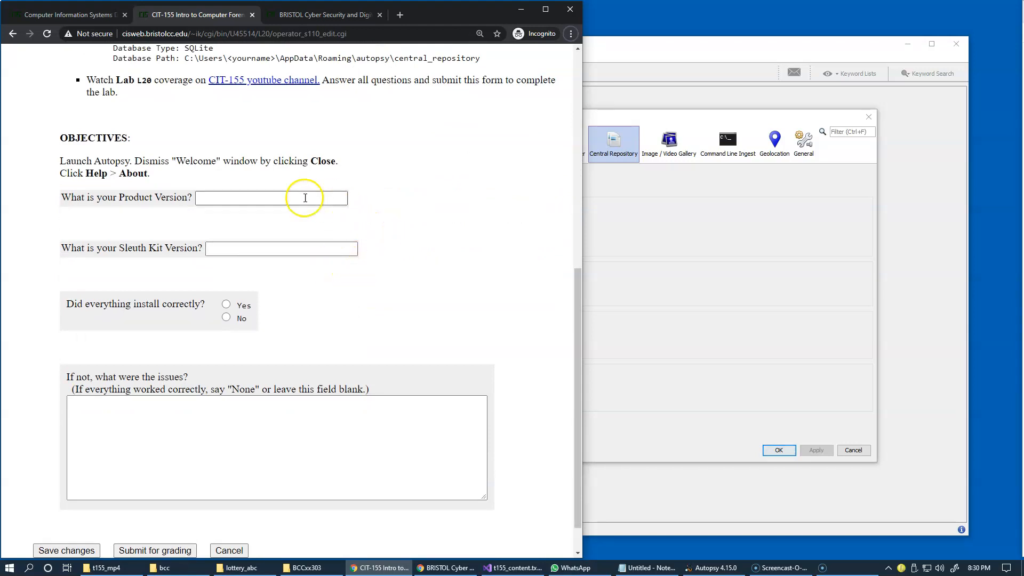
pyautogui.moveTo(690, 198)
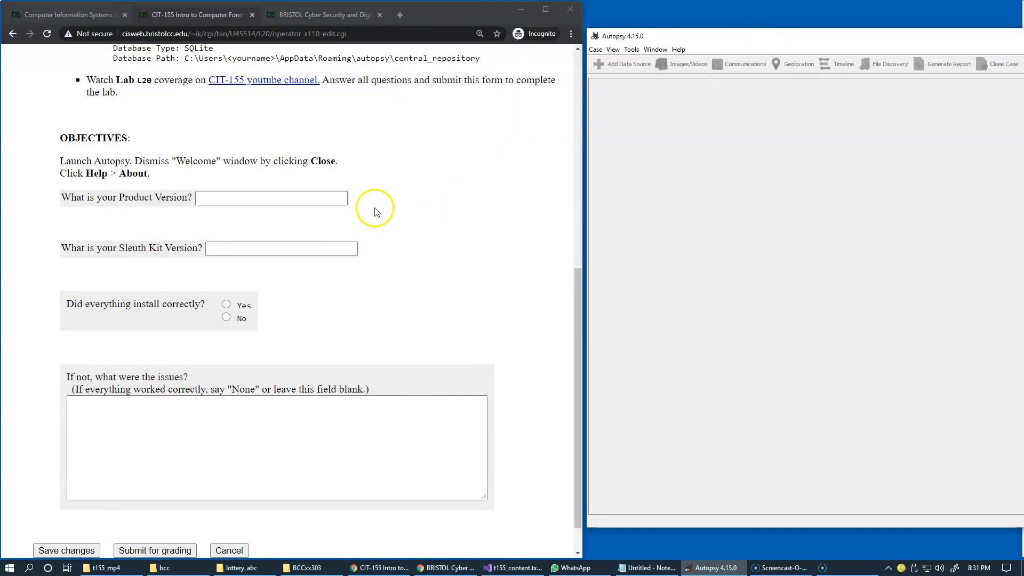
pyautogui.moveTo(173, 218)
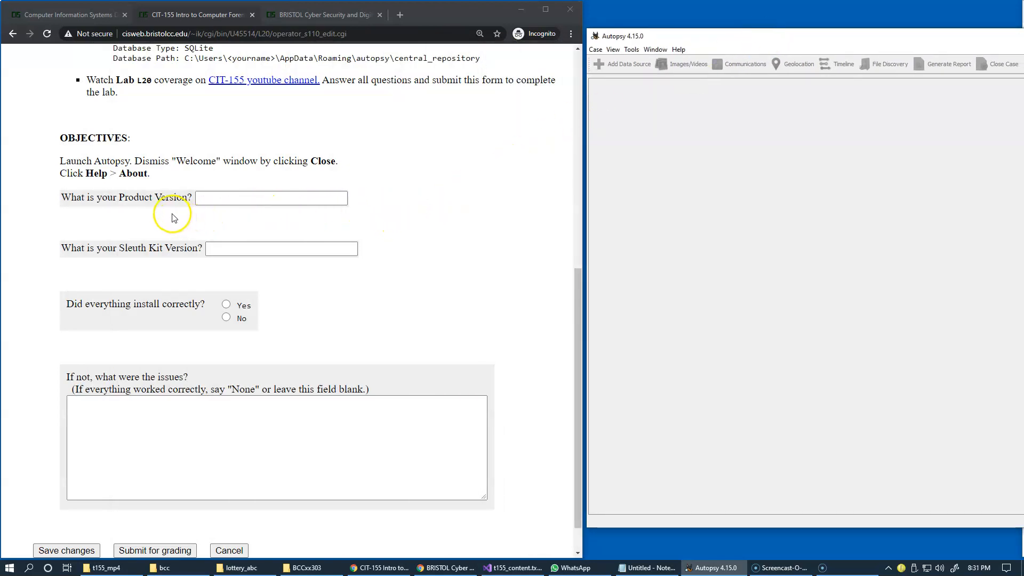
pyautogui.moveTo(305, 174)
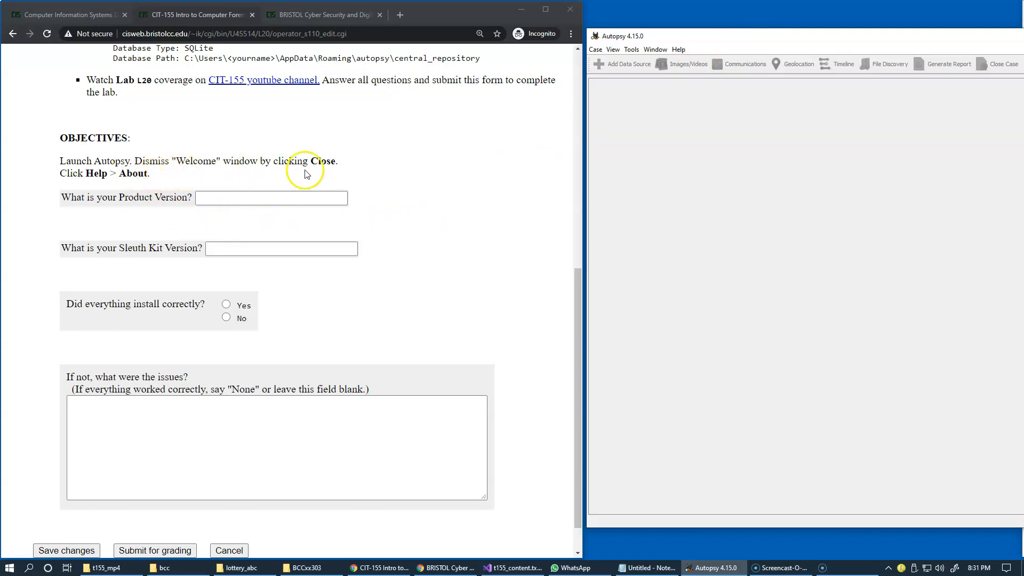
pyautogui.moveTo(726, 110)
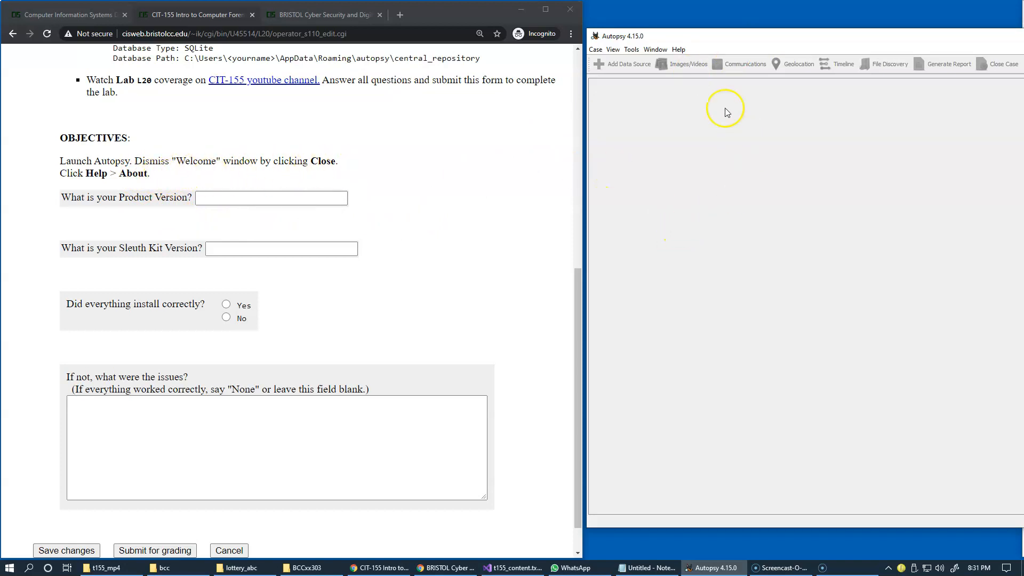
pyautogui.click(679, 49)
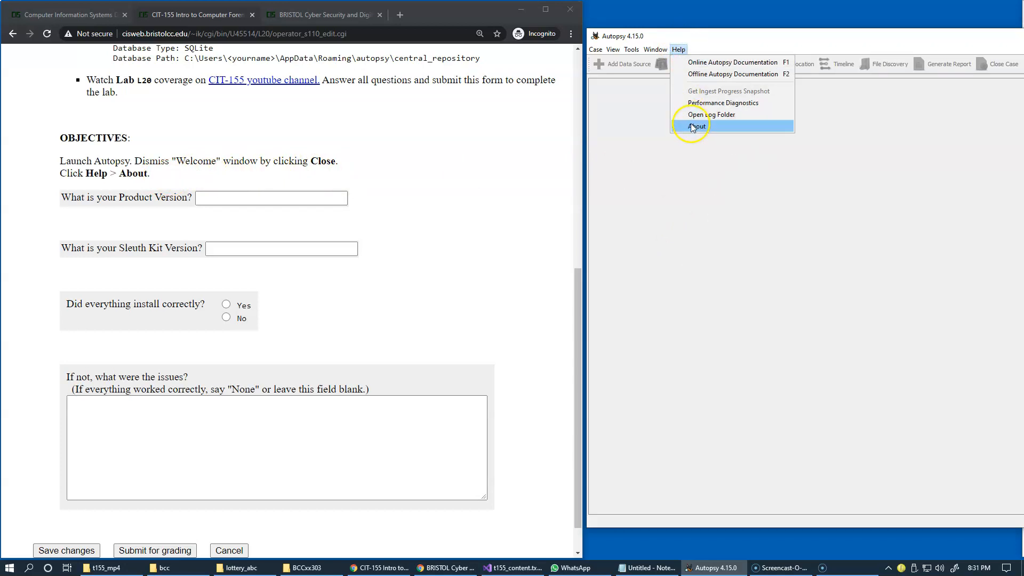
pyautogui.click(696, 126)
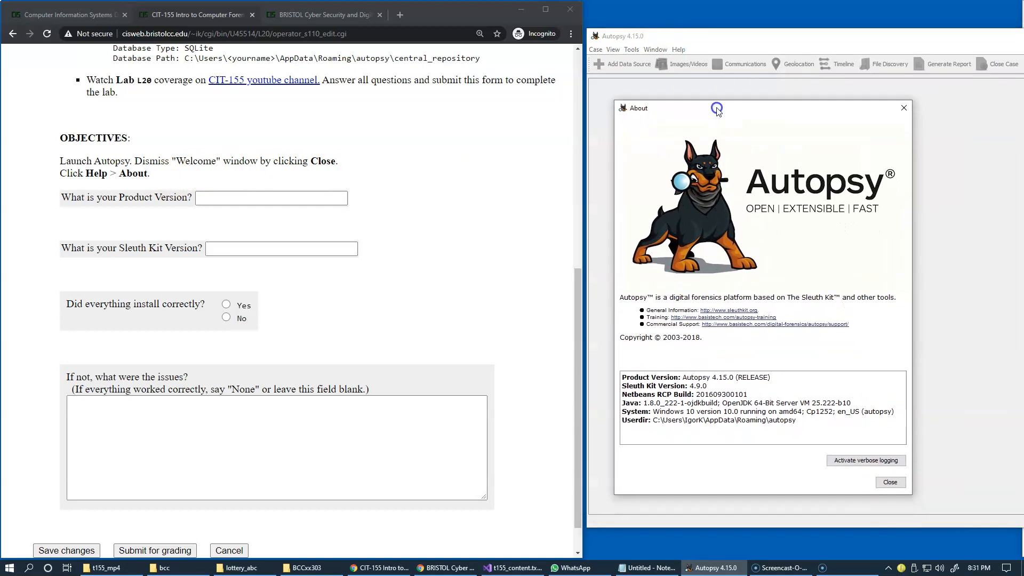
pyautogui.moveTo(317, 266)
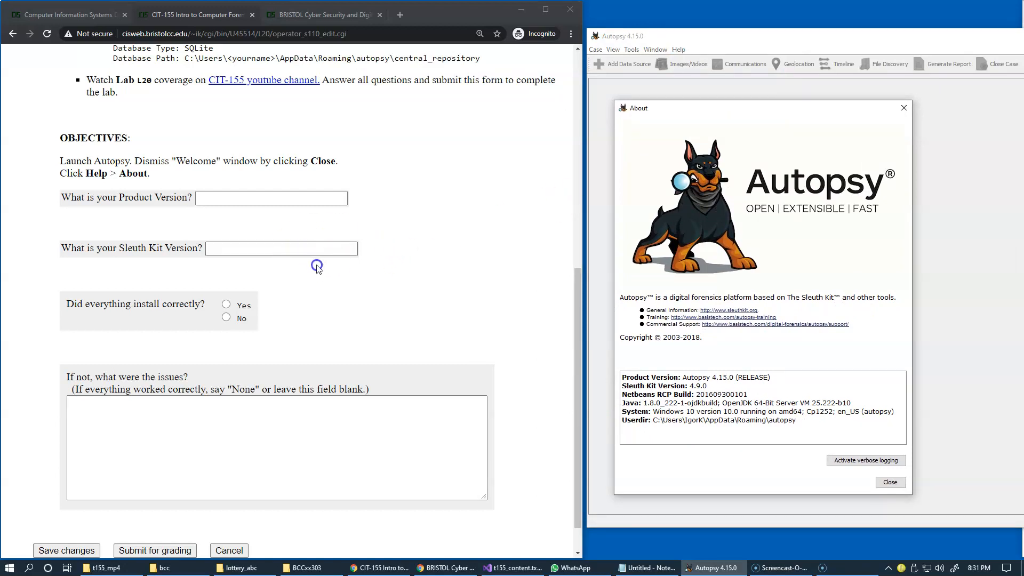
pyautogui.moveTo(691, 371)
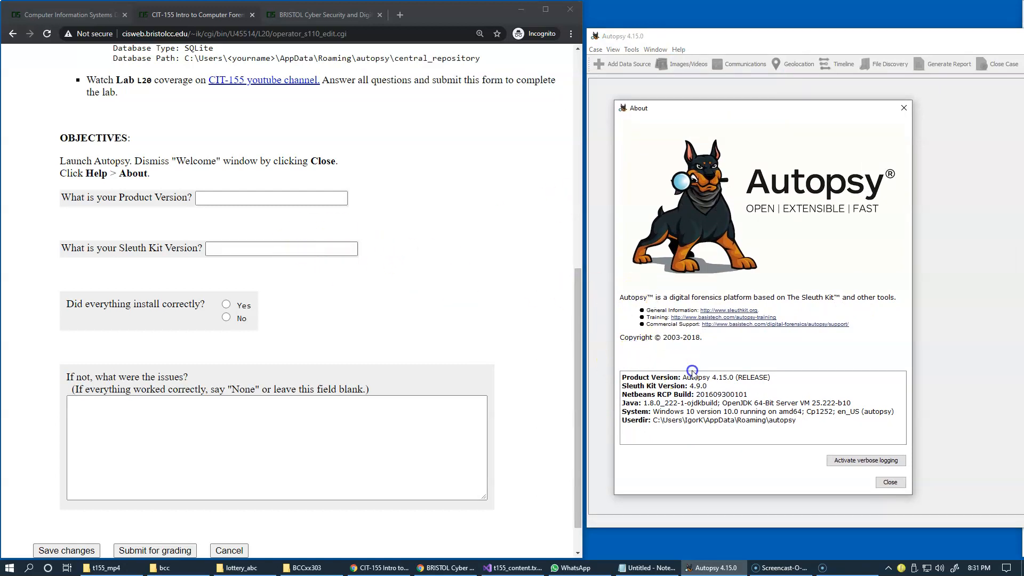
pyautogui.moveTo(717, 210)
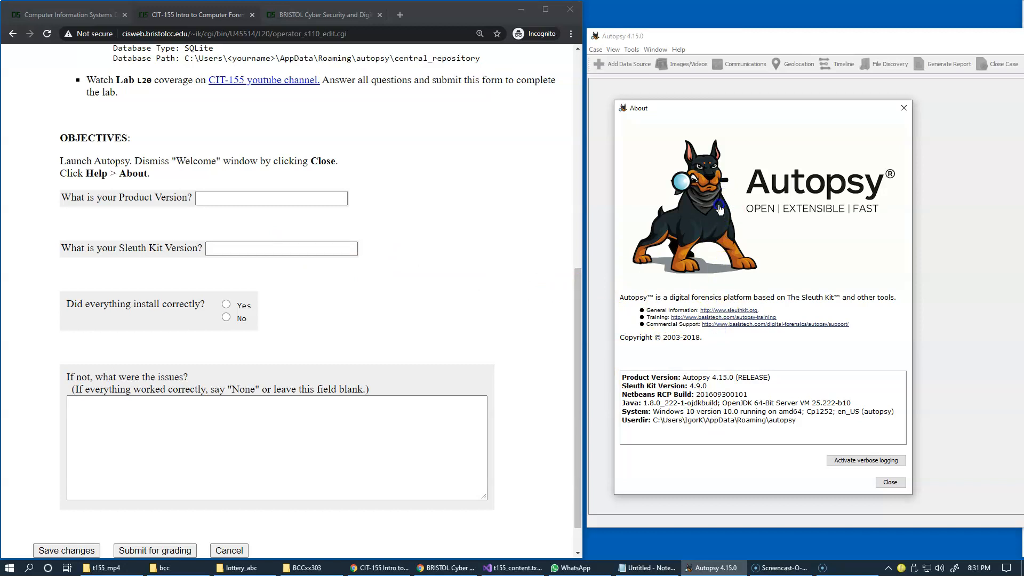
pyautogui.moveTo(904, 107)
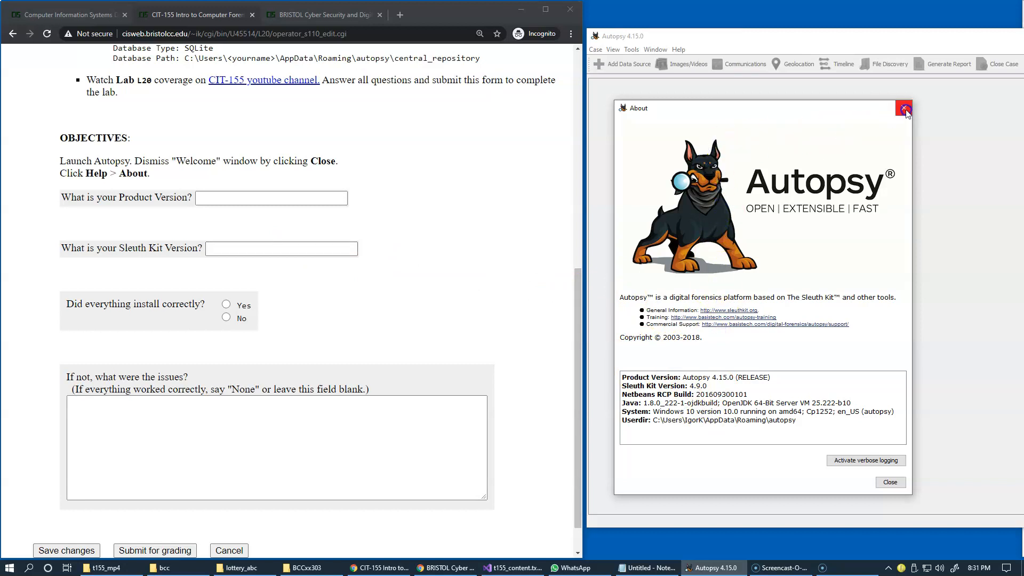
pyautogui.click(904, 107)
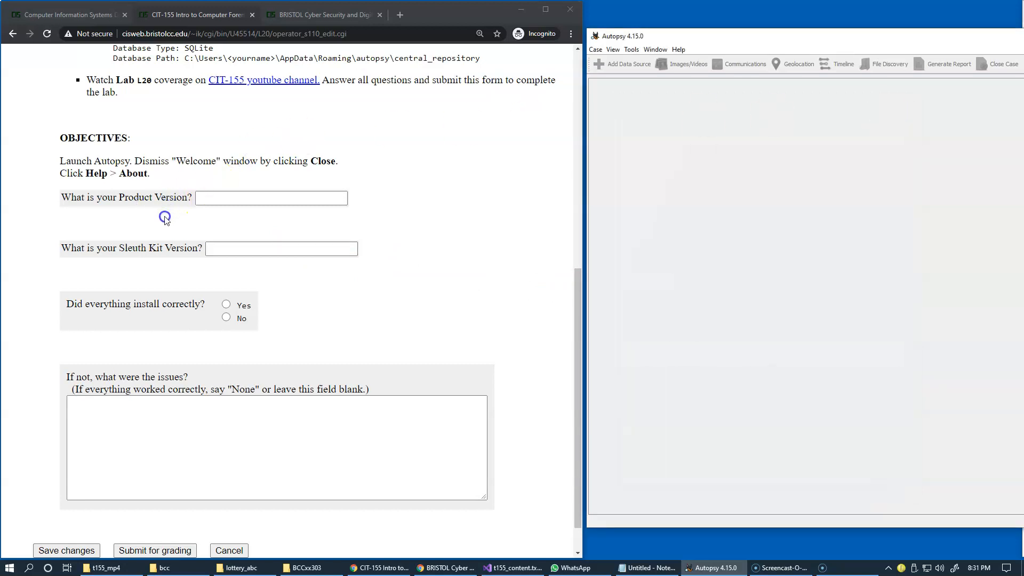
pyautogui.moveTo(162, 255)
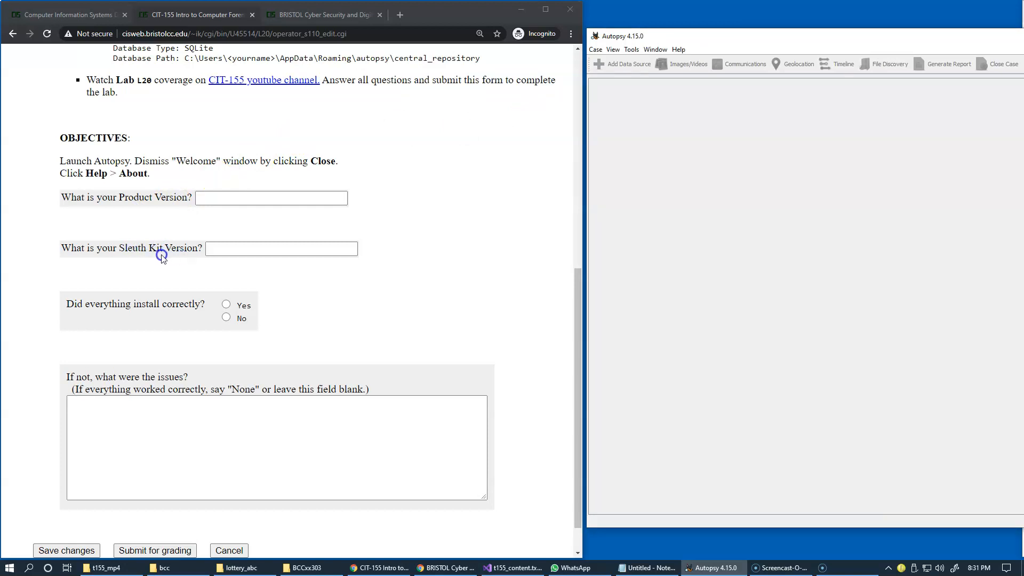
pyautogui.moveTo(233, 266)
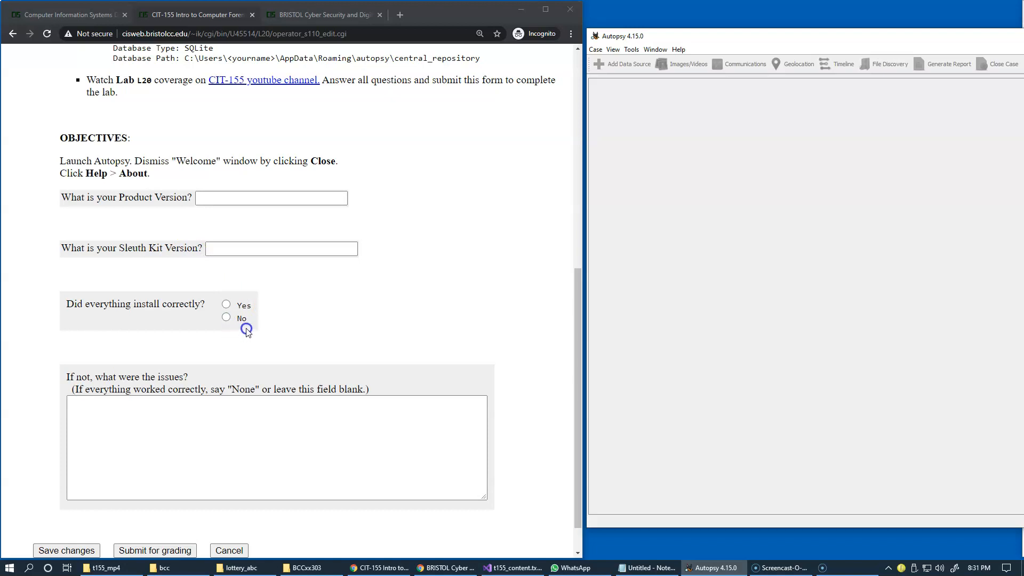
pyautogui.moveTo(254, 330)
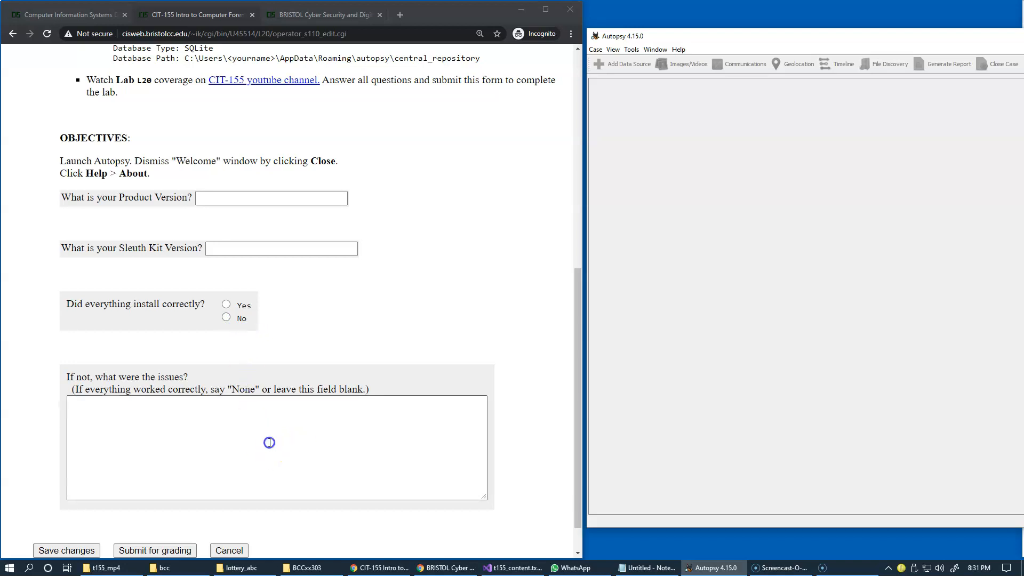
pyautogui.moveTo(250, 426)
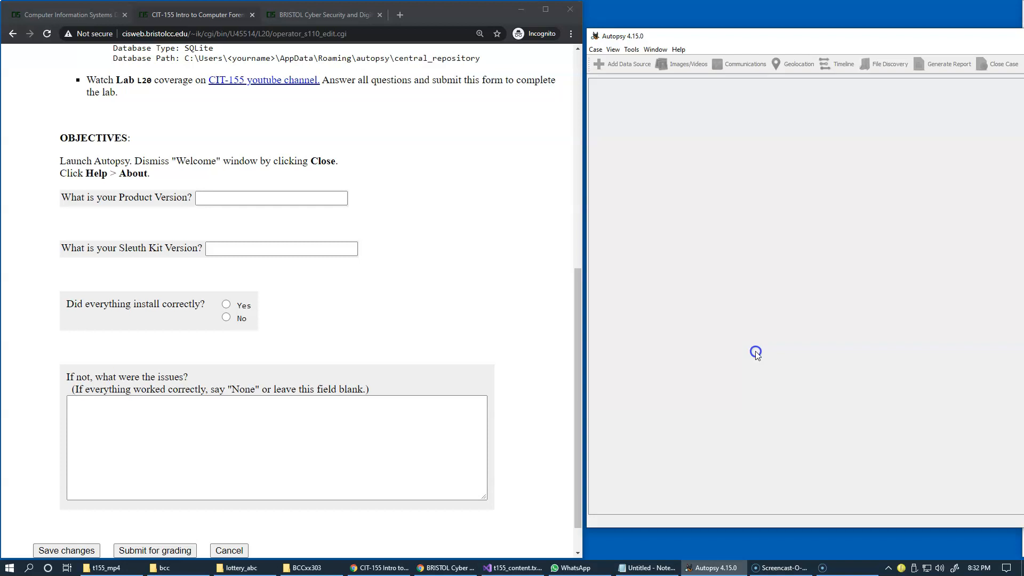
pyautogui.moveTo(567, 307)
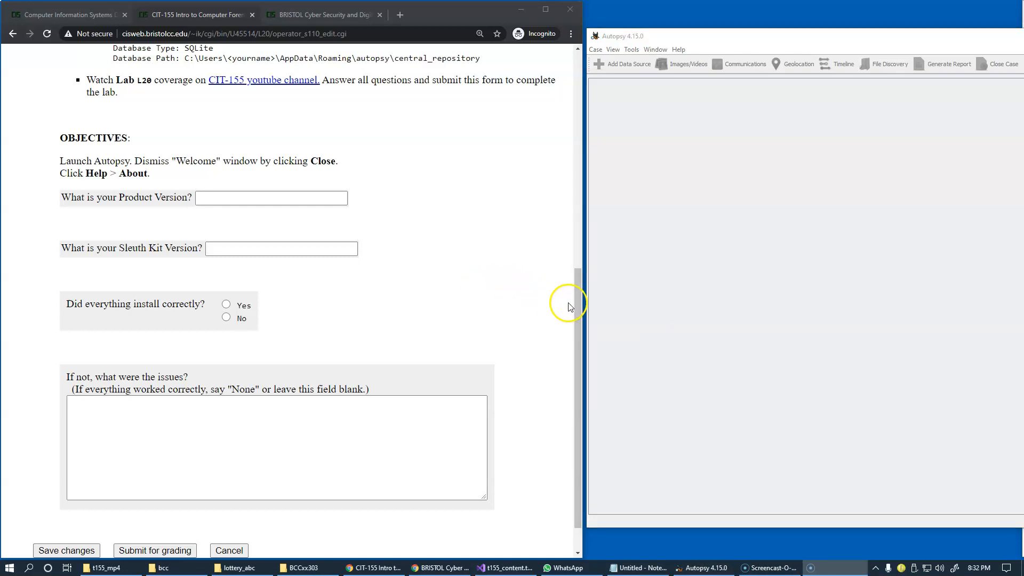
pyautogui.scroll(-3)
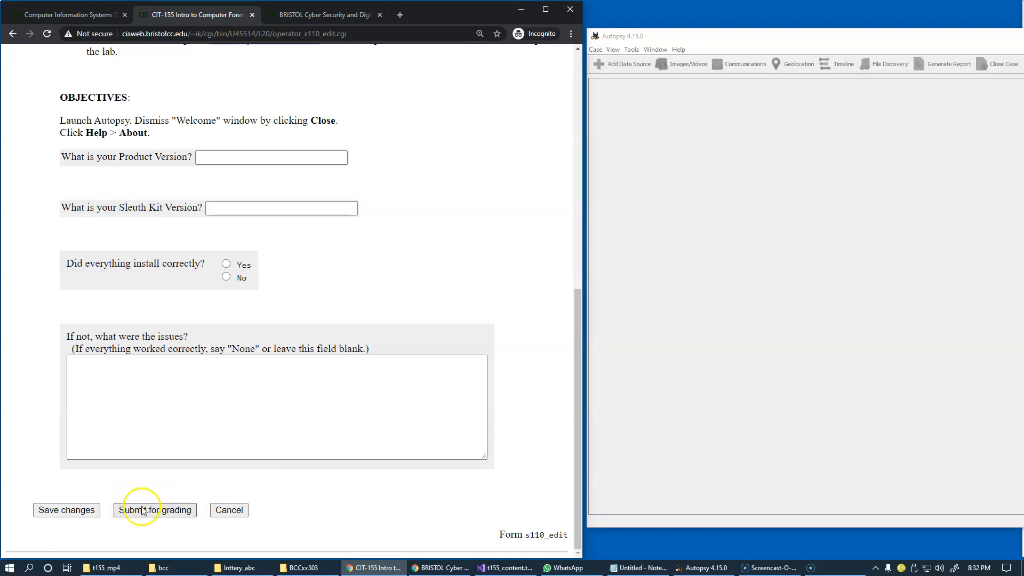
pyautogui.moveTo(154, 515)
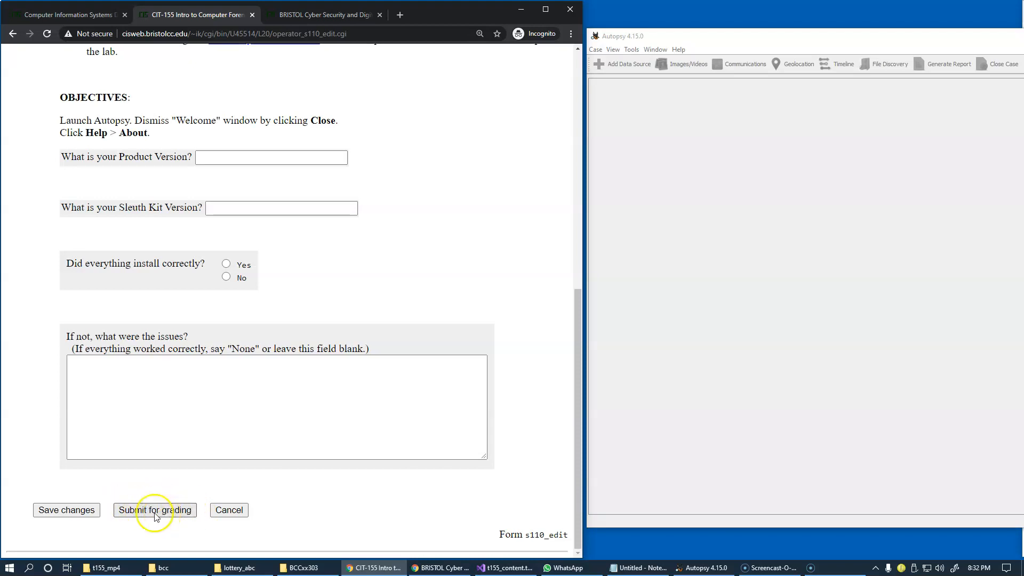
pyautogui.click(155, 510)
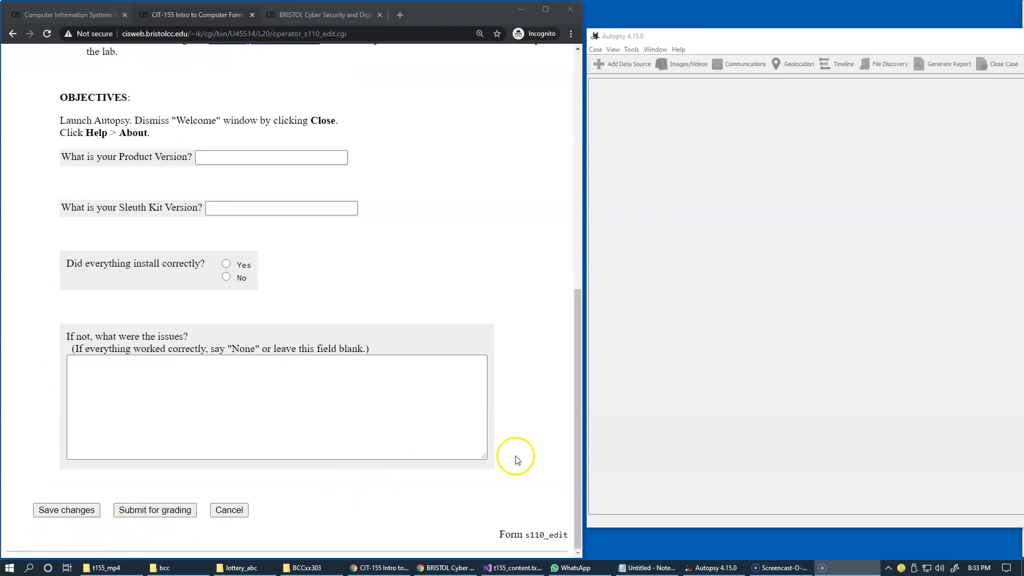
pyautogui.scroll(3)
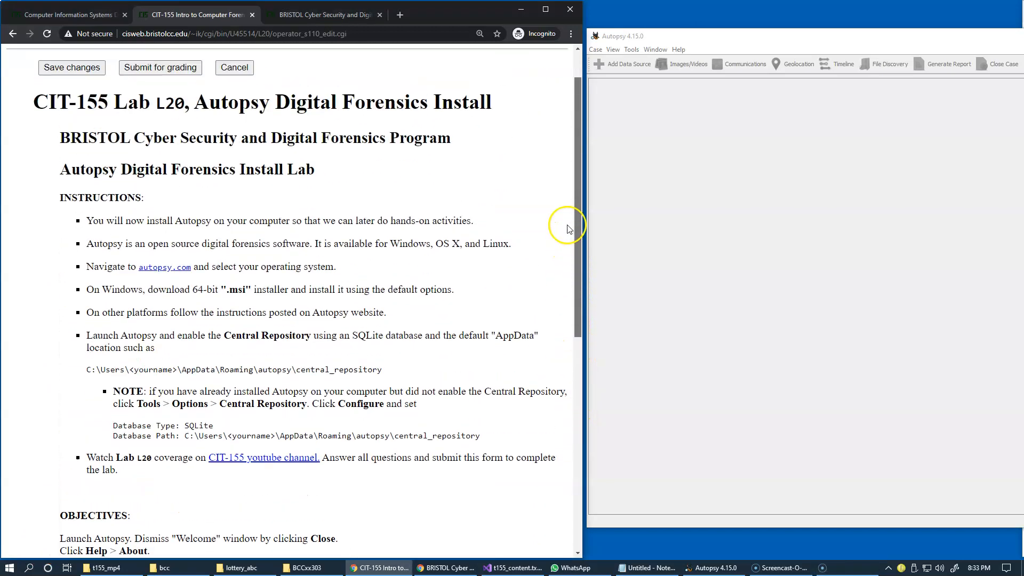
pyautogui.scroll(3)
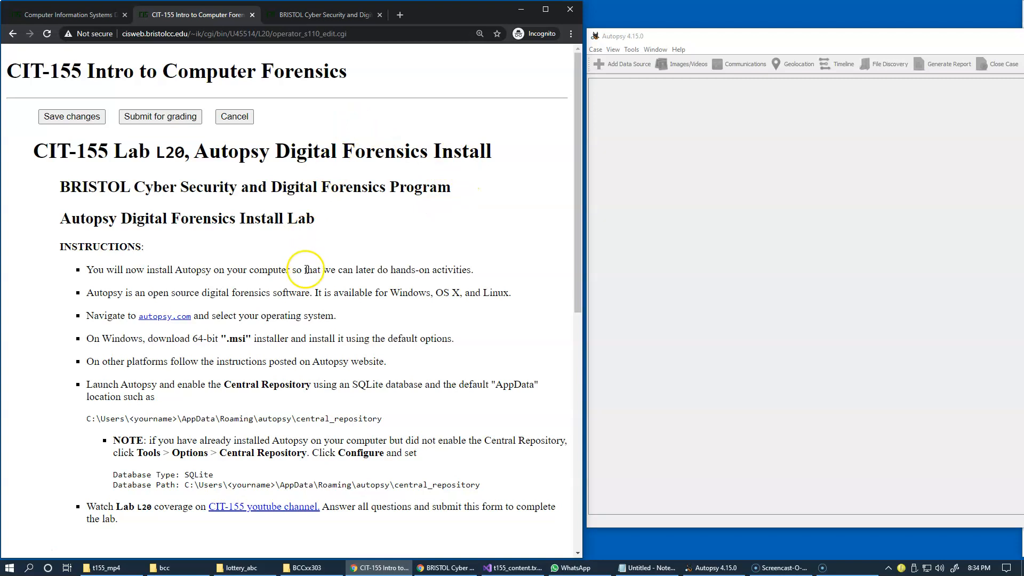
pyautogui.moveTo(314, 287)
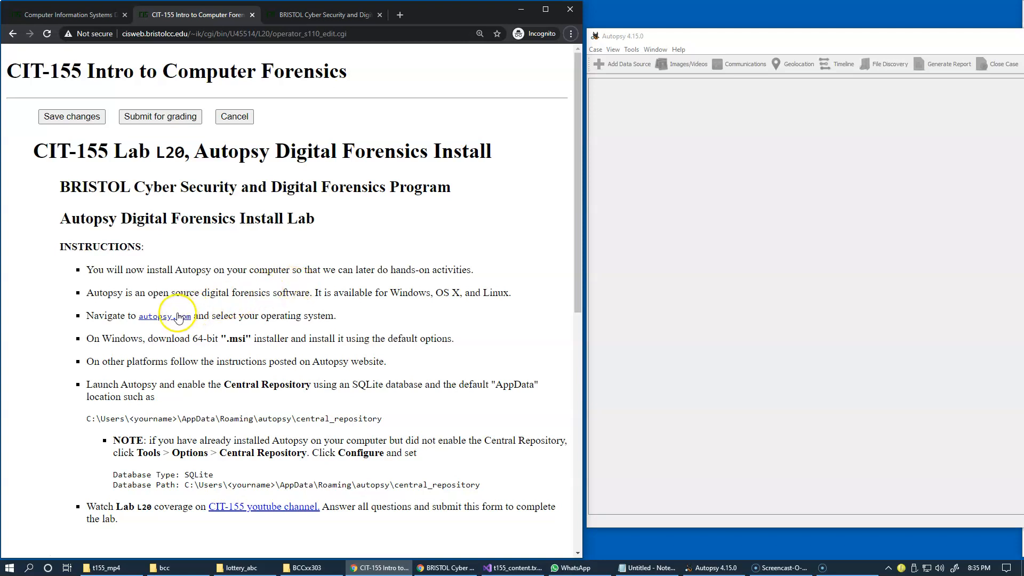
# Step: Go from the lab's autopsy.com link to the download page offering Autopsy 4.16.0 for Windows
pyautogui.click(161, 316)
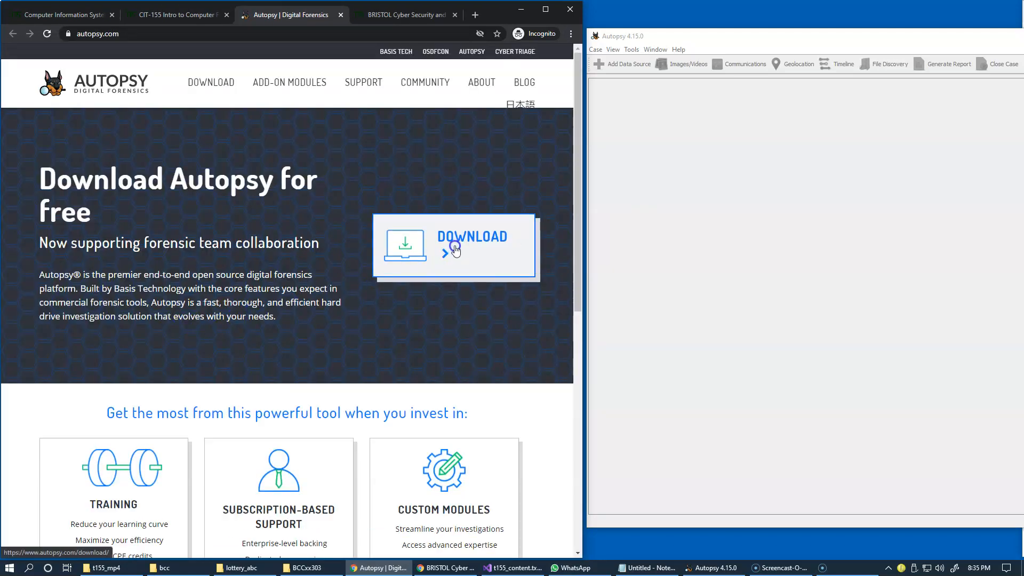
pyautogui.click(455, 246)
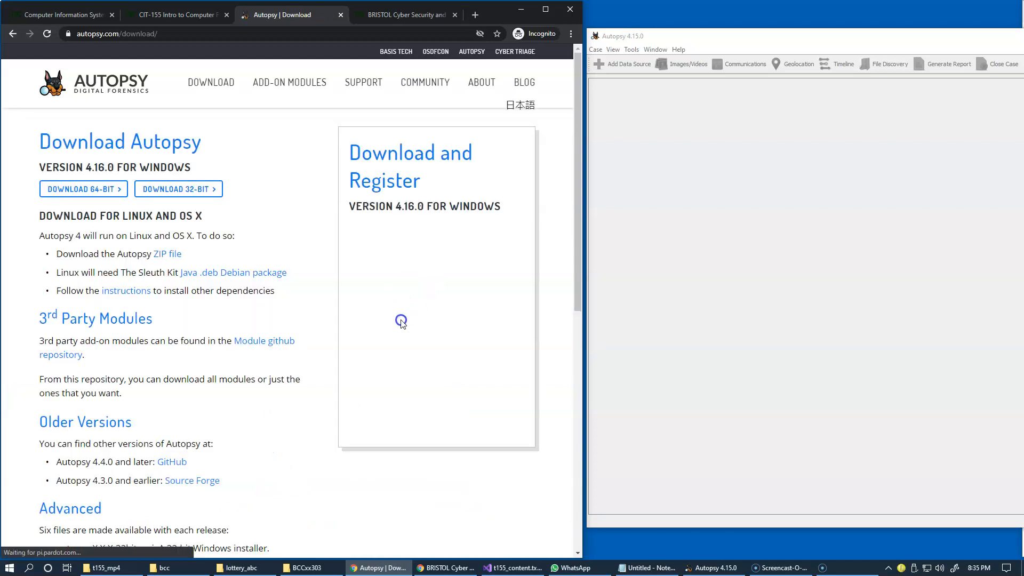
pyautogui.click(178, 188)
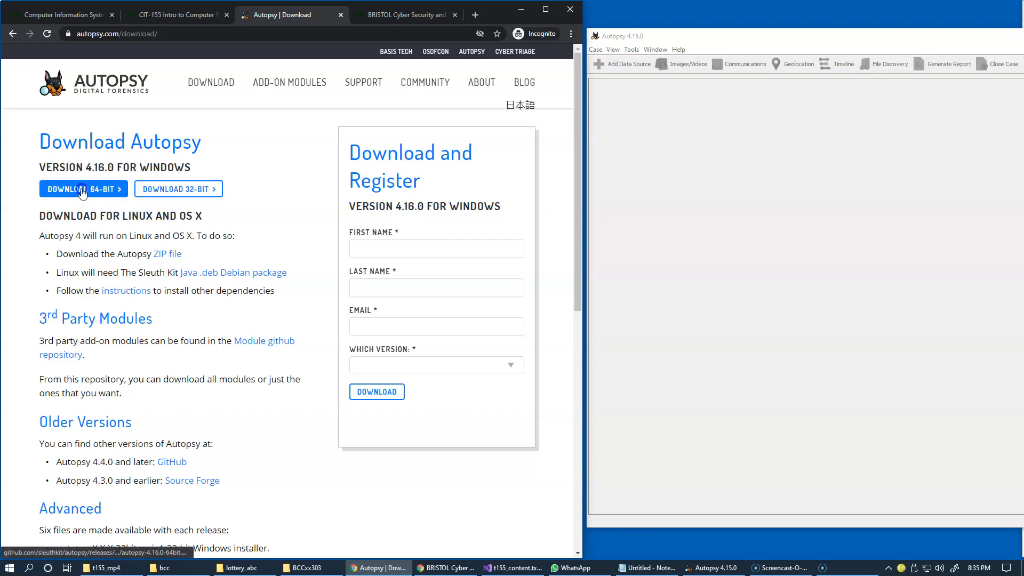
pyautogui.moveTo(83, 189)
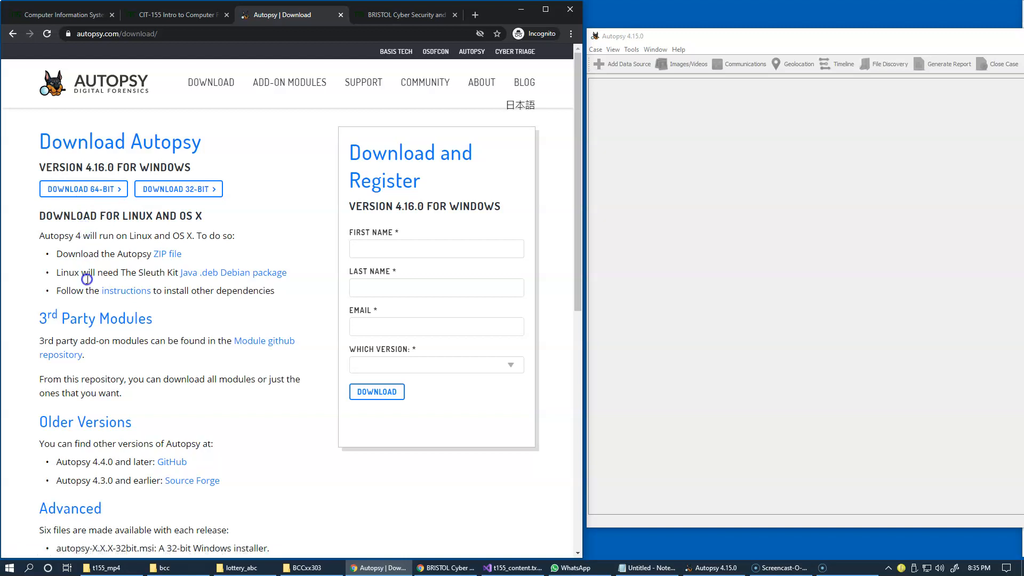
pyautogui.moveTo(170, 290)
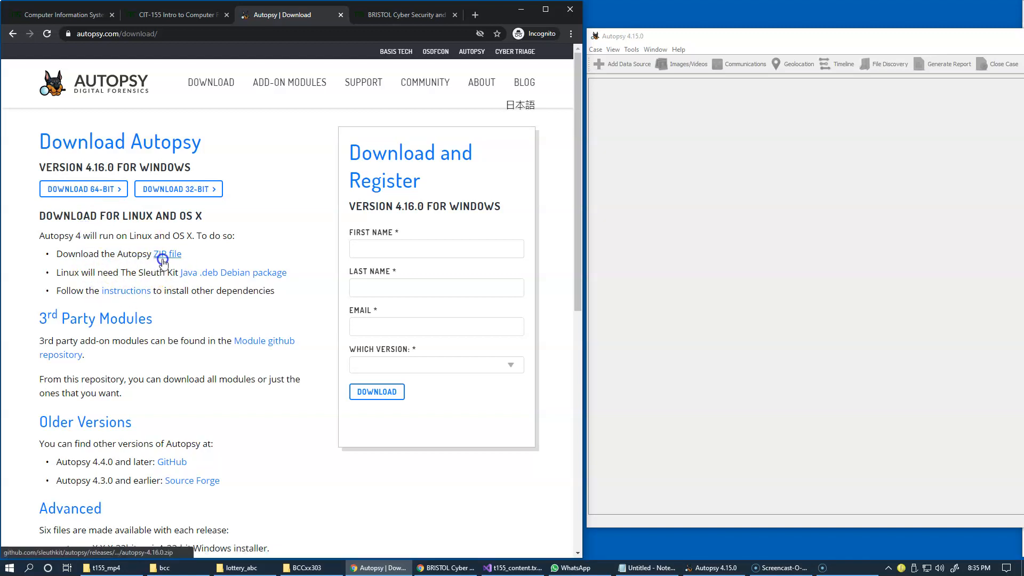
pyautogui.moveTo(185, 290)
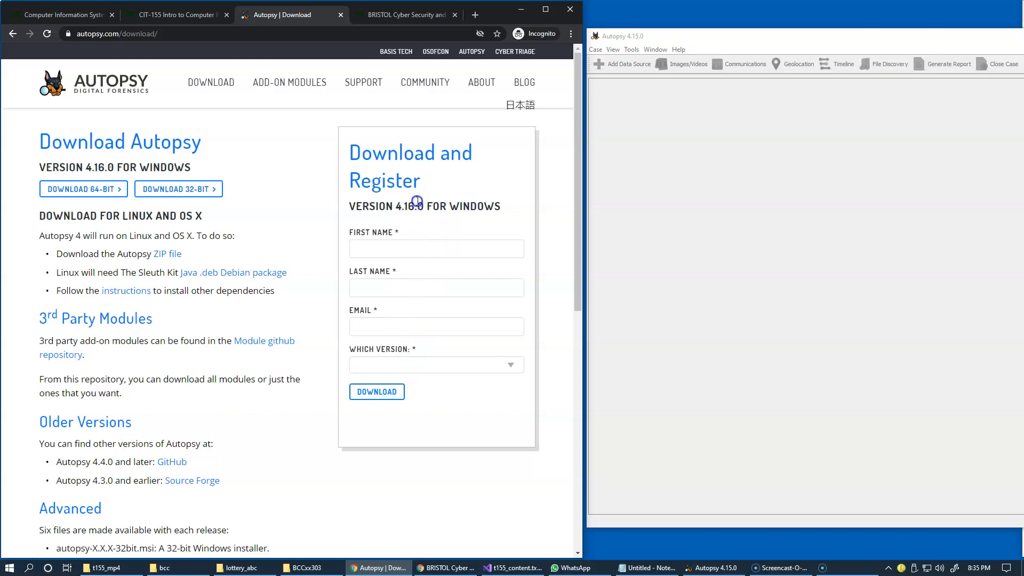
pyautogui.moveTo(415, 197)
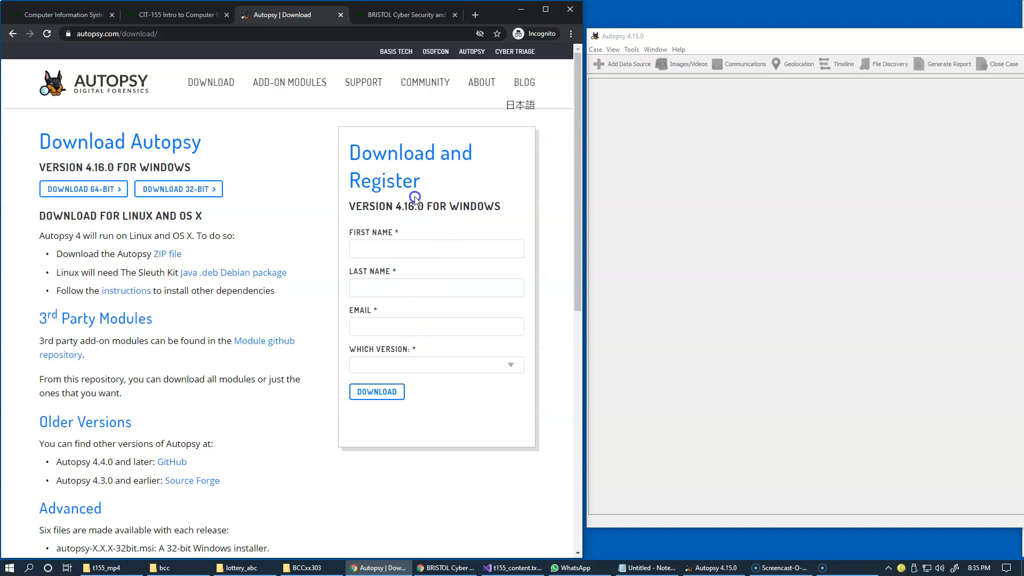
pyautogui.moveTo(423, 193)
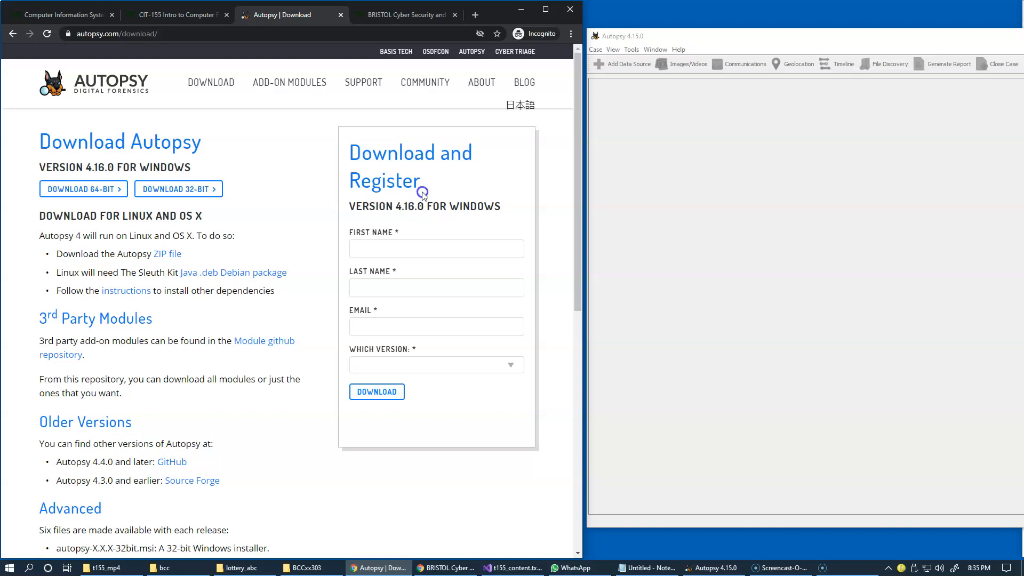
pyautogui.moveTo(454, 194)
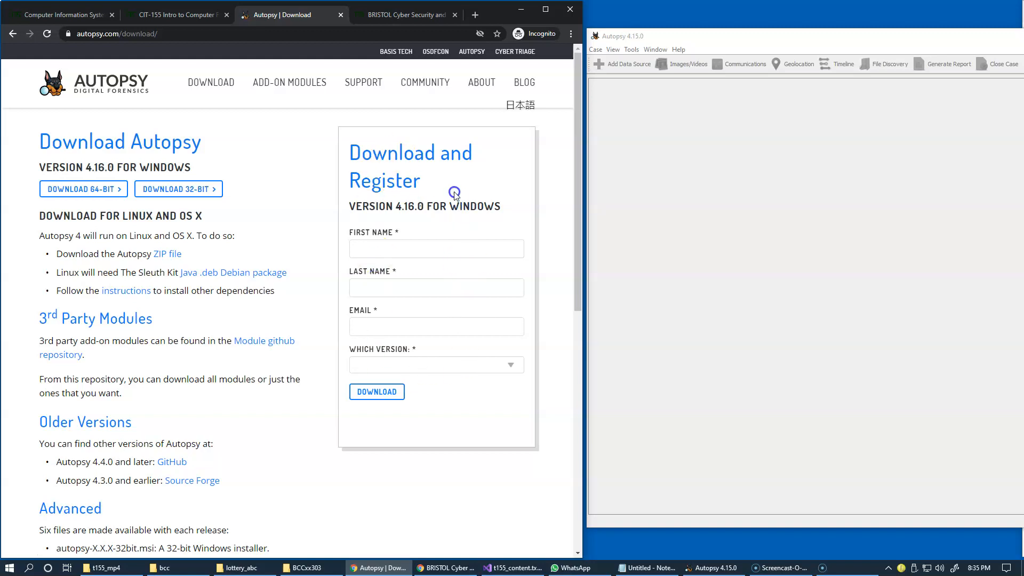